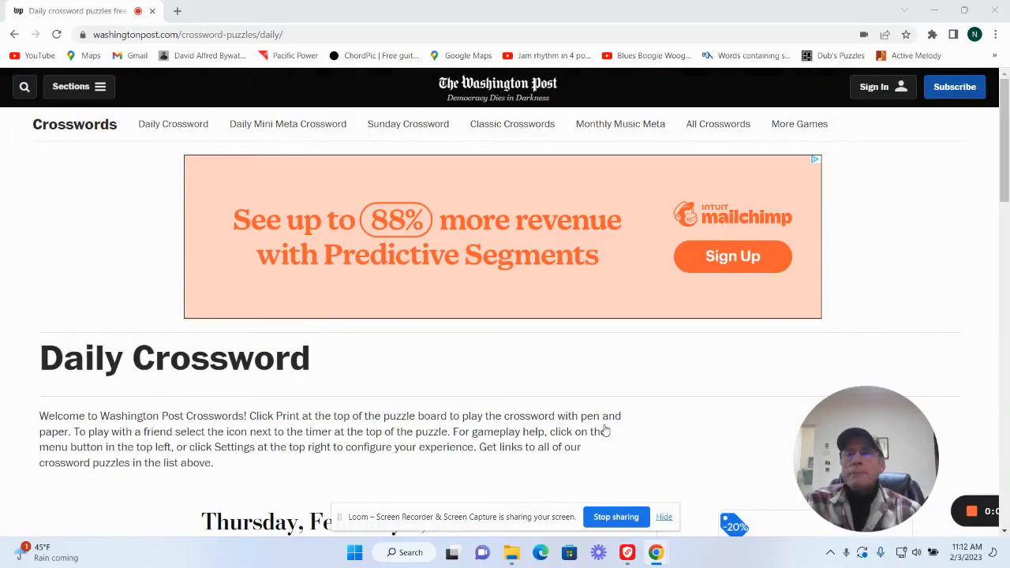
pyautogui.moveTo(488, 372)
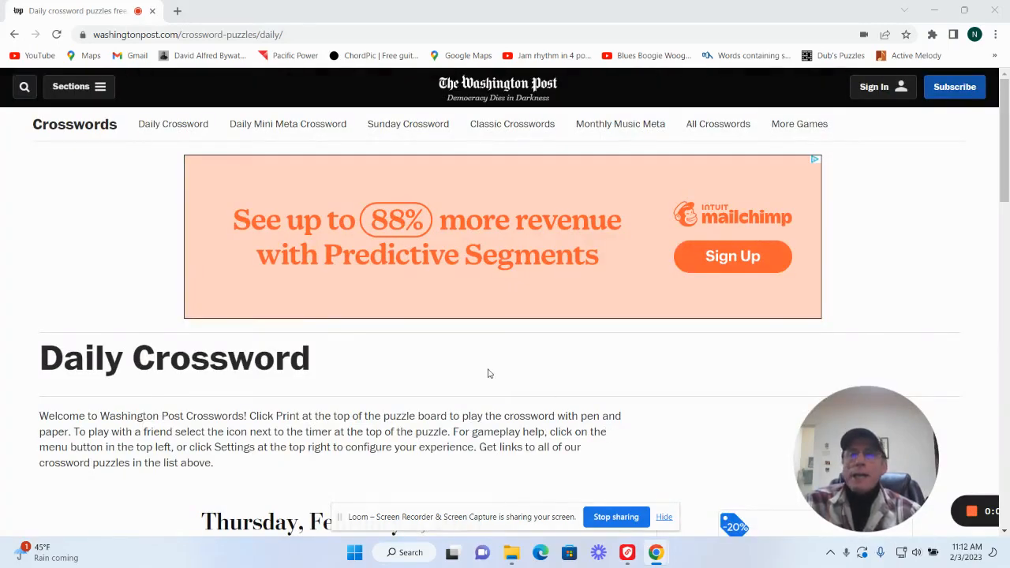
# Scroll down the Daily Crossword page until the Feb 2, 2023 puzzle and its start card are visible
pyautogui.scroll(-3)
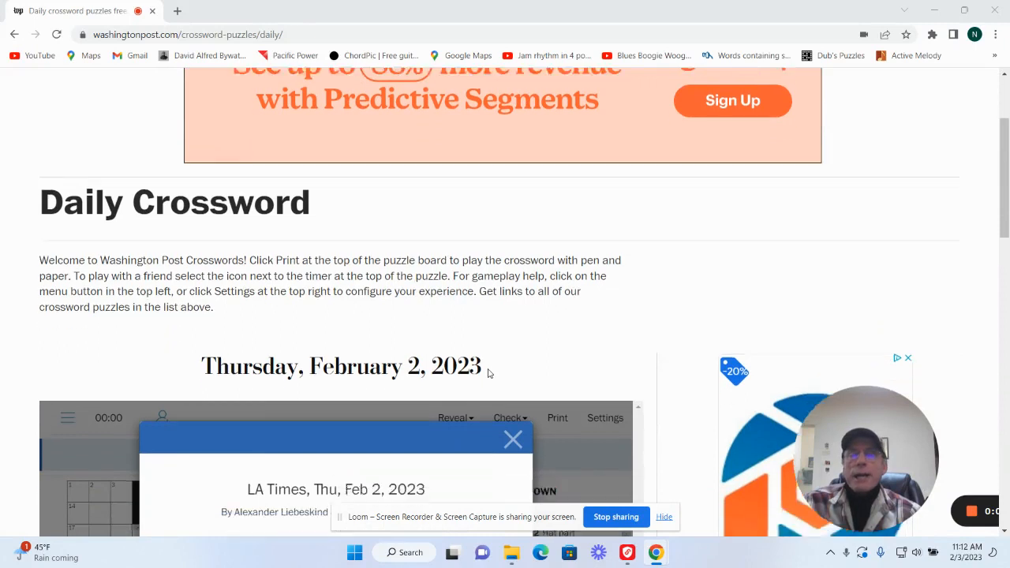
pyautogui.scroll(-3)
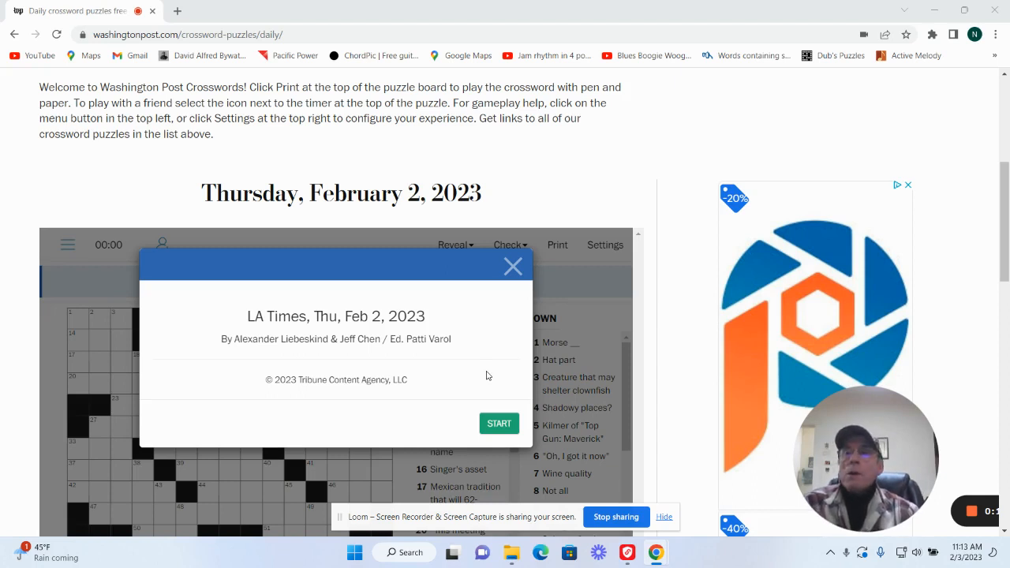
pyautogui.moveTo(531, 427)
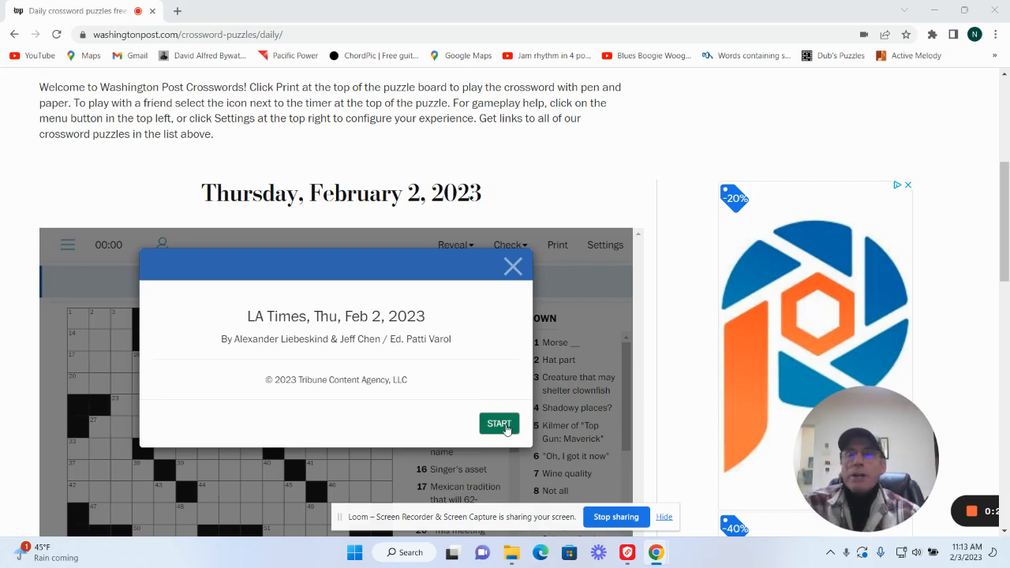
# Start the puzzle and enter ORE for 14 Across, Mine product
pyautogui.click(499, 423)
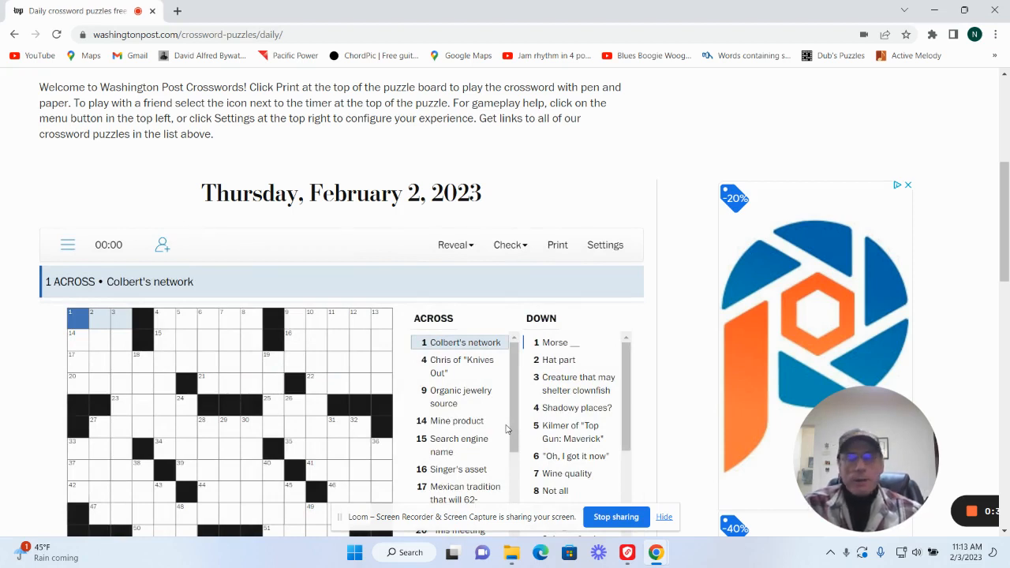
pyautogui.click(461, 367)
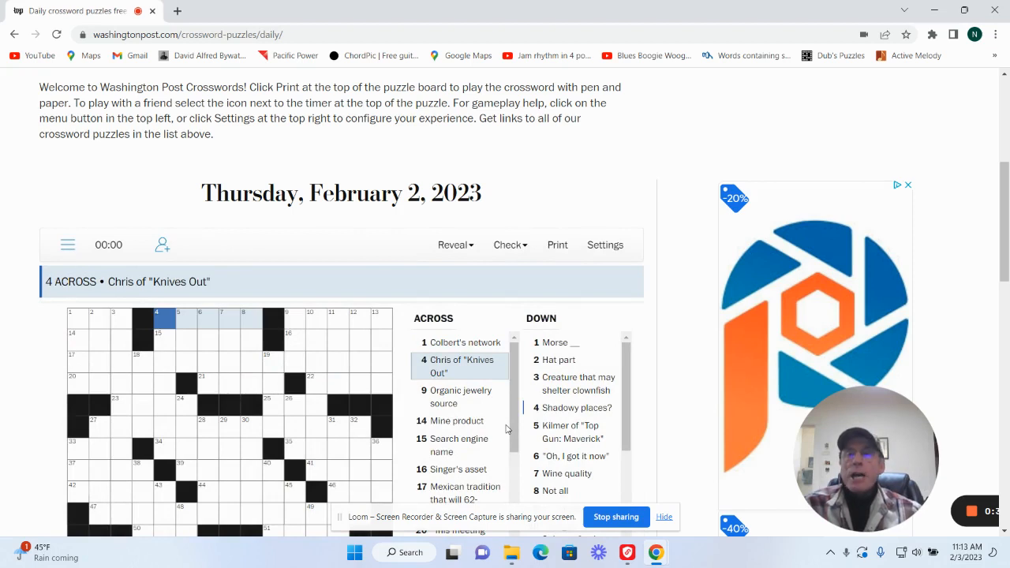
pyautogui.click(461, 398)
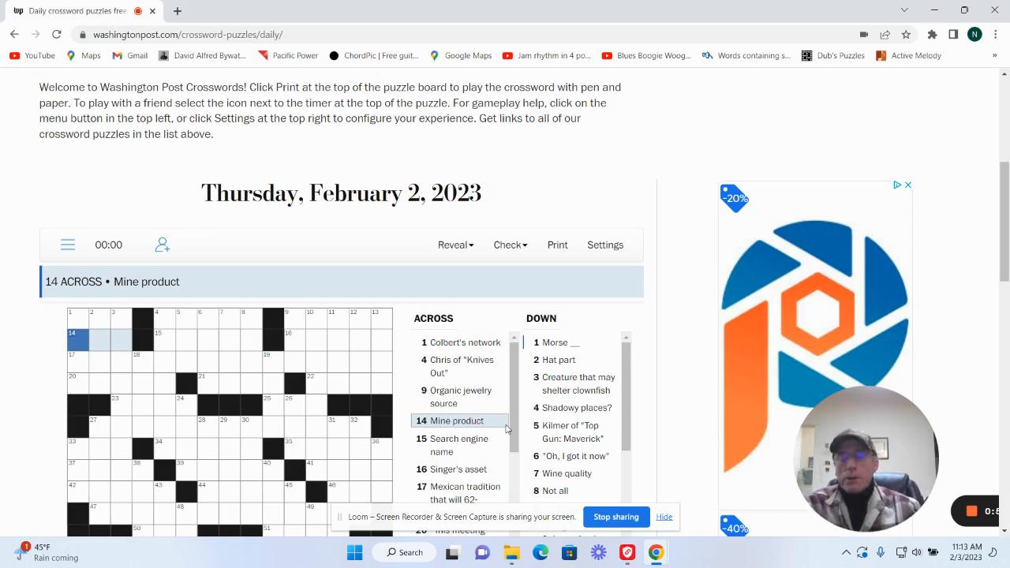
pyautogui.write('ORE')
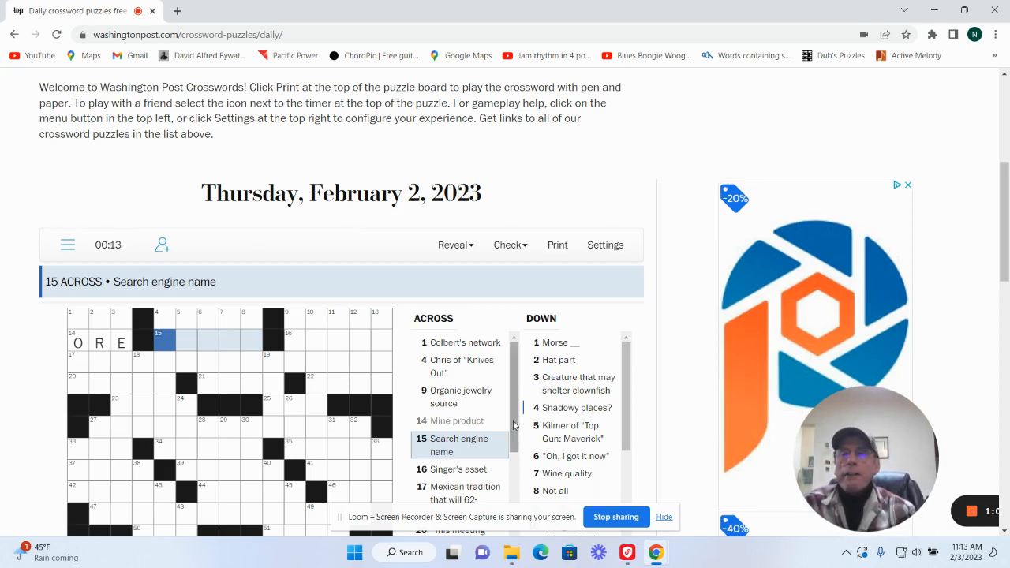
# Enter YAHOO for 15 Across and AVE for 9 Down
pyautogui.scroll(-3)
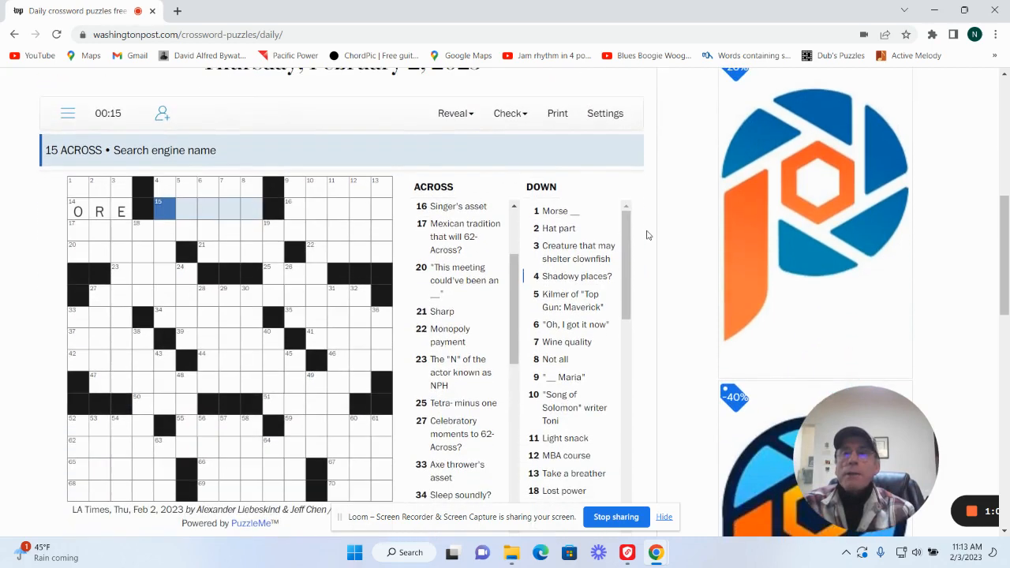
pyautogui.moveTo(283, 292)
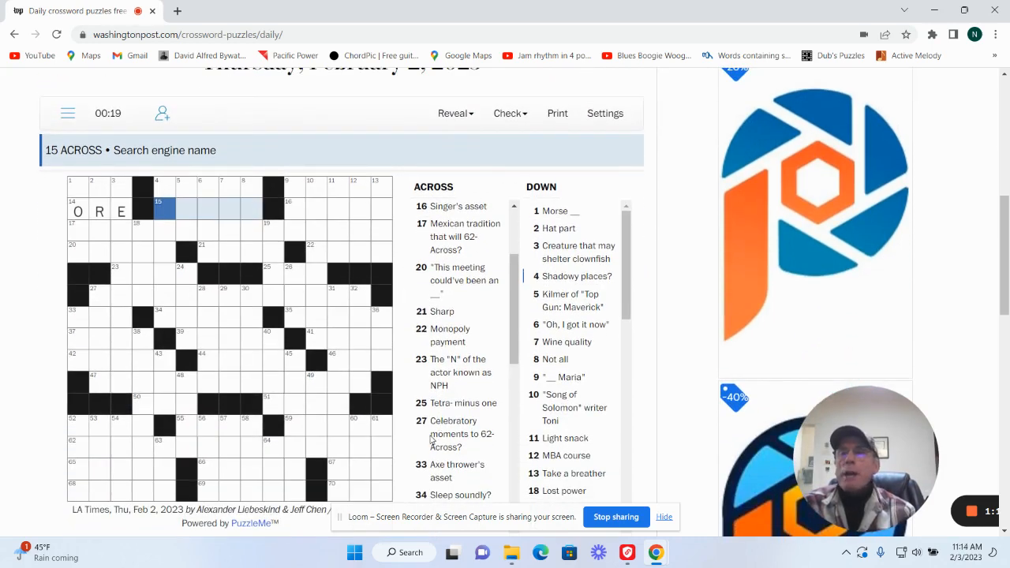
pyautogui.moveTo(233, 456)
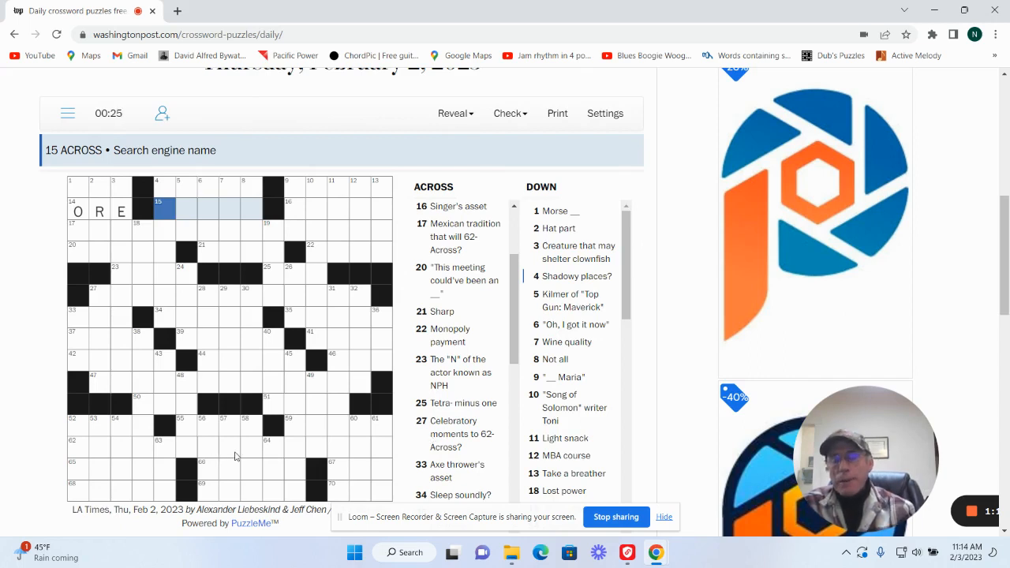
pyautogui.write('YA')
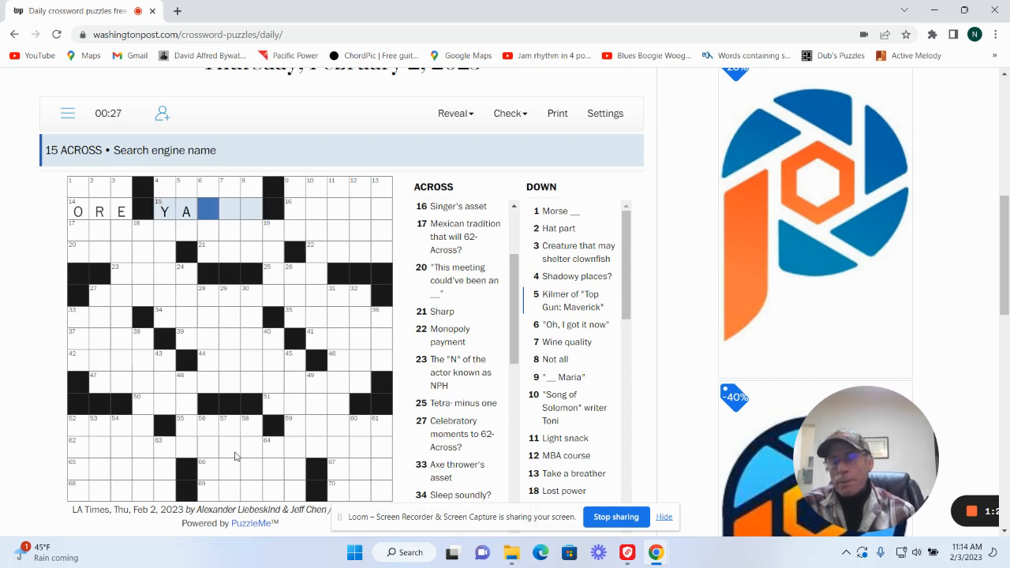
pyautogui.write('HOO')
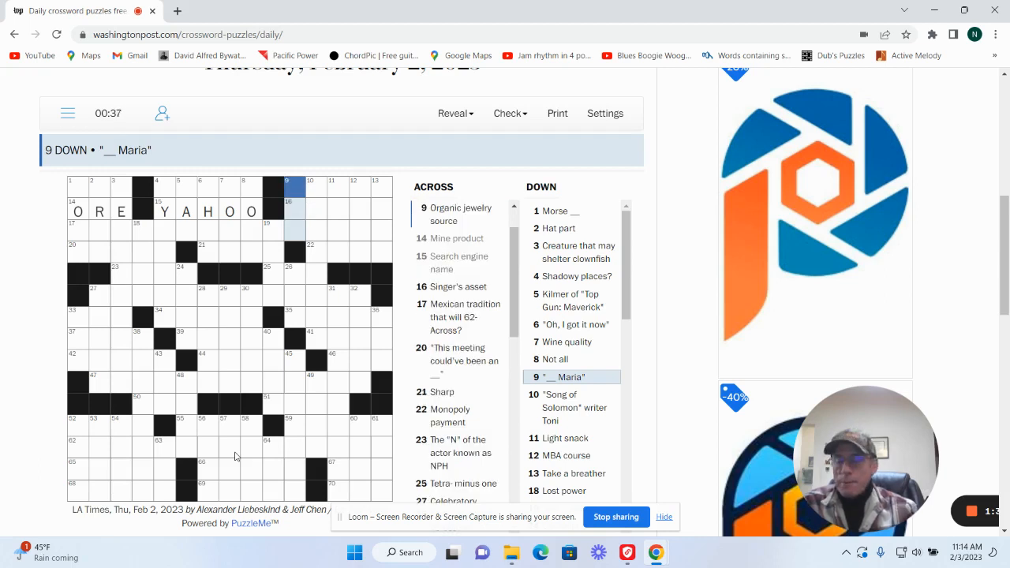
pyautogui.write('AVE')
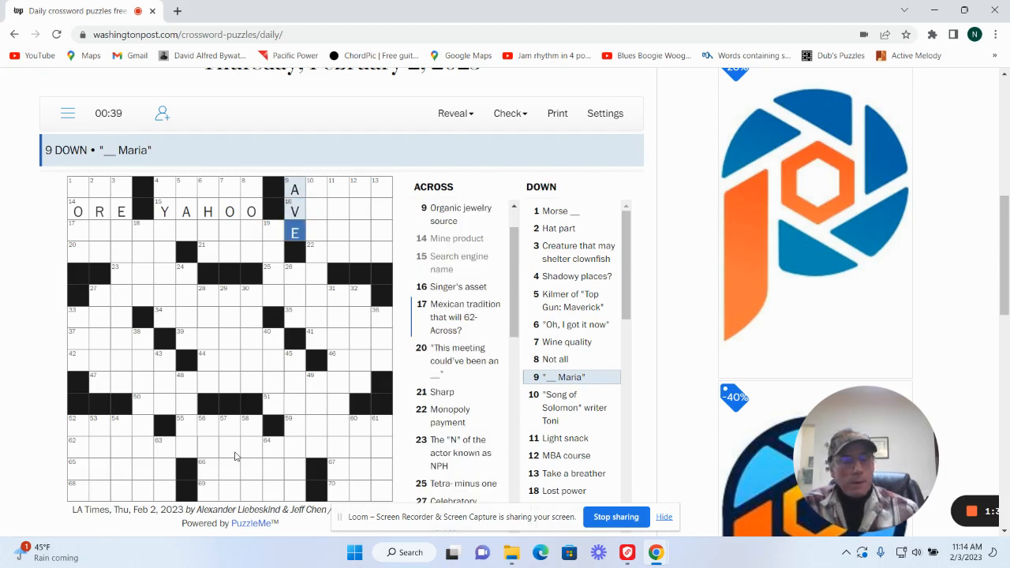
# Fill the remaining letters of 16 Across, Singer's asset
pyautogui.click(323, 212)
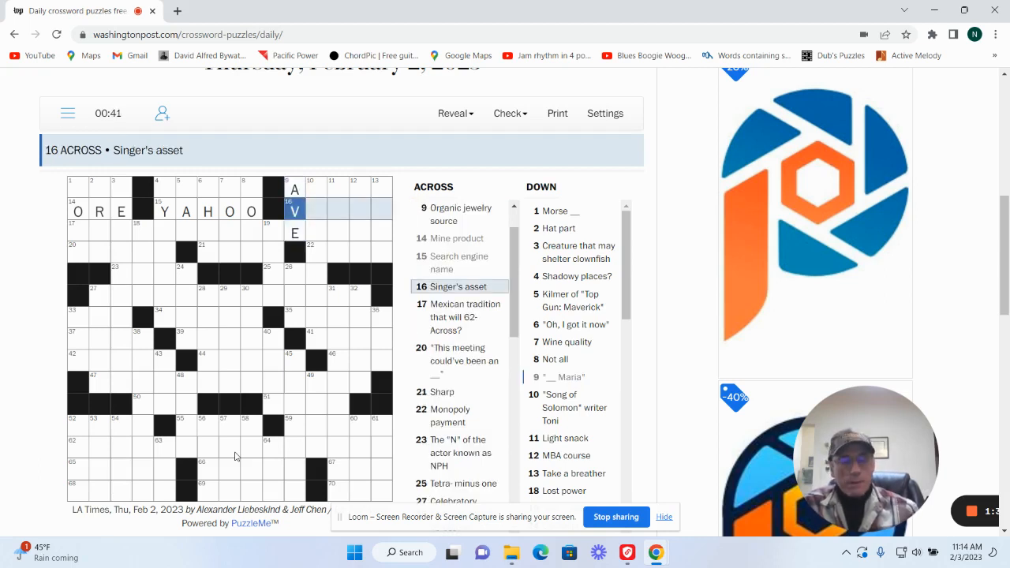
pyautogui.write('OI')
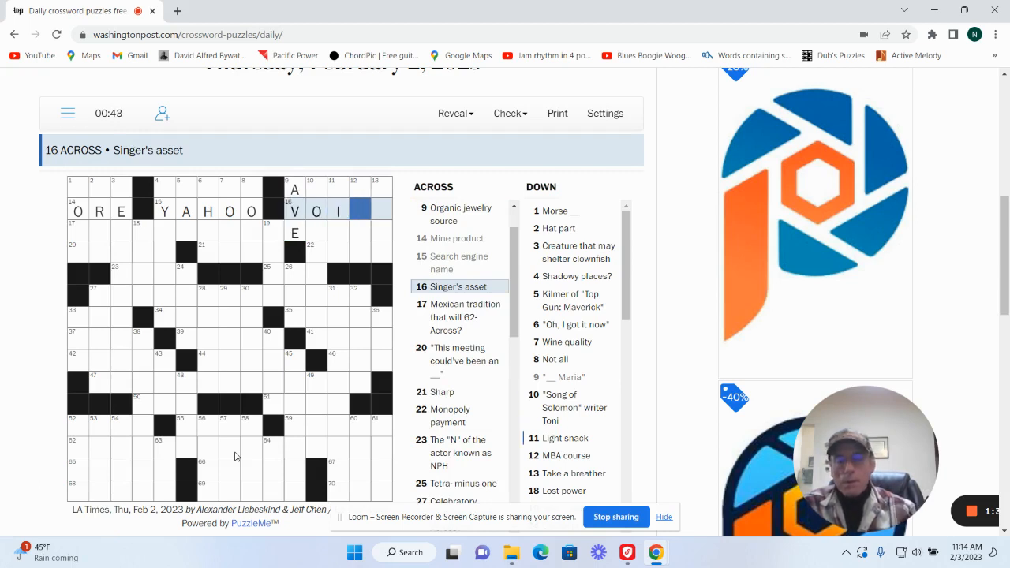
pyautogui.write('VE')
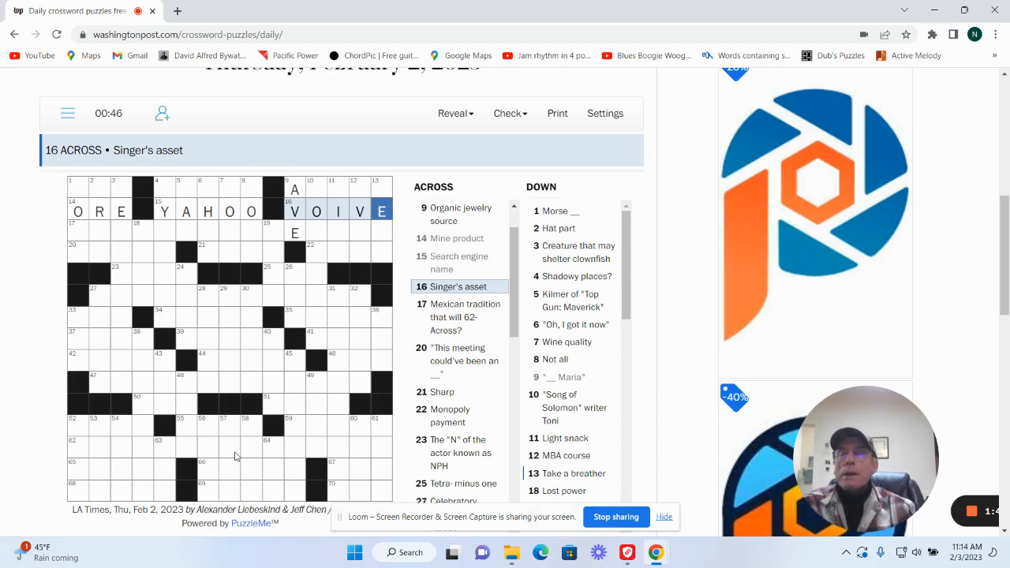
pyautogui.moveTo(83, 189)
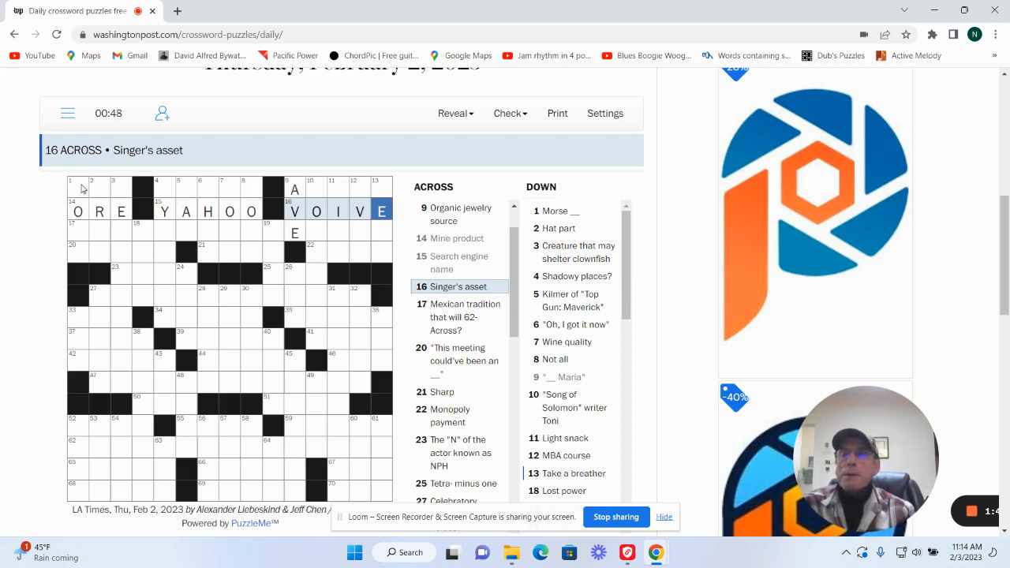
# Enter CODE for 1 Down and complete CBS at 1 Across and SEA ANEMONE letters
pyautogui.click(77, 188)
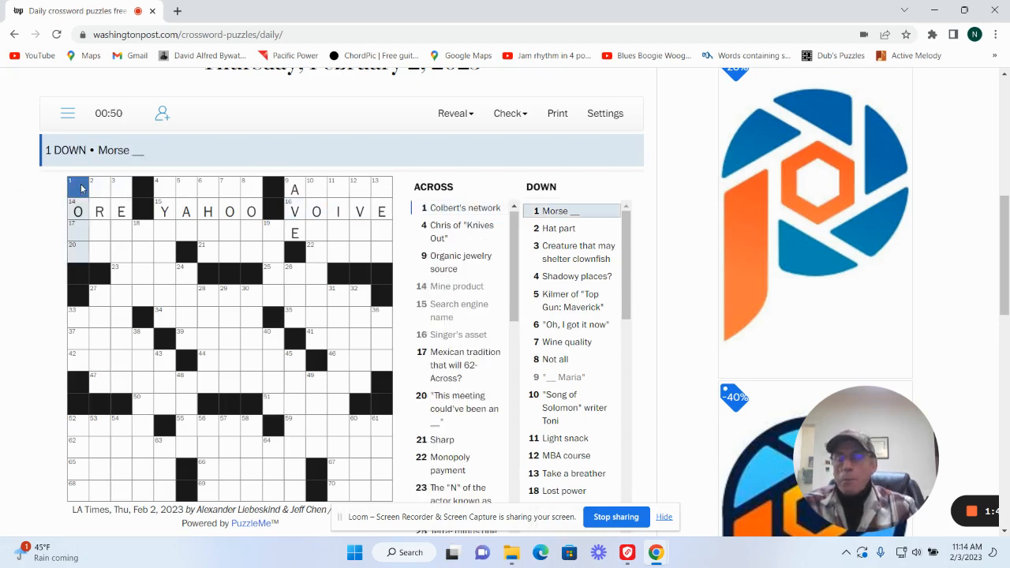
pyautogui.write('COO')
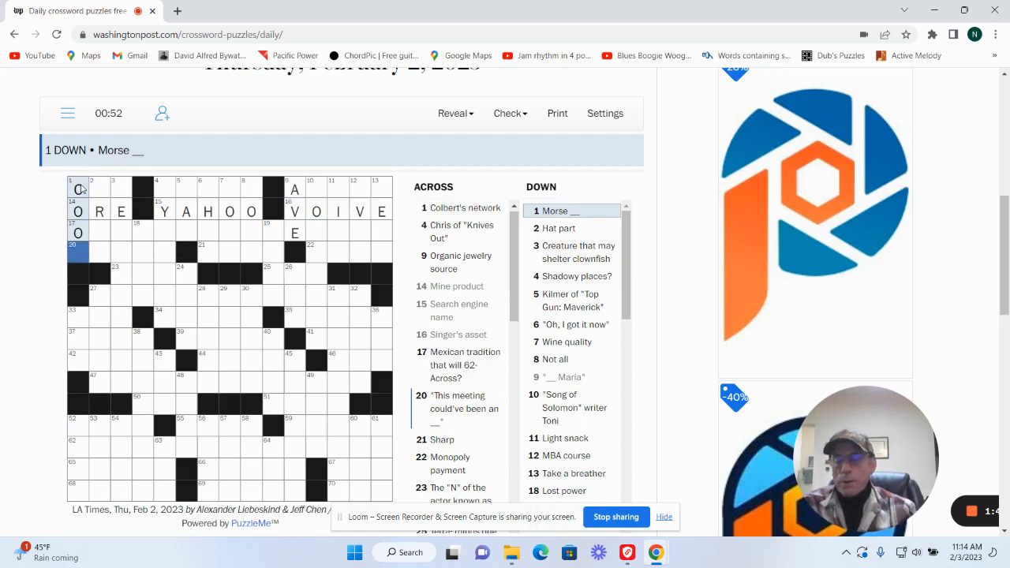
pyautogui.write('D')
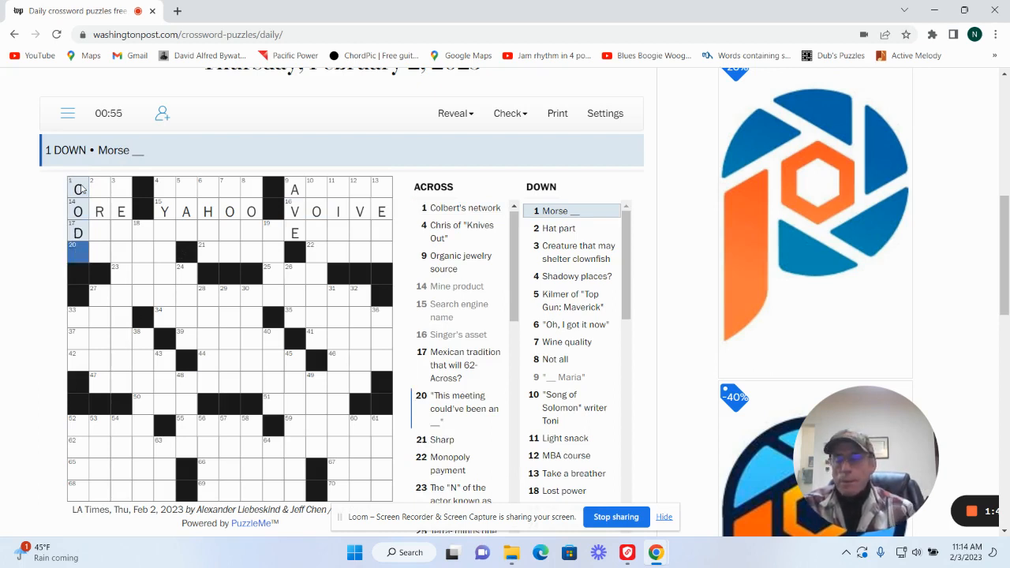
pyautogui.click(559, 227)
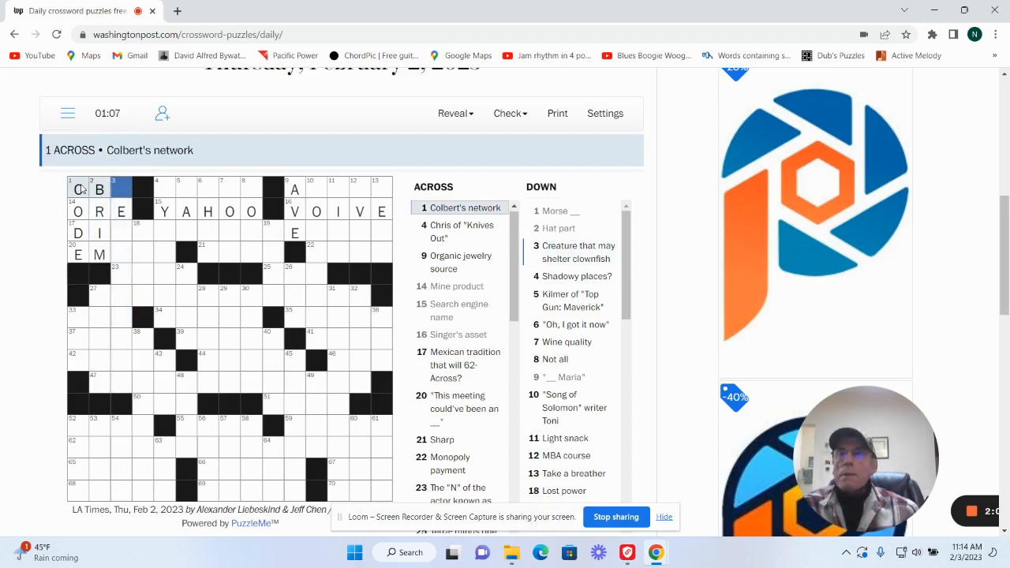
pyautogui.write('S')
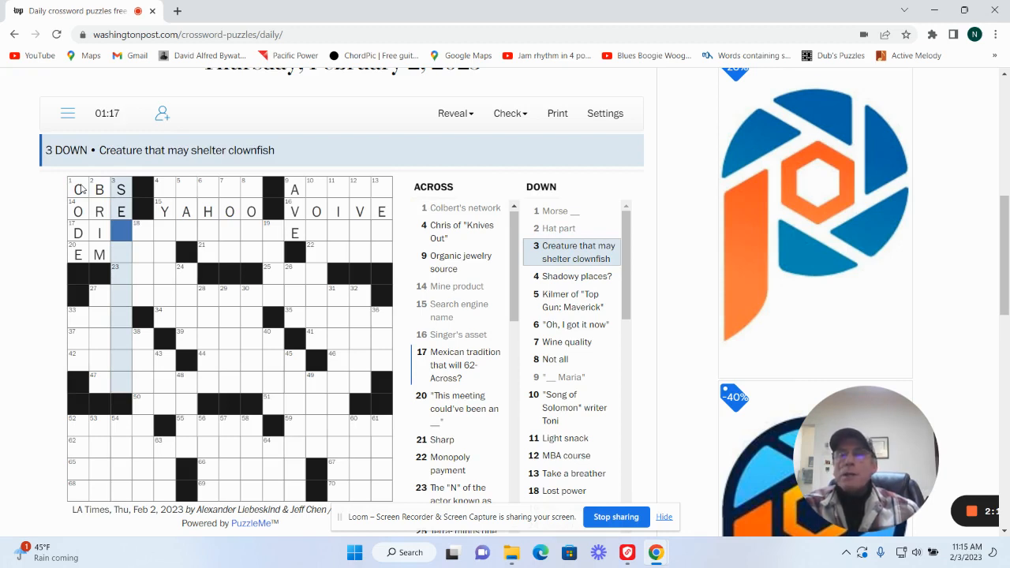
pyautogui.write('AANEM')
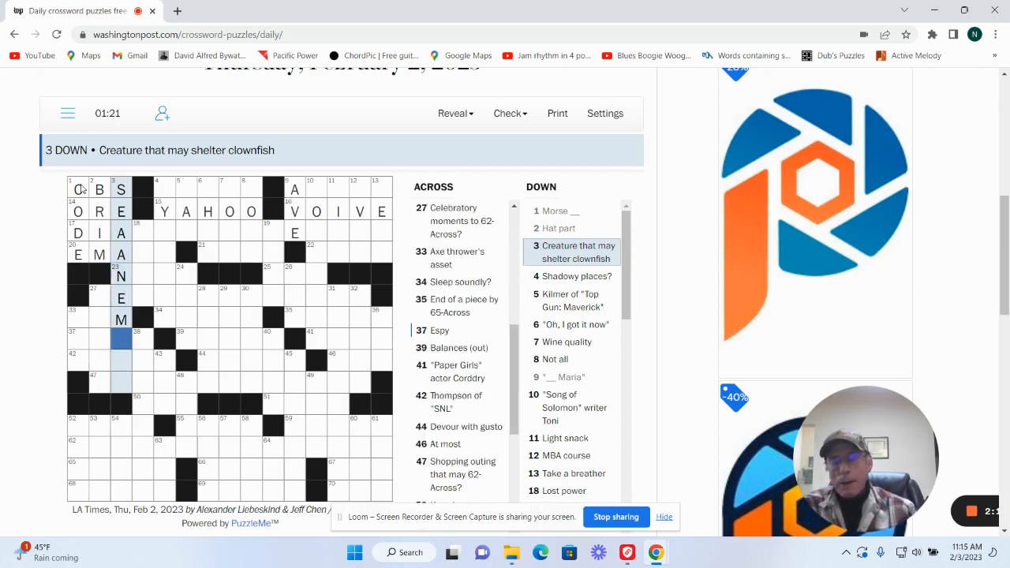
# Finish 3 Down with NE, enter NOSE for 7 Down, and move on to 4 Down, Shadowy places
pyautogui.click(120, 319)
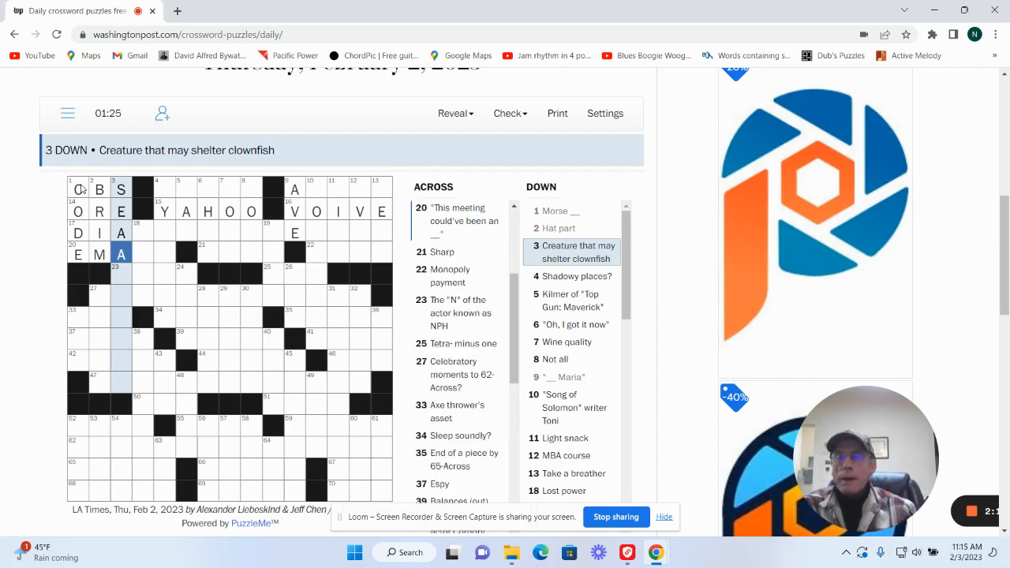
pyautogui.click(120, 275)
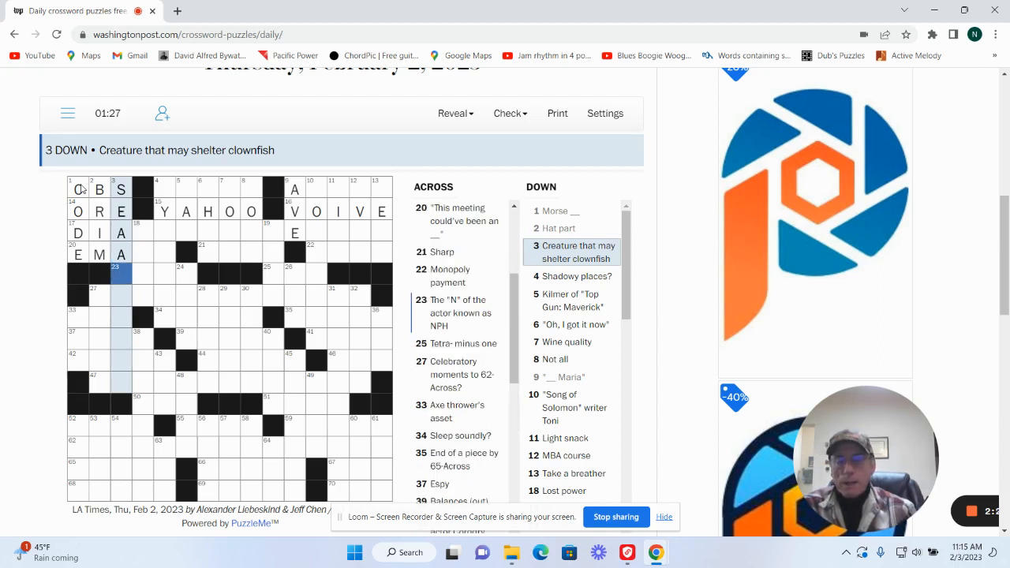
pyautogui.write('NEMONE')
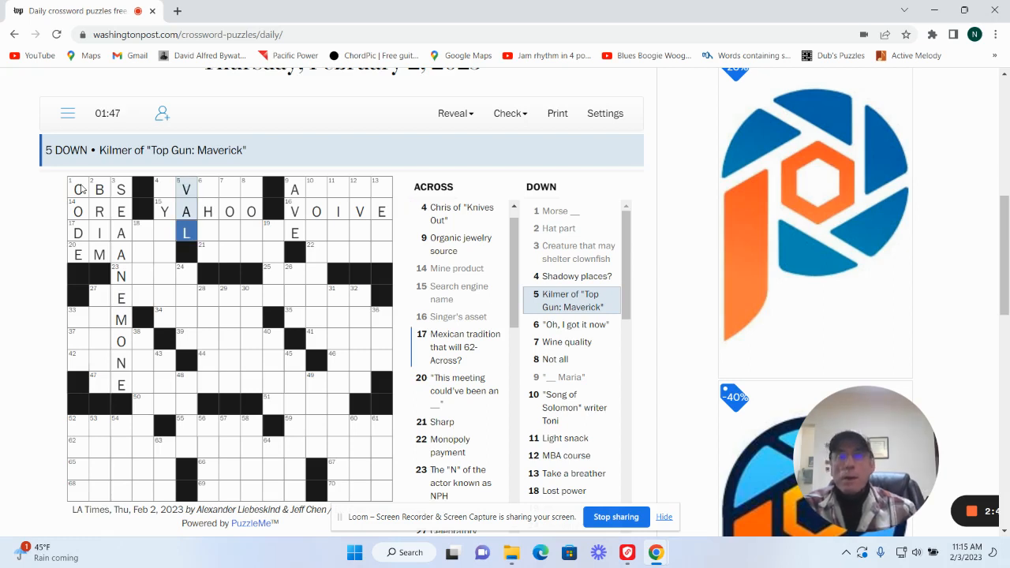
pyautogui.click(571, 325)
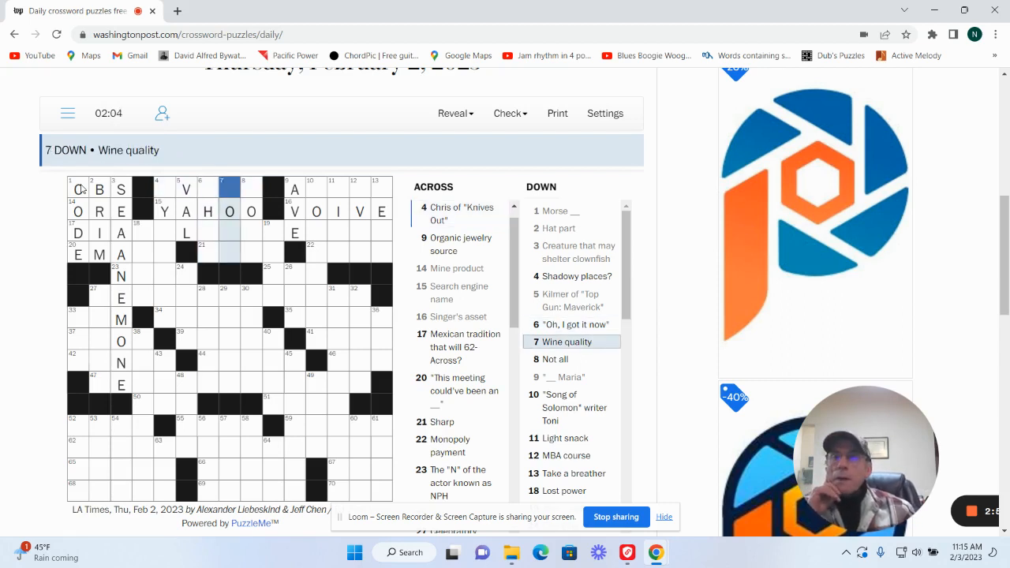
pyautogui.write('N')
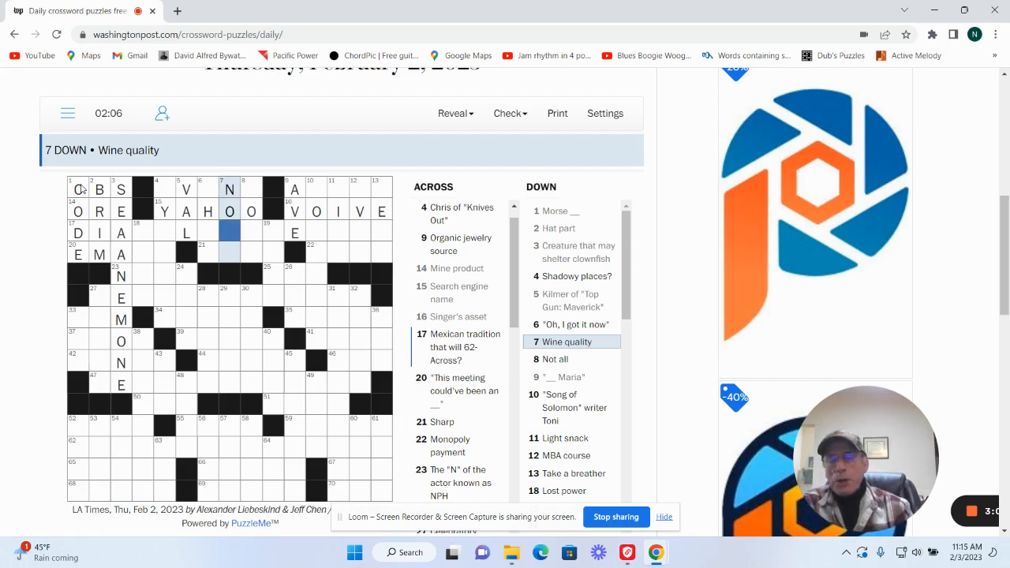
pyautogui.write('SE')
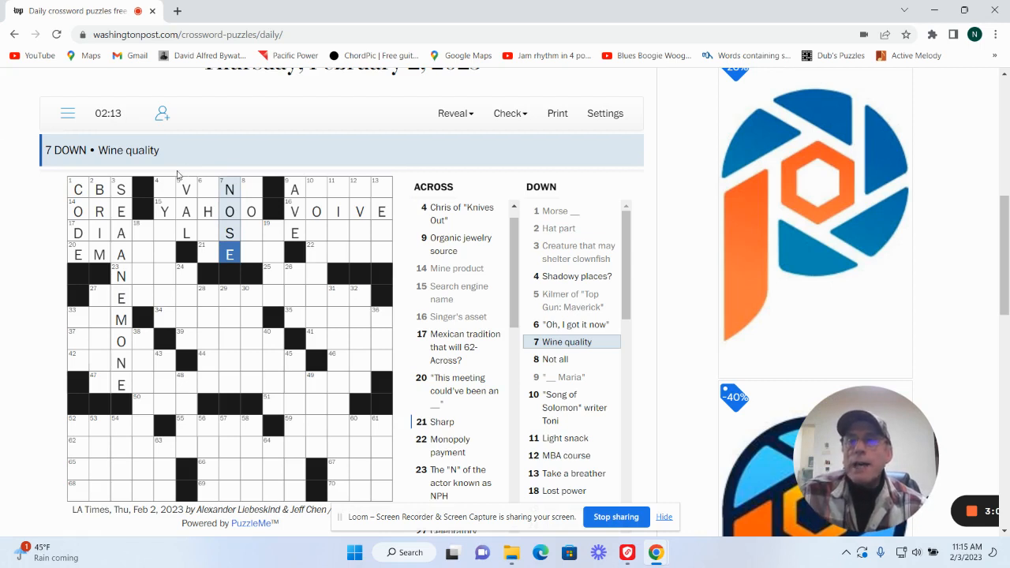
pyautogui.click(164, 189)
pyautogui.write('EYELIDS')
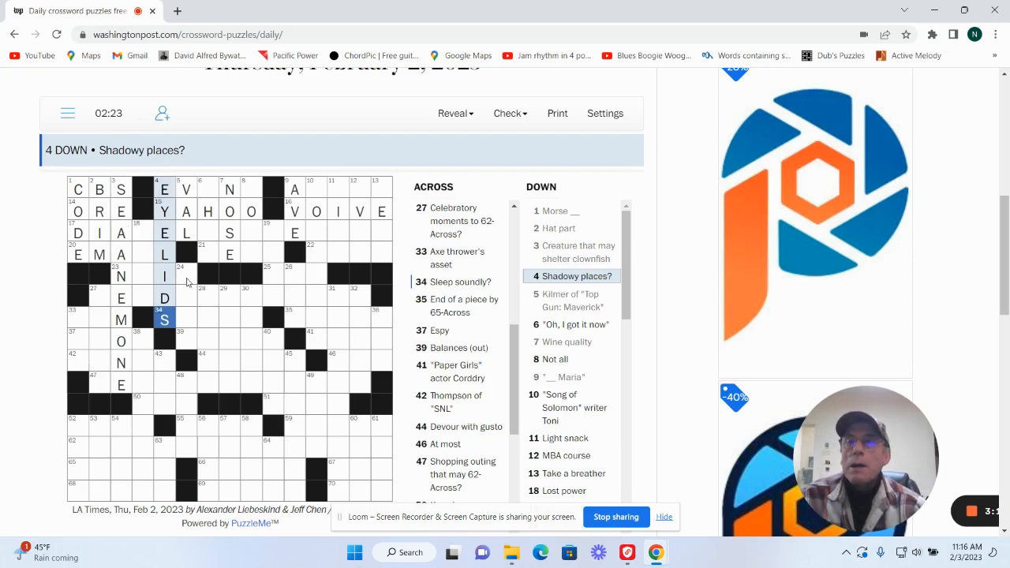
# Add letters to 17 Across, DIA DE LOS MUERTOS, and complete KEEN at 21 Across
pyautogui.click(142, 254)
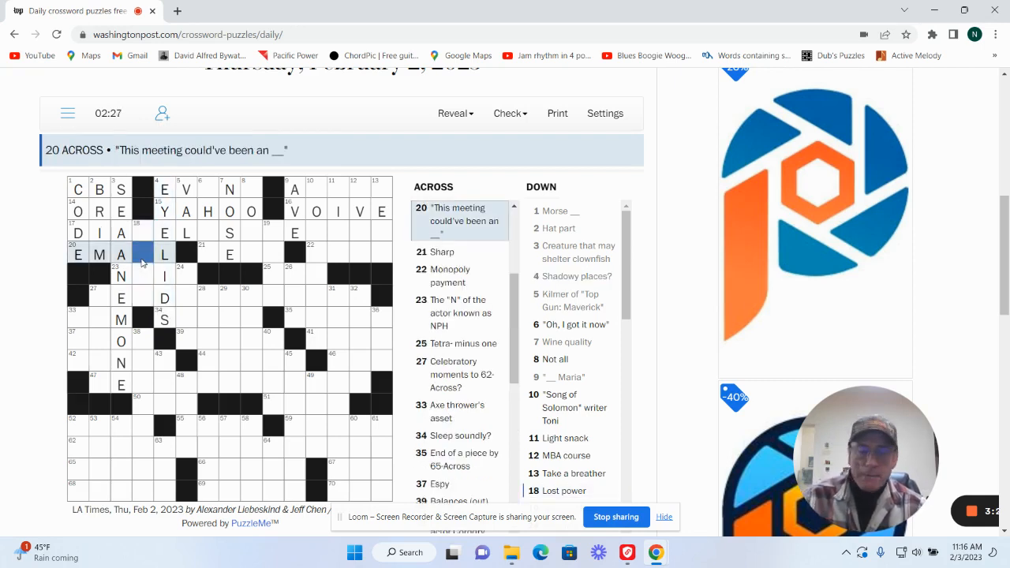
pyautogui.click(142, 252)
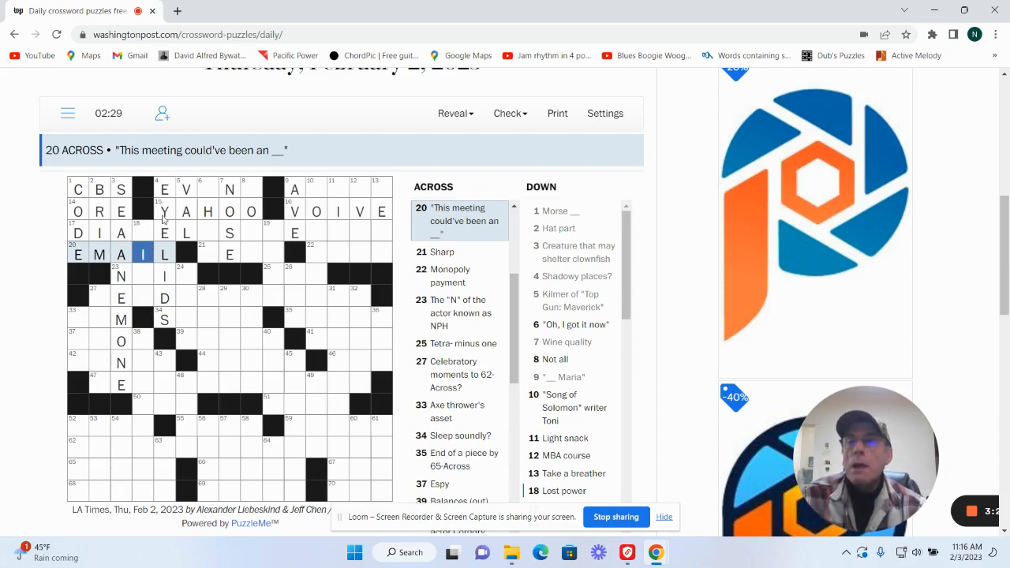
pyautogui.click(164, 232)
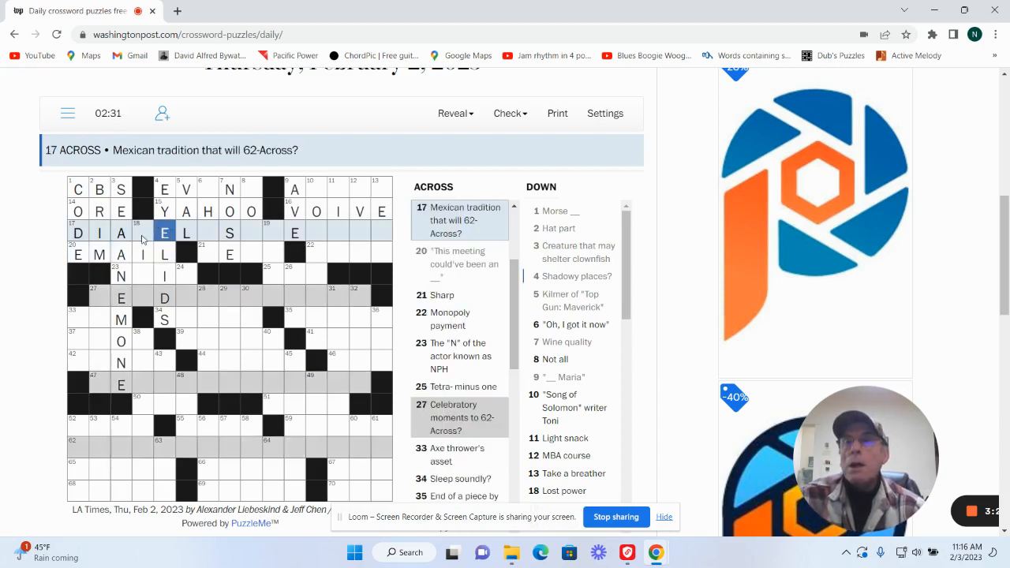
pyautogui.click(143, 232)
pyautogui.write('D')
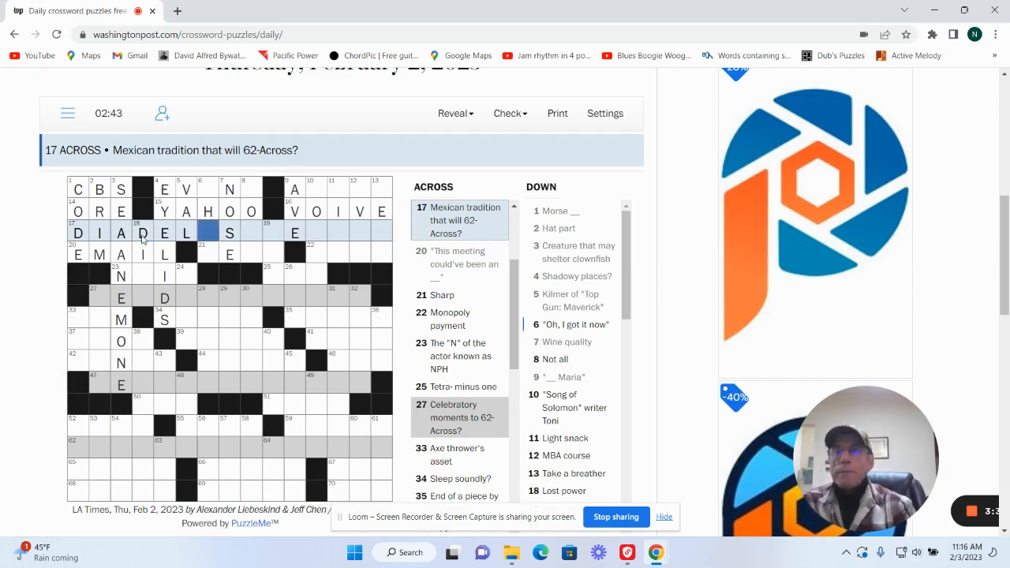
pyautogui.write('OS')
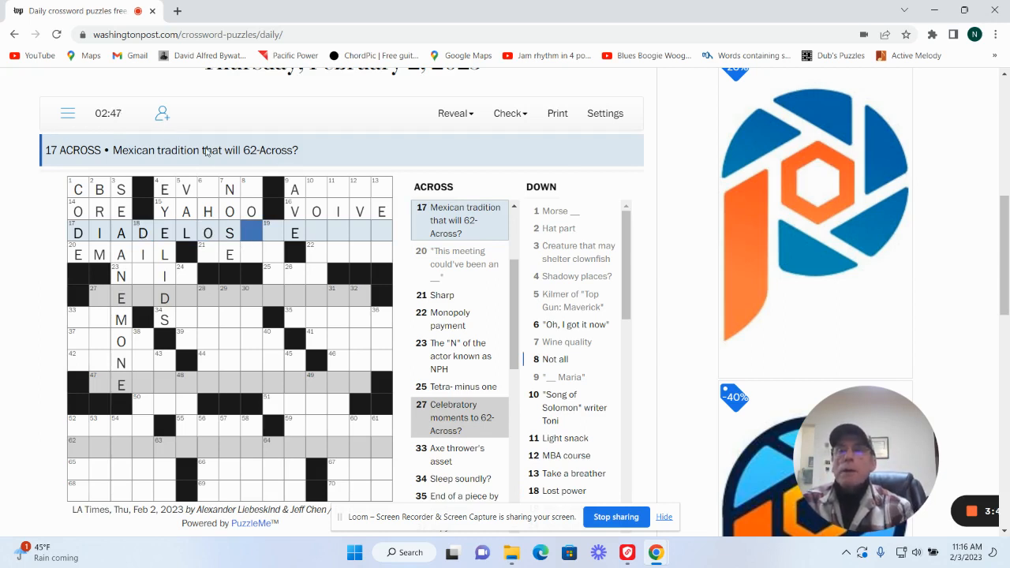
pyautogui.click(208, 189)
pyautogui.write('KEE')
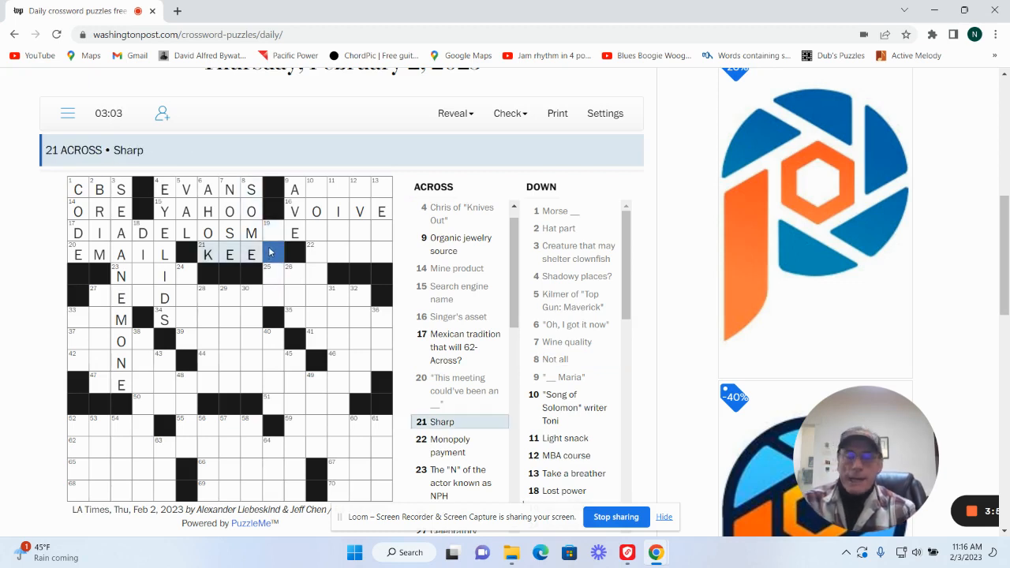
pyautogui.write('N')
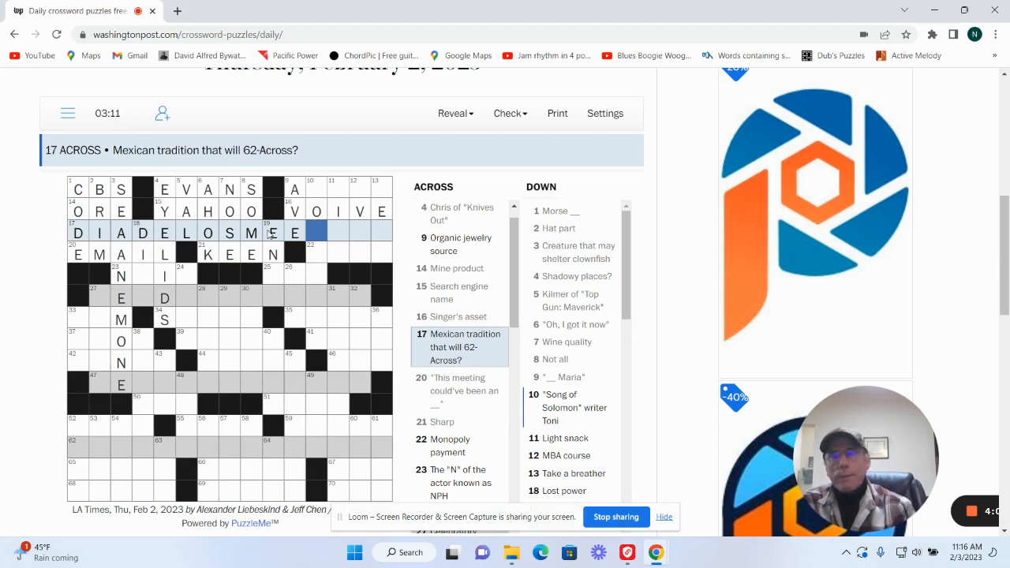
# Finish DIA DE LOS MUERTOS at 17 Across with the RTOS ending
pyautogui.click(278, 234)
pyautogui.write('U')
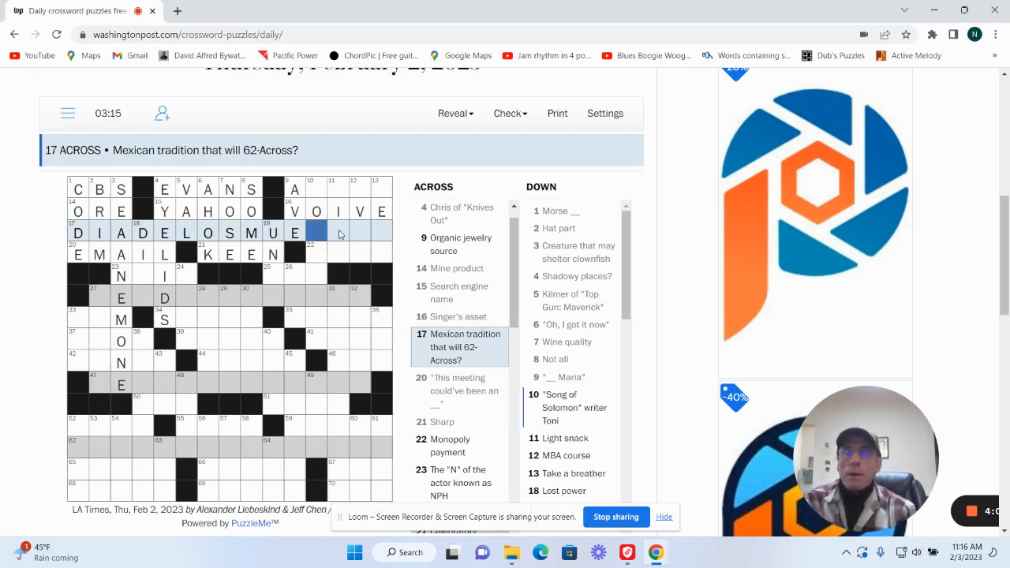
pyautogui.write('RT')
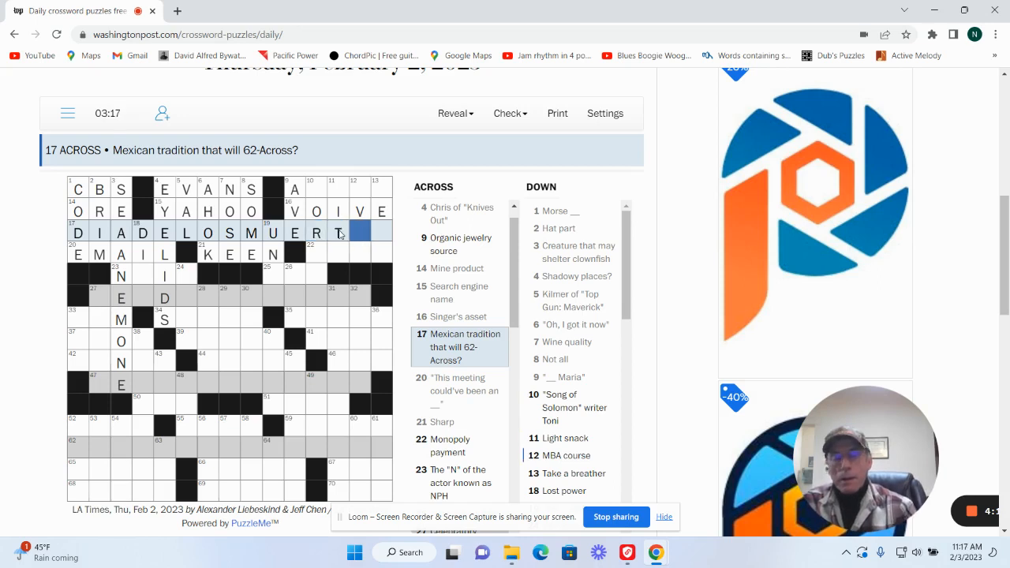
pyautogui.write('OS')
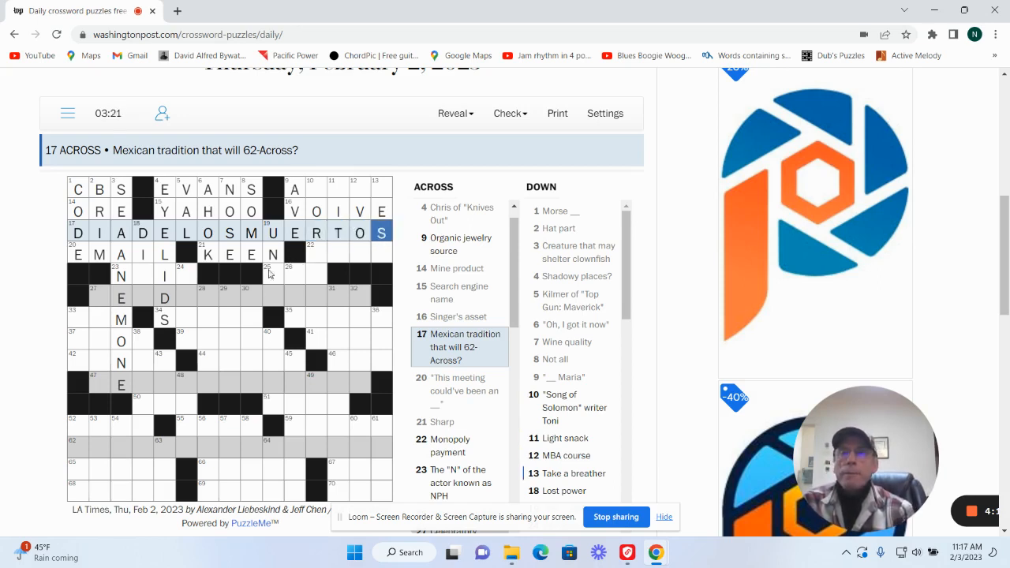
pyautogui.click(269, 271)
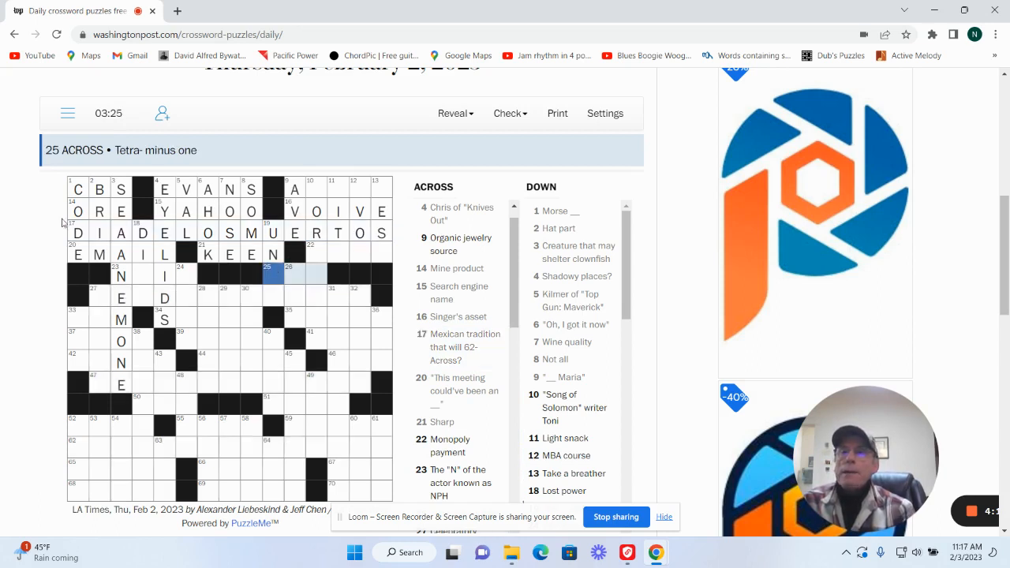
pyautogui.click(78, 232)
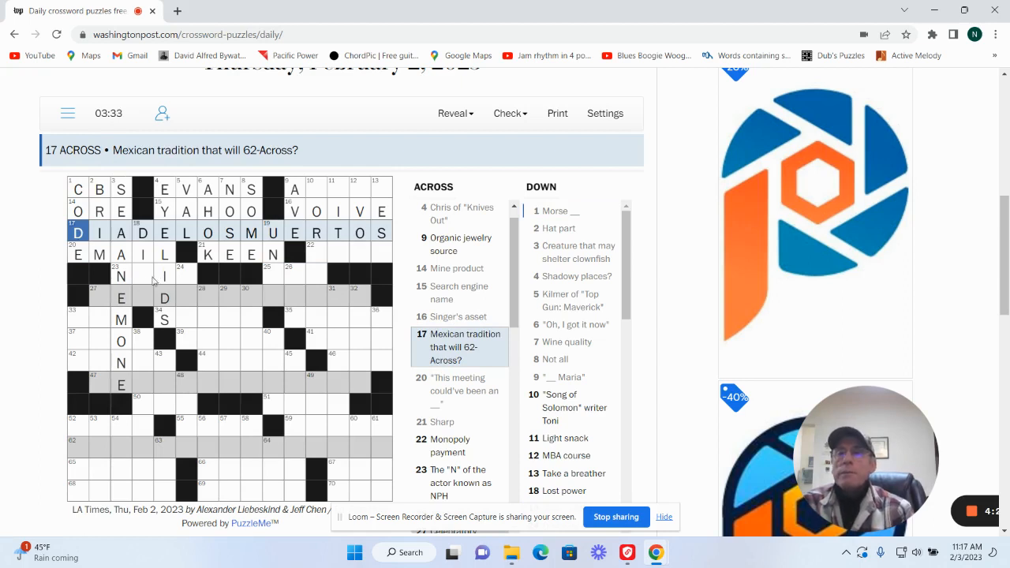
# Check 18 Down, complete NEIL at 23 Across, and move to 24 Down, One-third of a haiku
pyautogui.click(142, 276)
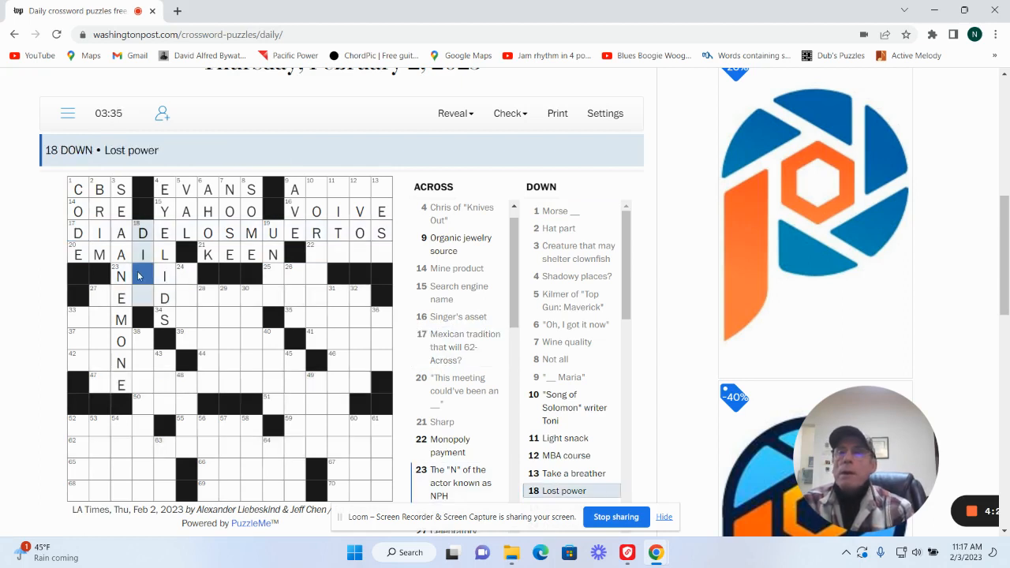
pyautogui.click(142, 297)
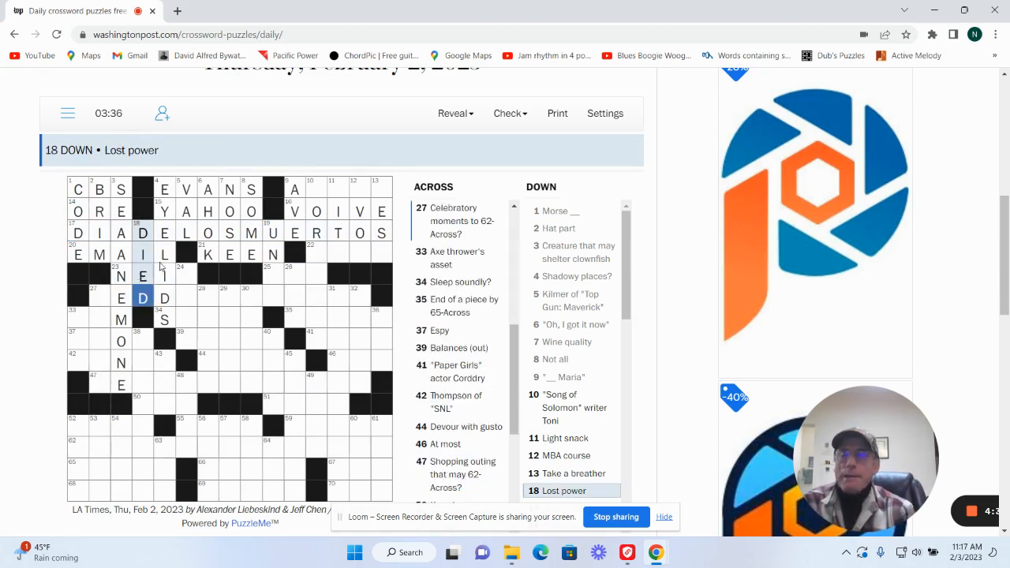
pyautogui.click(164, 275)
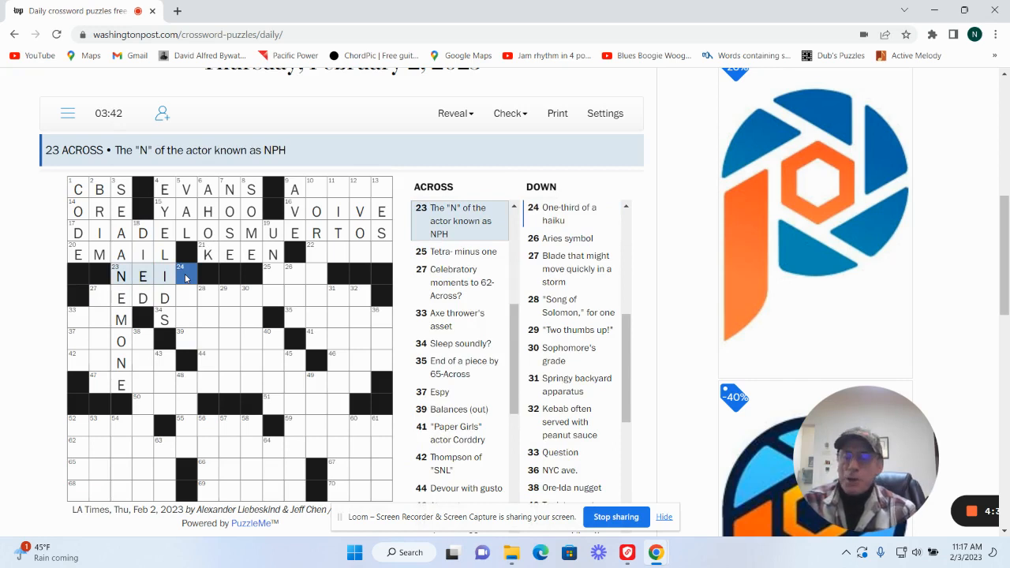
pyautogui.write('L')
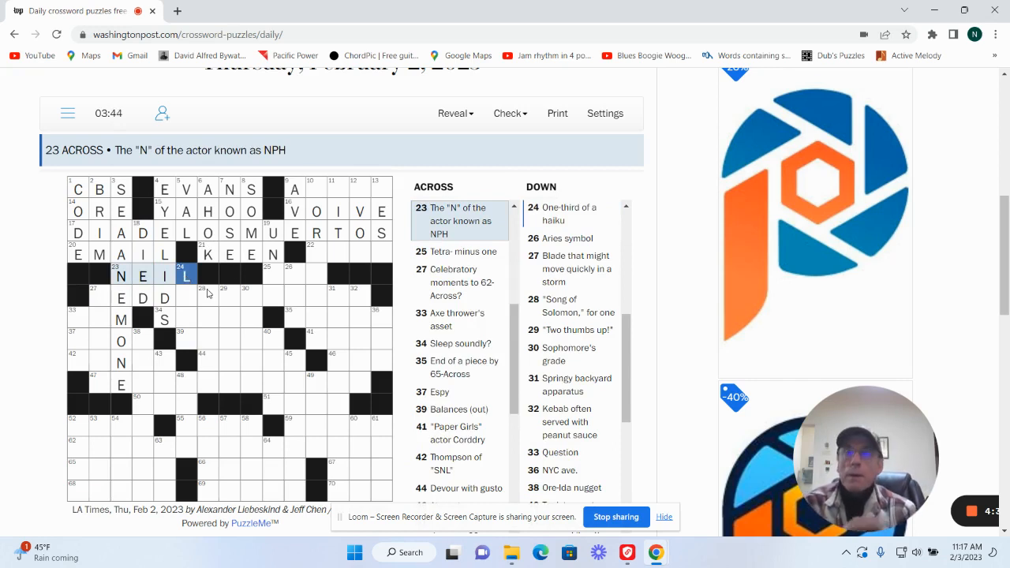
pyautogui.click(187, 296)
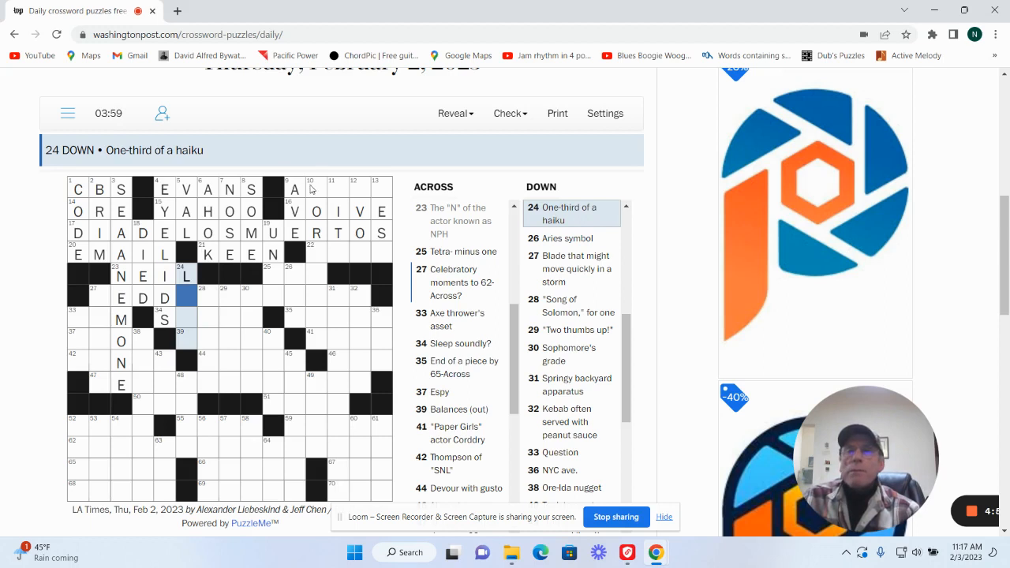
# Fill the top-right corner with AMBER, VOICE, RENT, the Toni down answer and REST at 13 Down
pyautogui.click(294, 190)
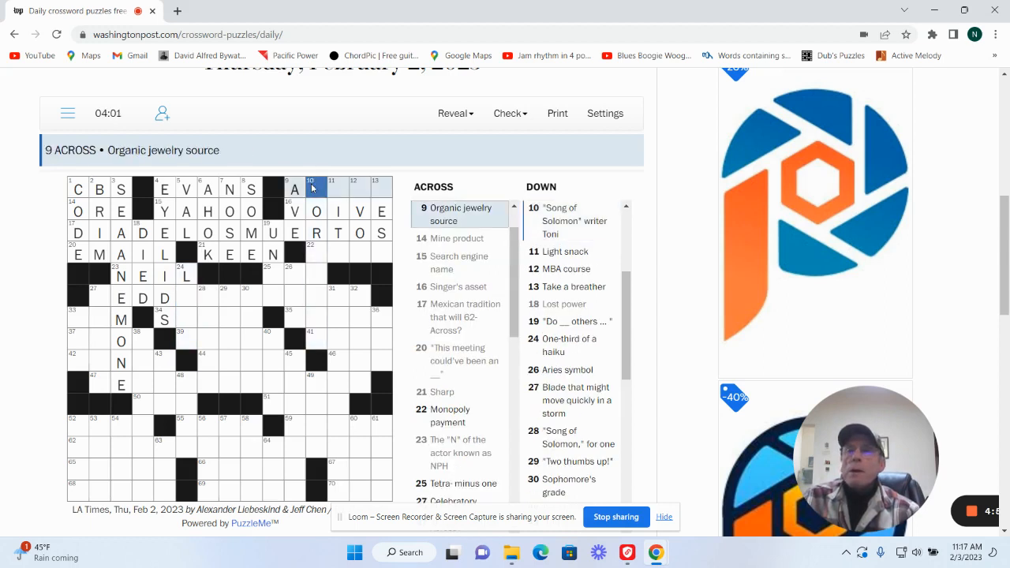
pyautogui.click(309, 188)
pyautogui.write('MORISETE')
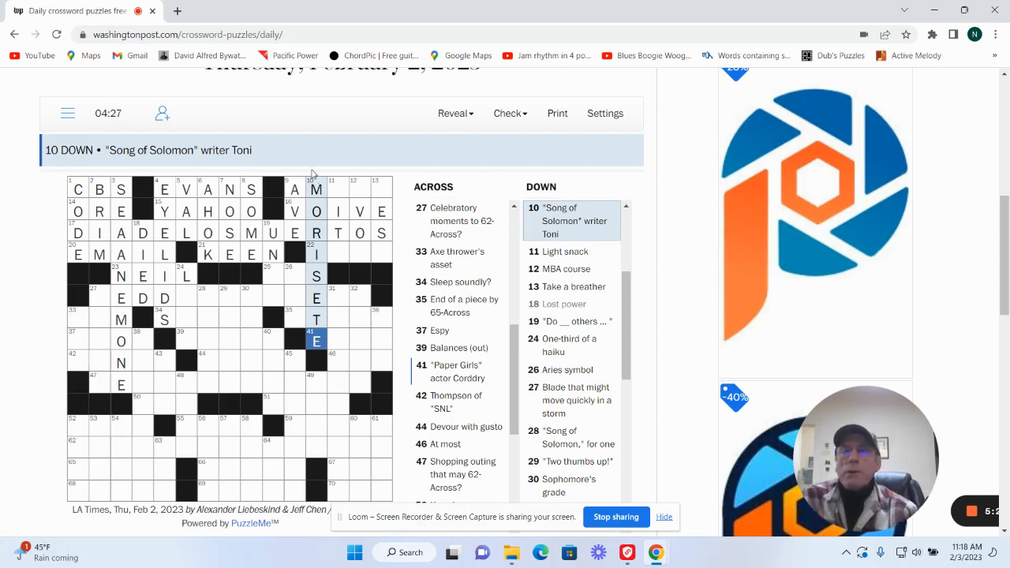
pyautogui.click(340, 190)
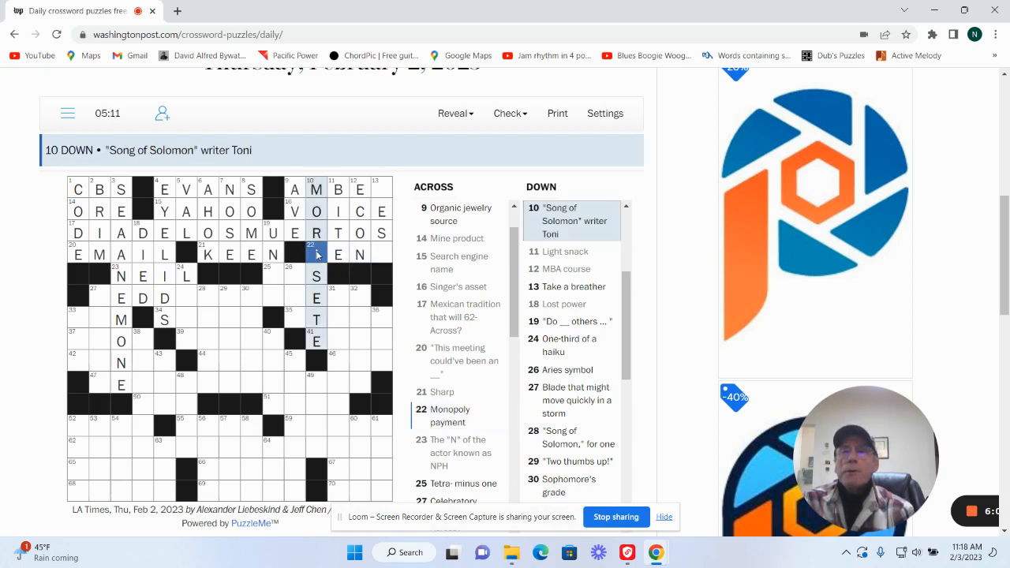
pyautogui.click(316, 275)
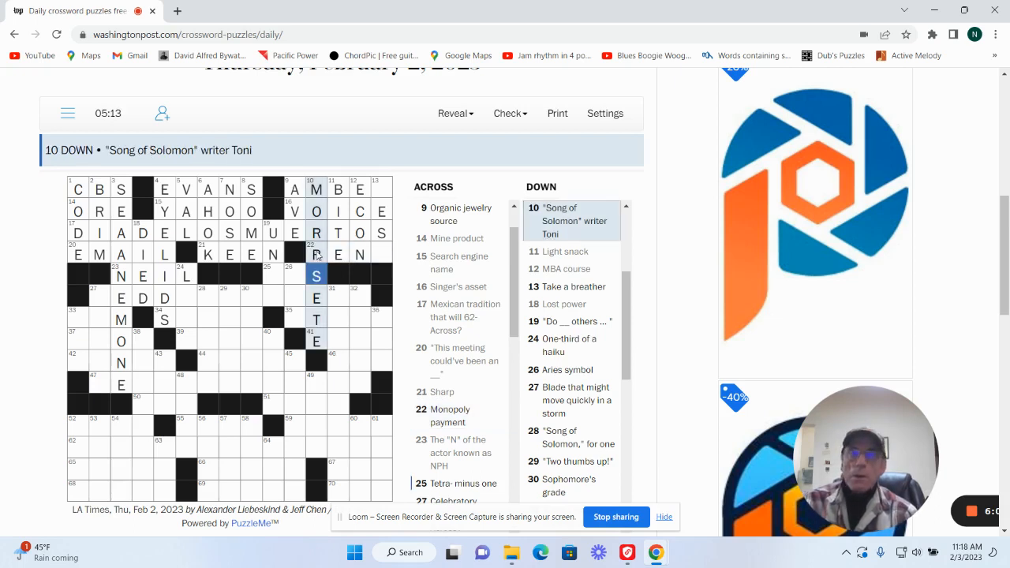
pyautogui.click(382, 254)
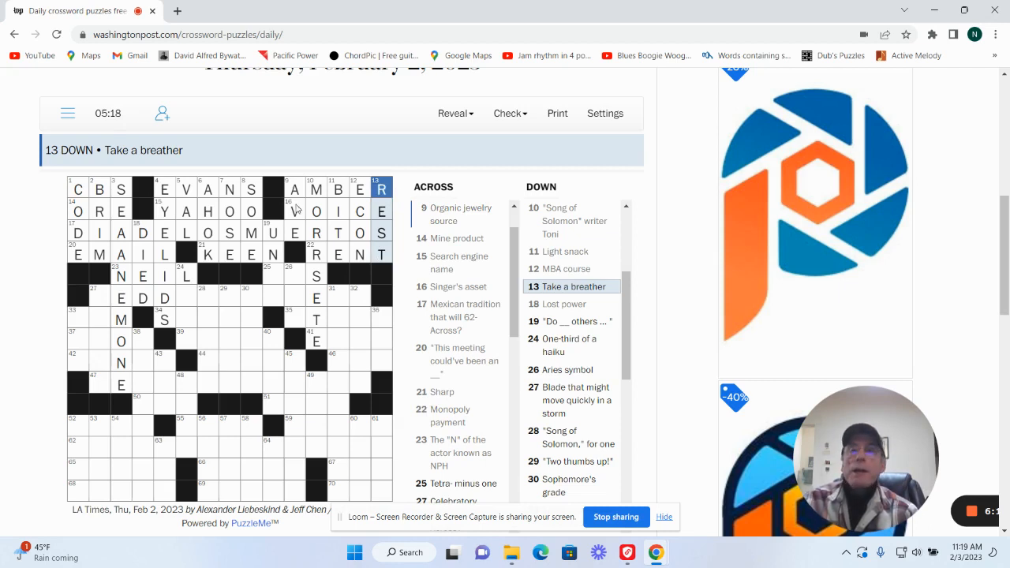
# Review AMBER, enter UNTO at 19 Down and TRI for 25 Across, Tetra- minus one
pyautogui.click(294, 189)
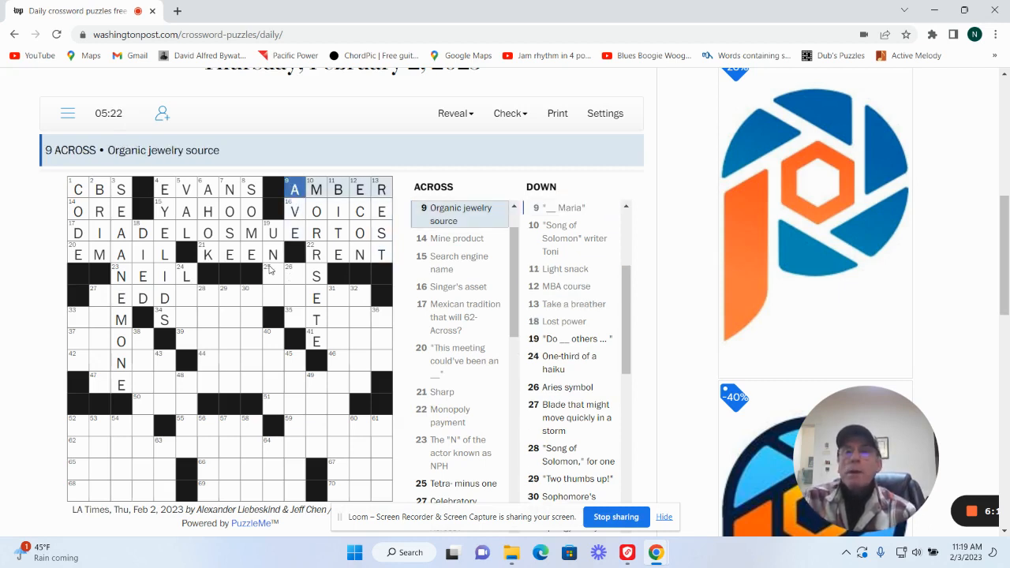
pyautogui.click(272, 275)
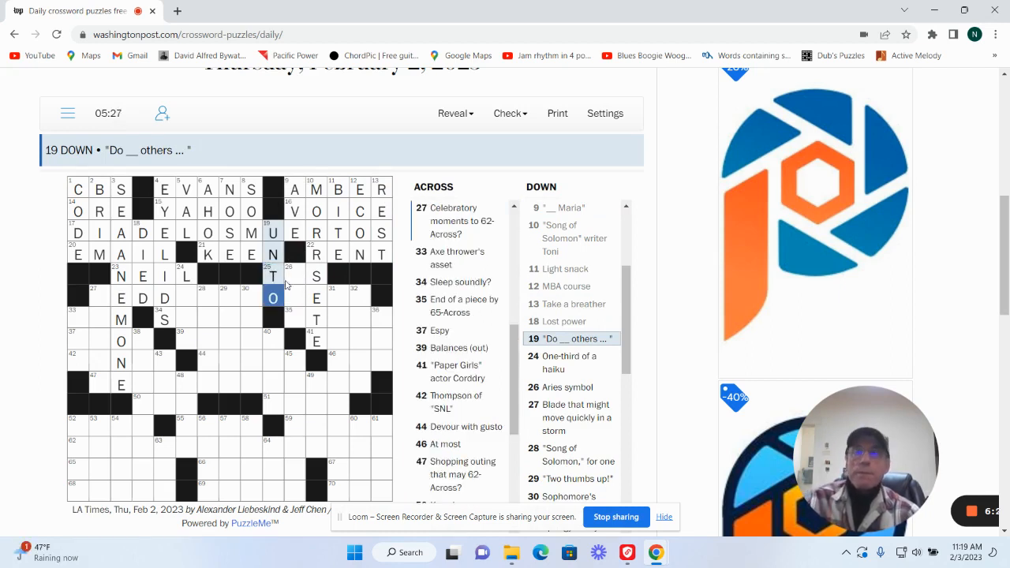
pyautogui.click(294, 275)
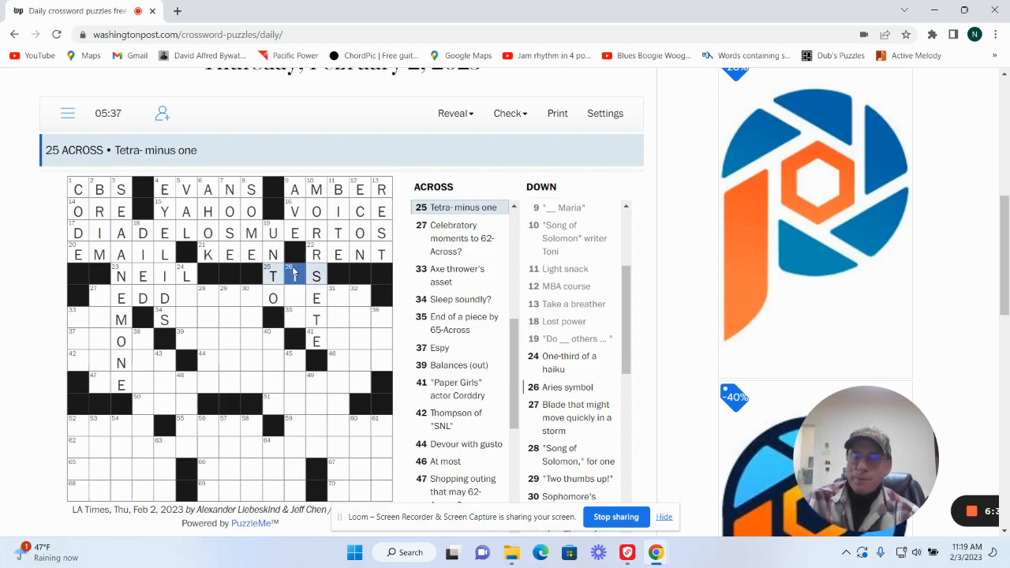
pyautogui.write('TRI')
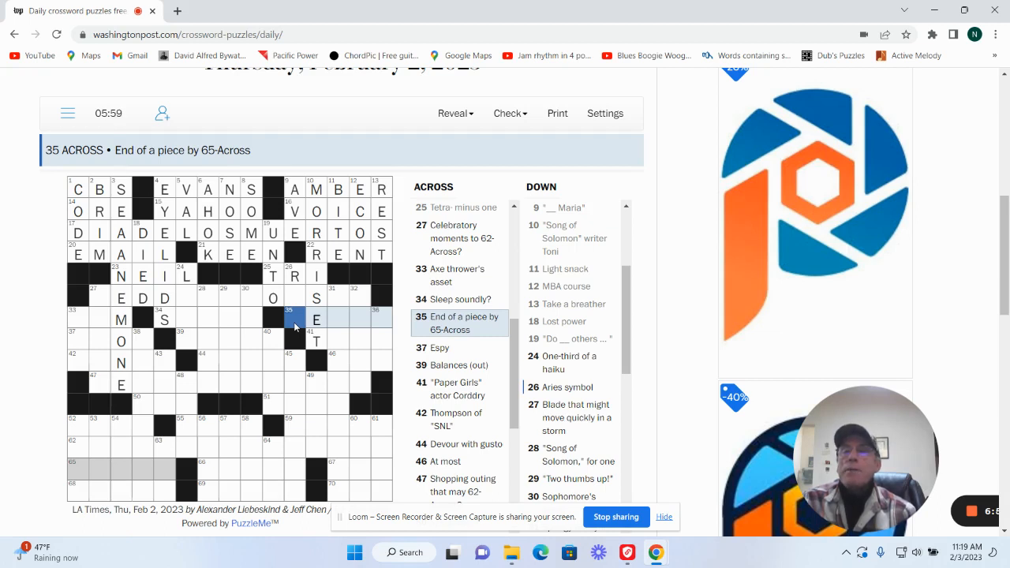
pyautogui.moveTo(325, 331)
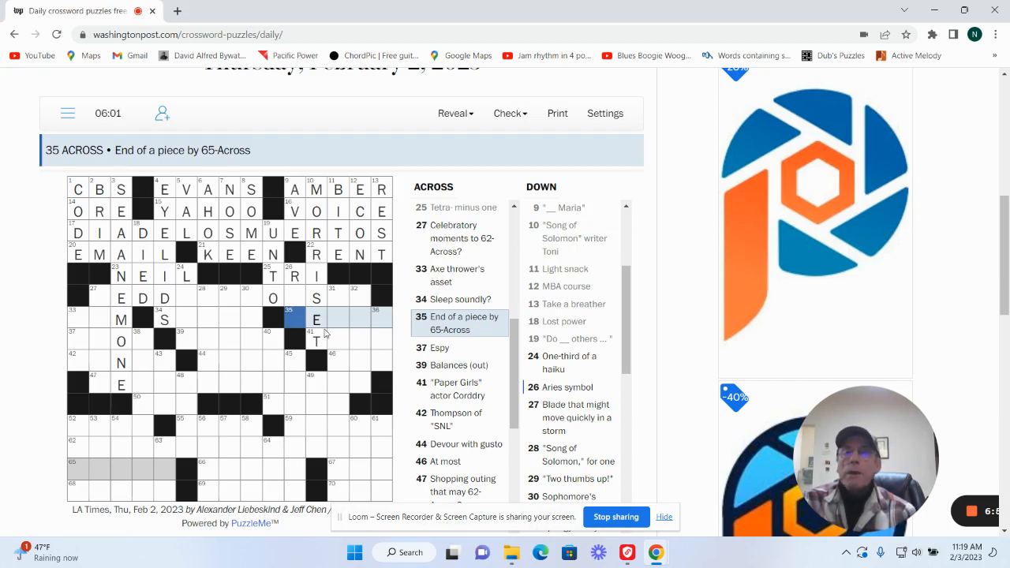
# Look over 41 Across, 32 Down and 27 Down in the middle of the grid
pyautogui.click(315, 341)
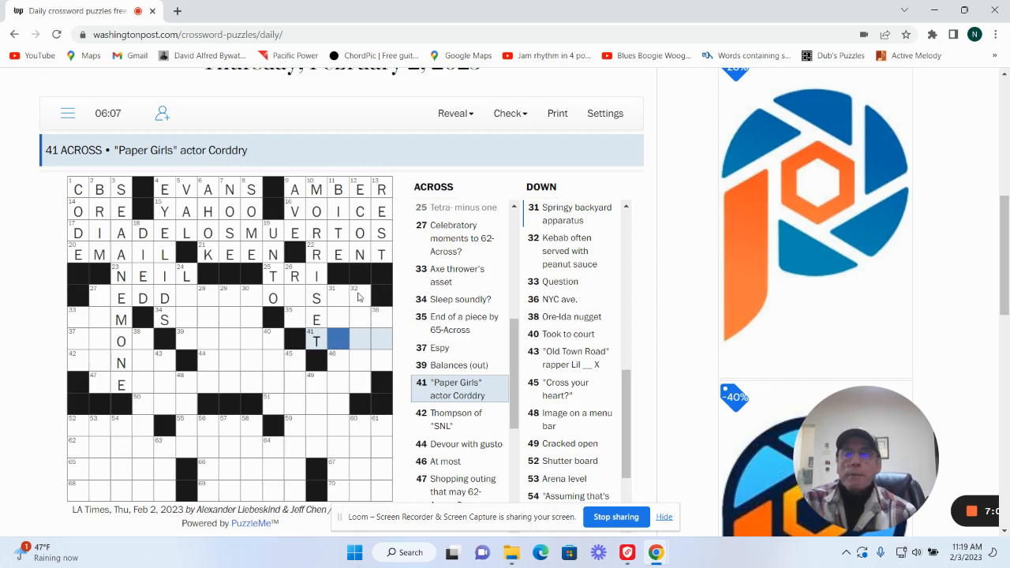
pyautogui.click(360, 297)
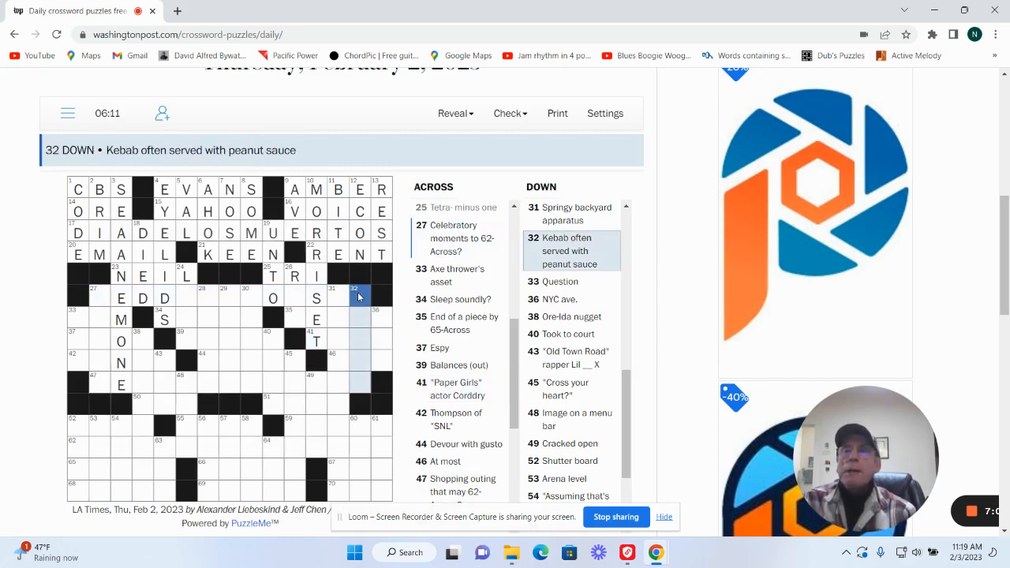
pyautogui.click(376, 319)
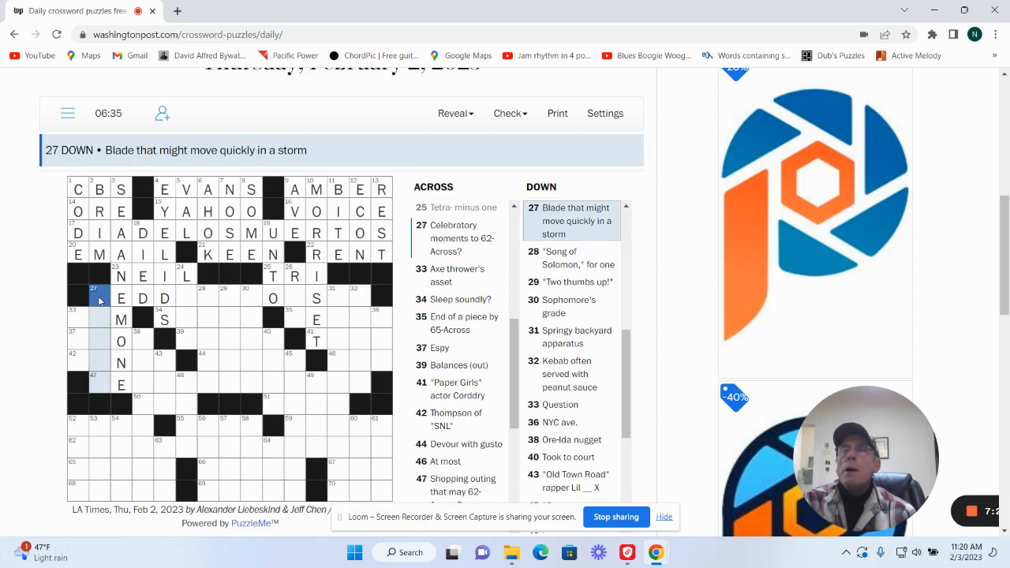
pyautogui.moveTo(73, 314)
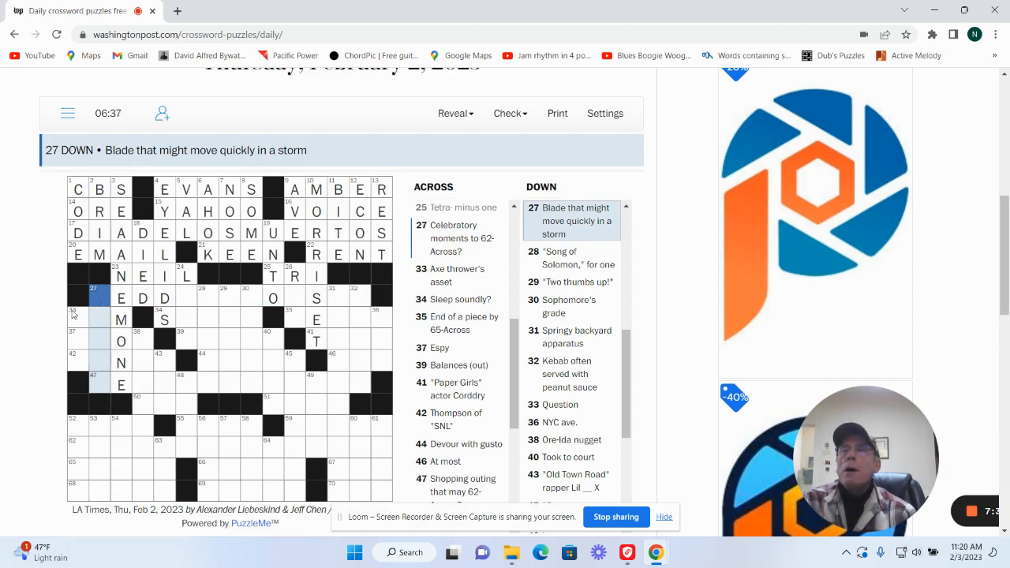
# Enter ARMS for 33 Across and SPOT for 37 Across, Espy
pyautogui.click(78, 319)
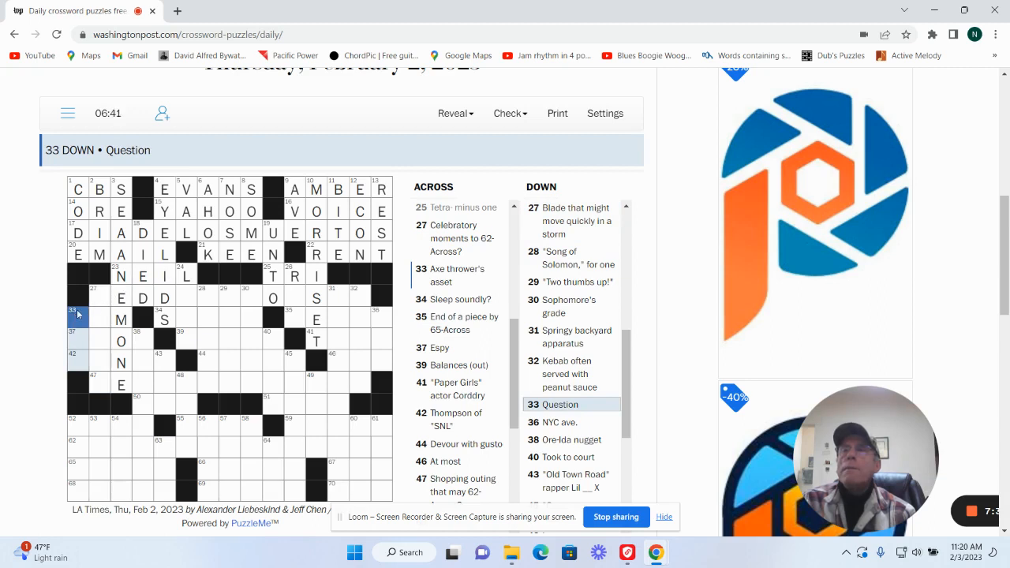
pyautogui.click(77, 319)
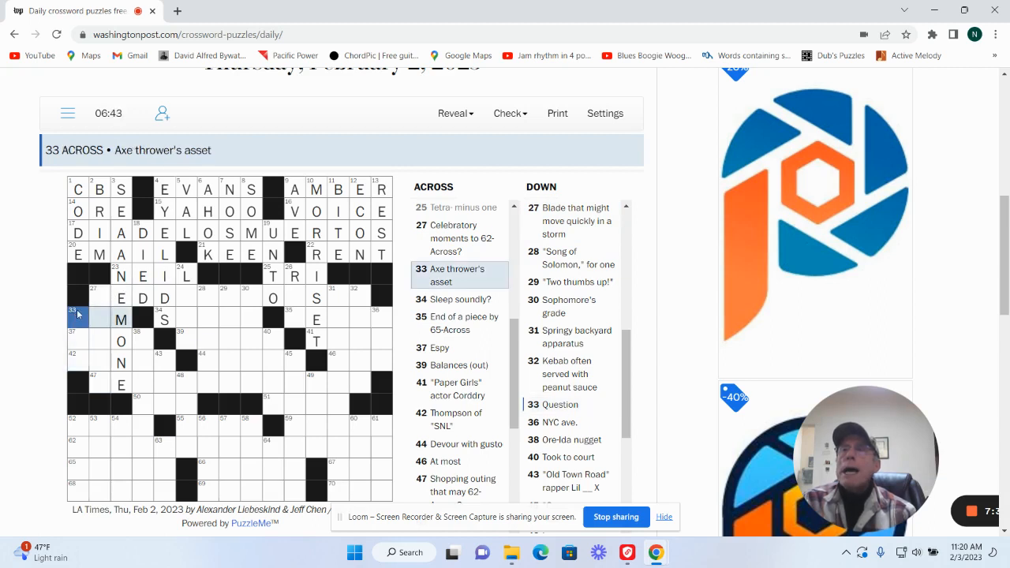
pyautogui.write('AR')
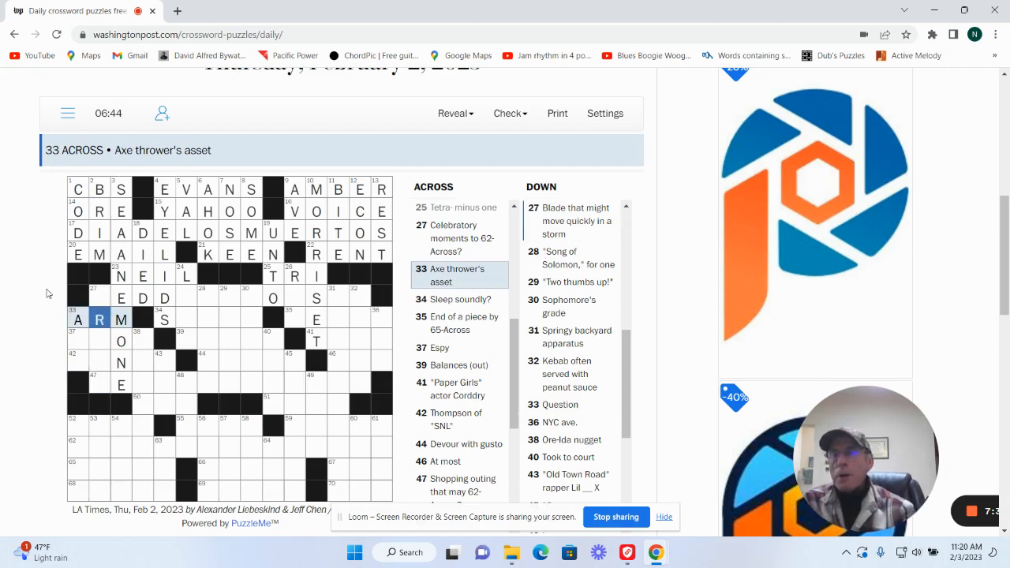
pyautogui.moveTo(139, 371)
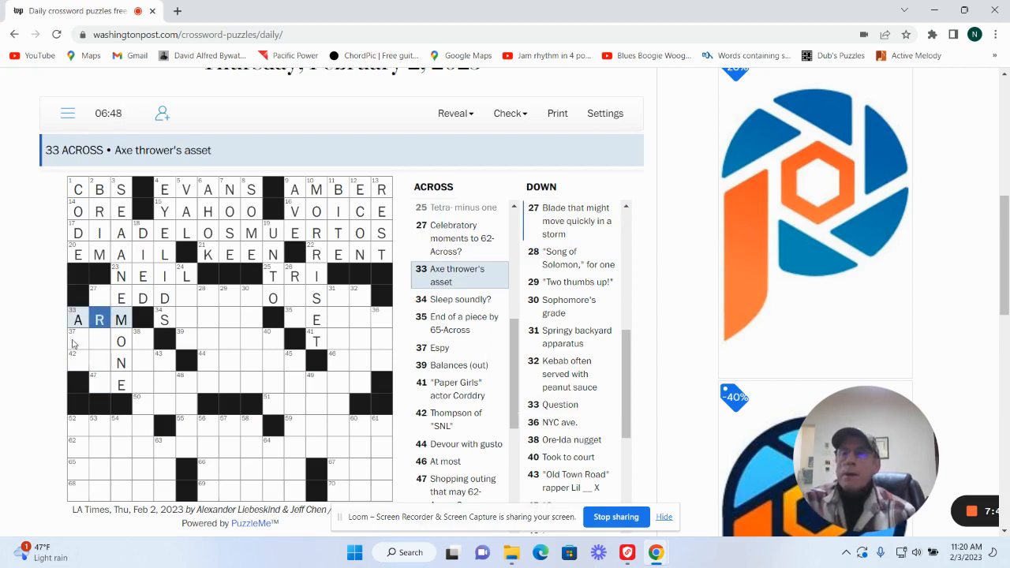
pyautogui.click(77, 339)
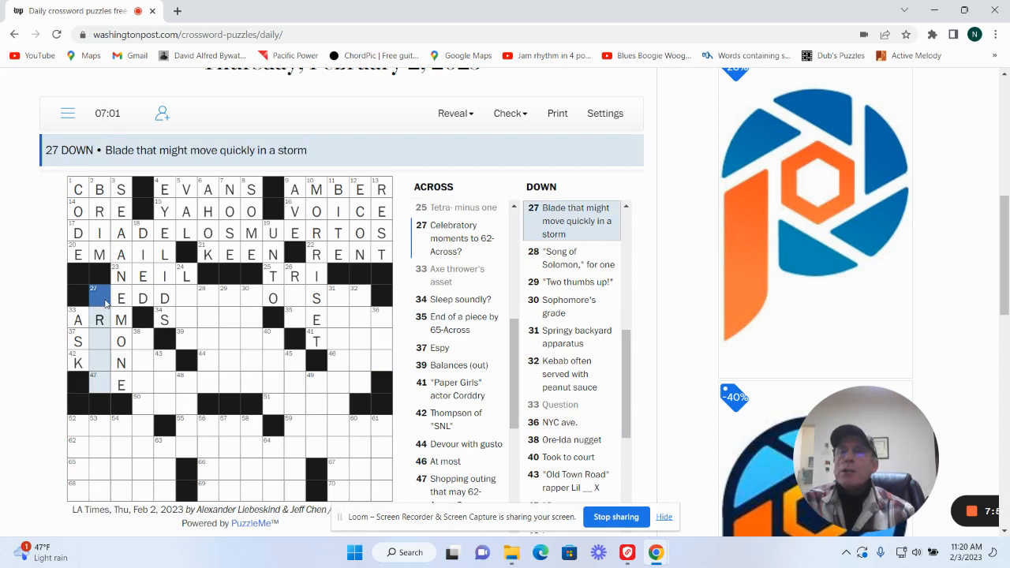
pyautogui.click(97, 341)
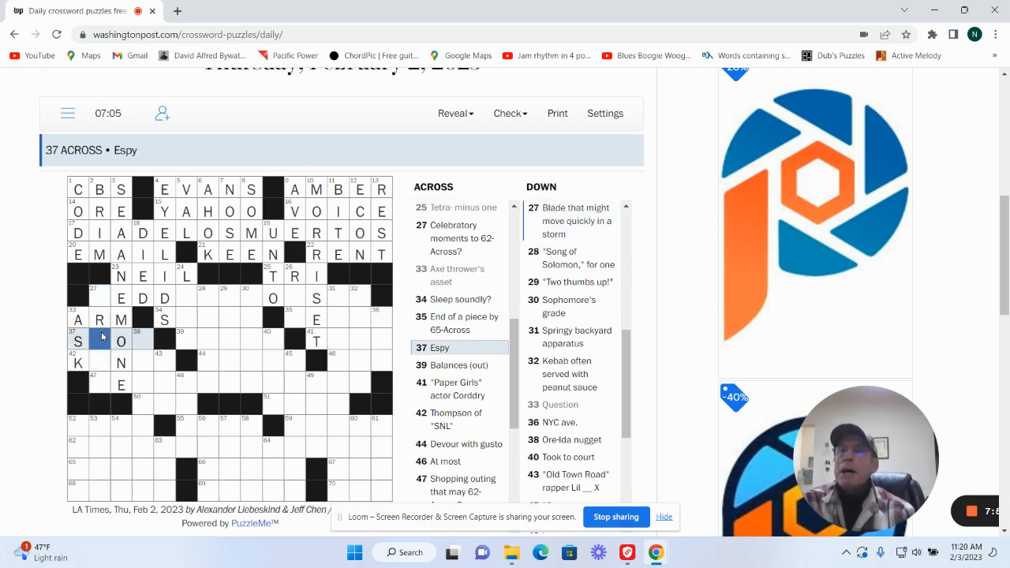
pyautogui.write('P')
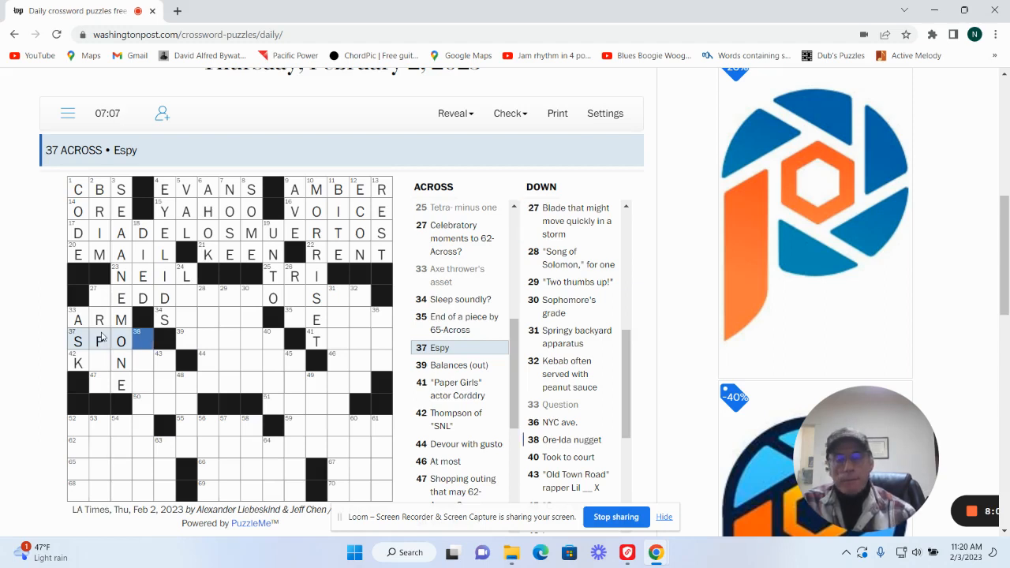
pyautogui.write('T')
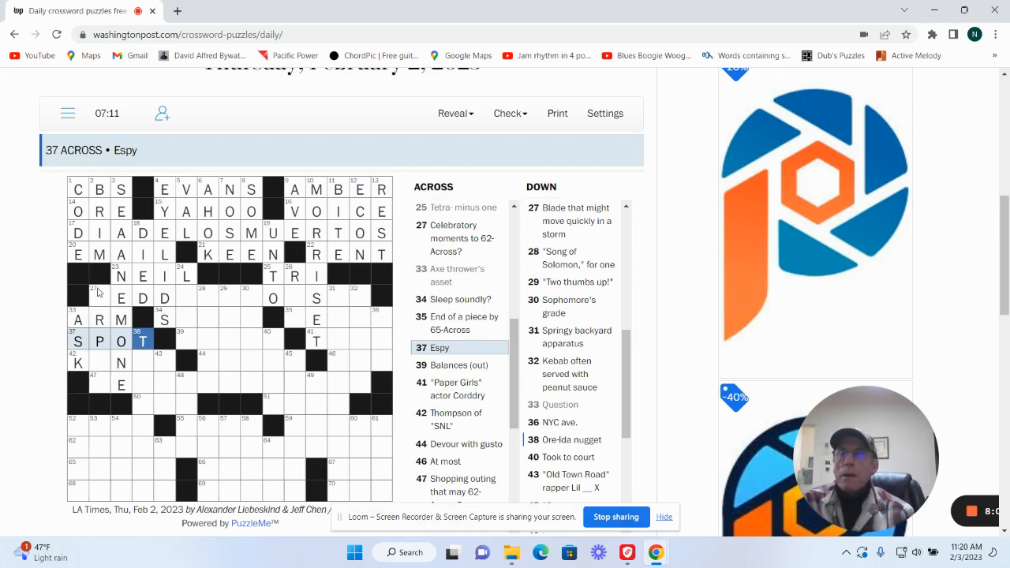
# Enter KENAN for 42 Across, Thompson of SNL, and return to 27 Down
pyautogui.click(100, 295)
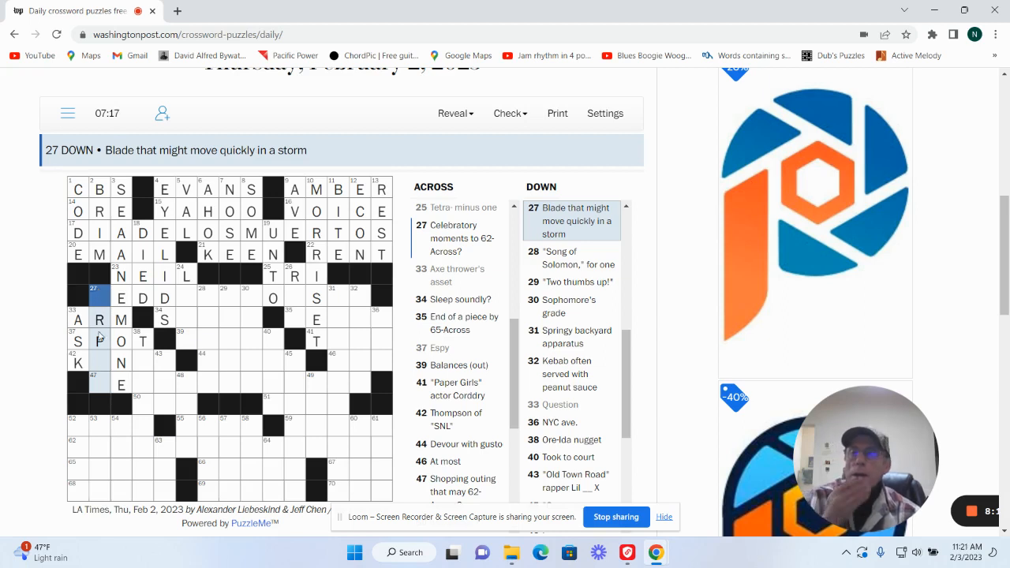
pyautogui.click(100, 361)
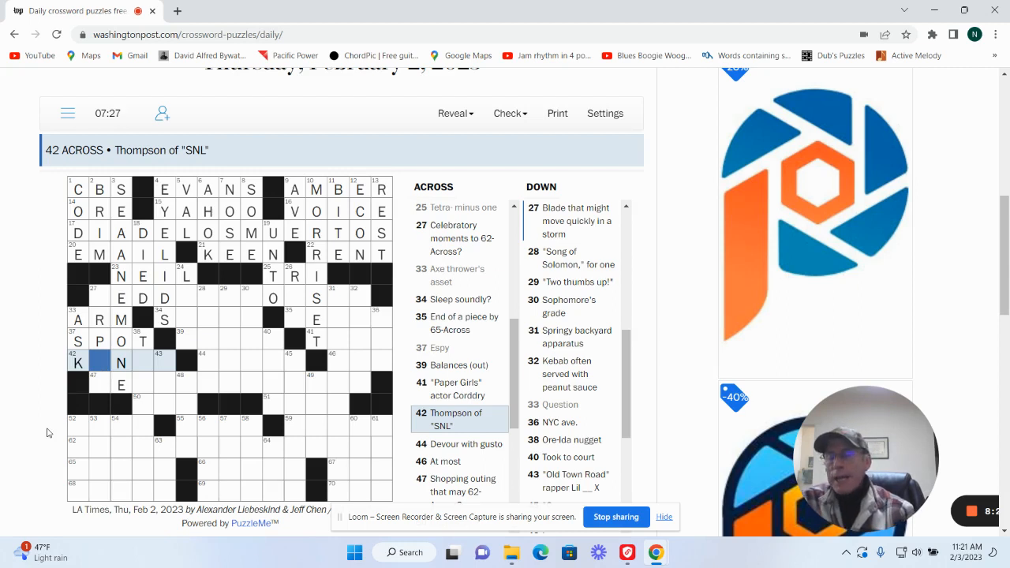
pyautogui.write('E')
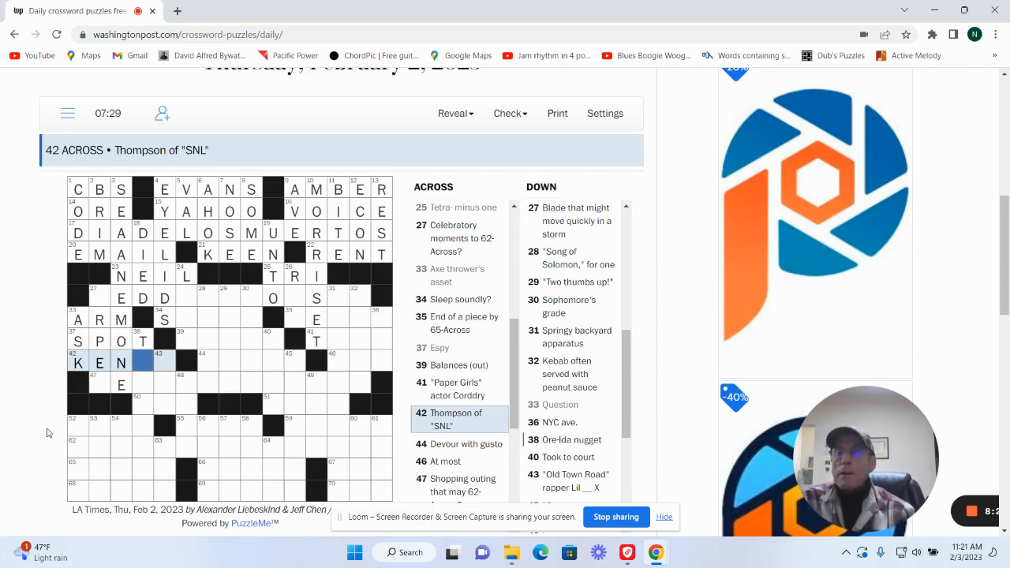
pyautogui.write('A')
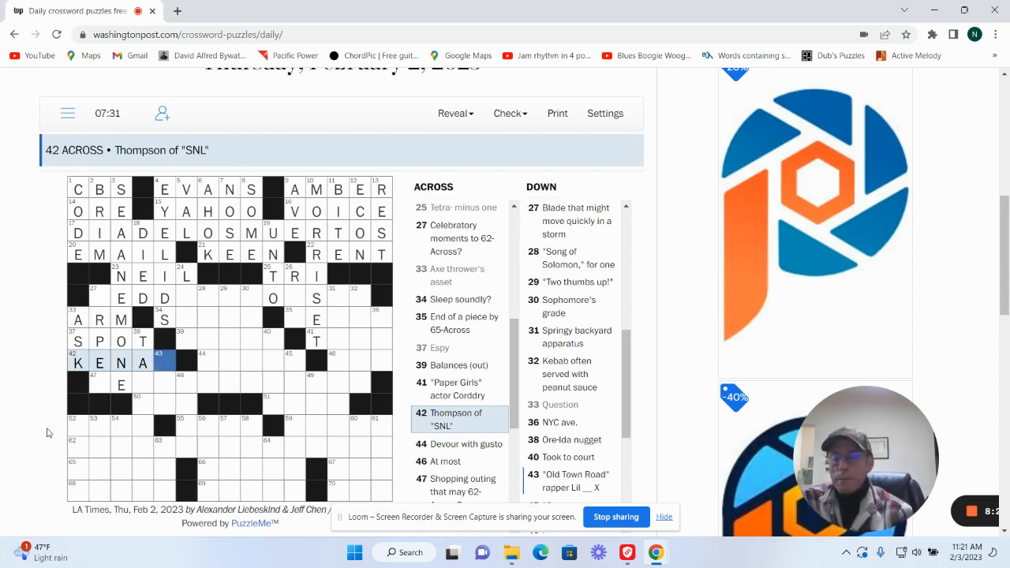
pyautogui.write('N')
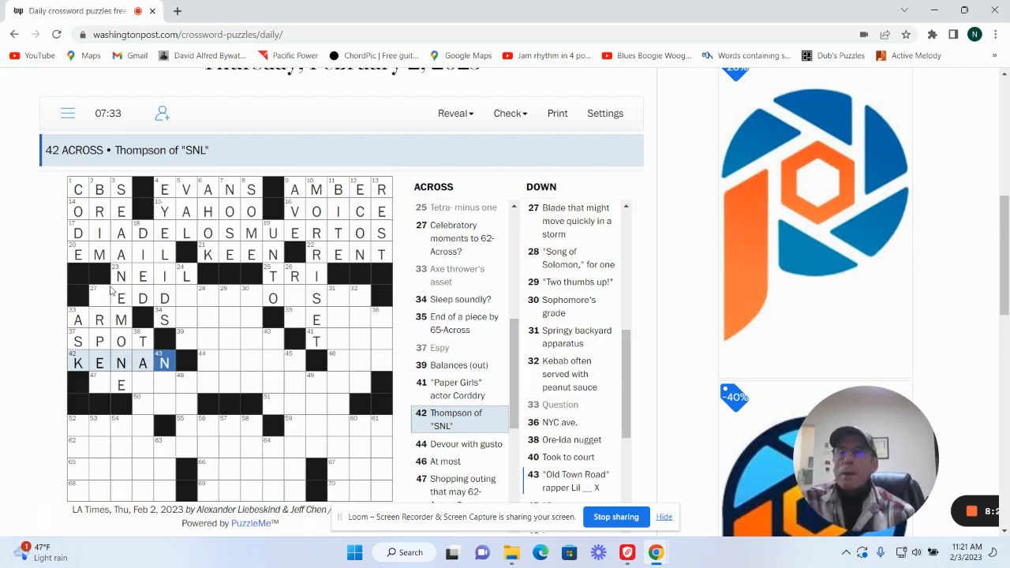
pyautogui.click(101, 297)
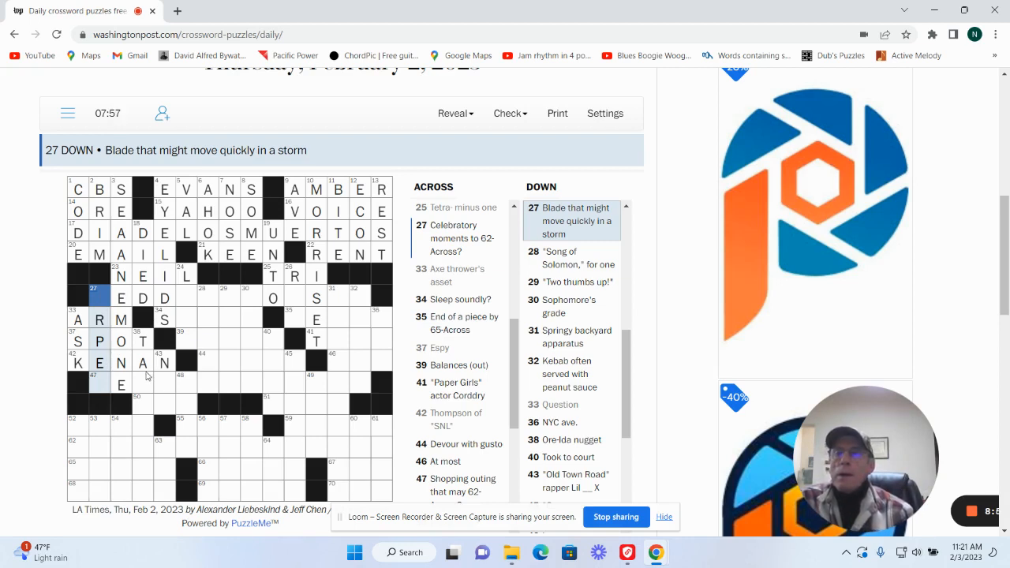
# Fill 38 Down, check the crossing downs, and enter SNORE for 34 Across, Sleep soundly
pyautogui.click(142, 383)
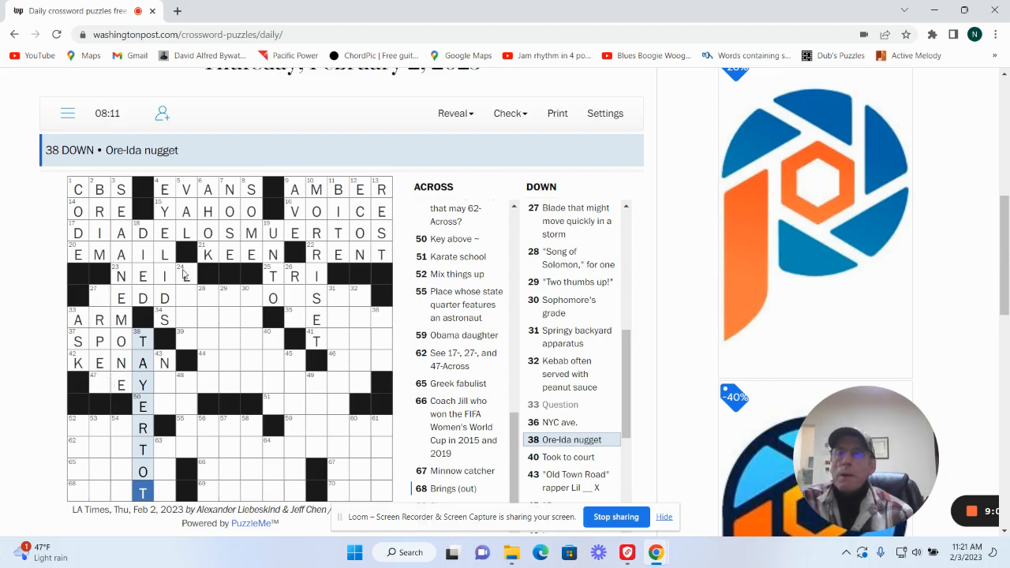
pyautogui.click(186, 298)
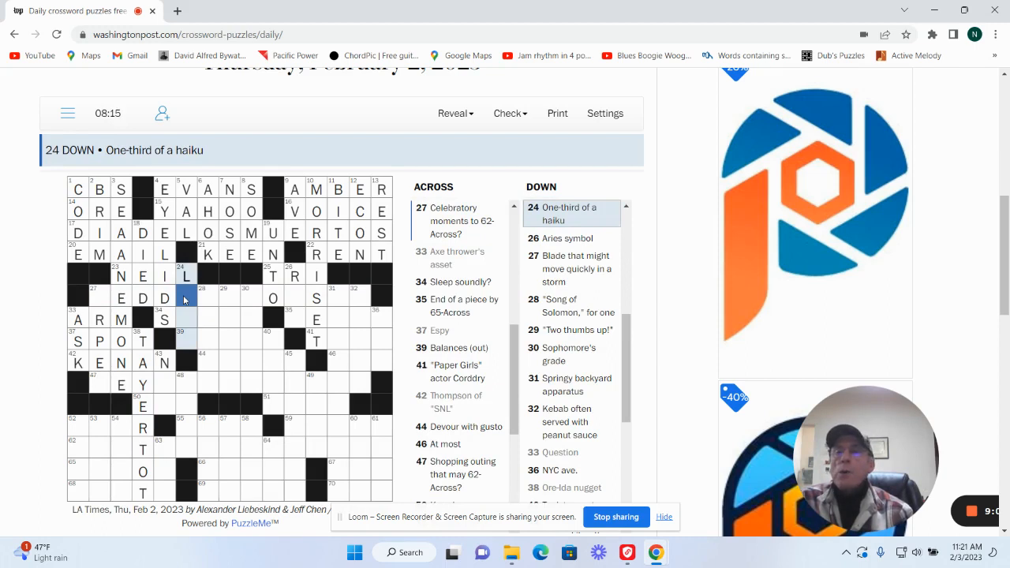
pyautogui.click(208, 297)
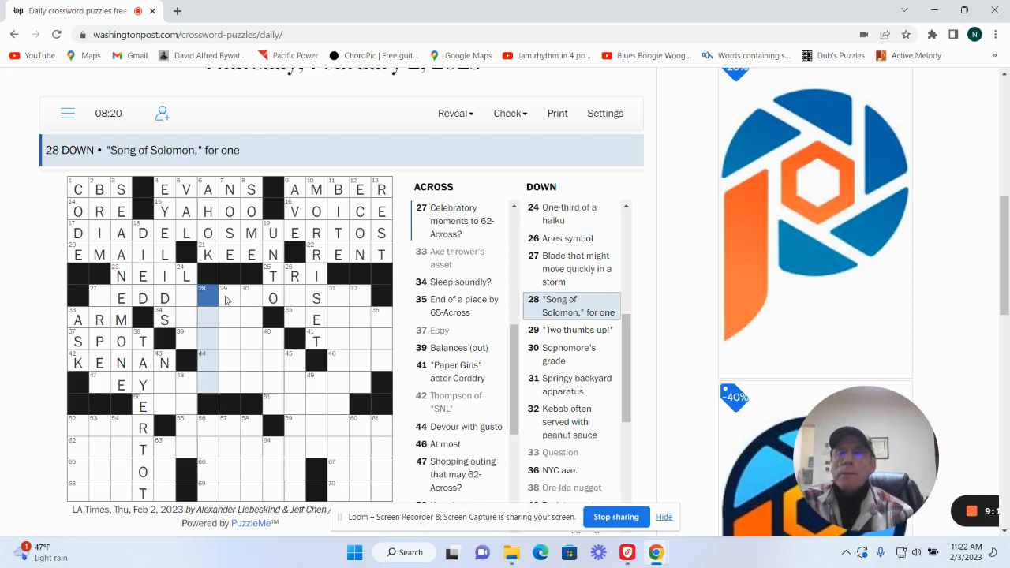
pyautogui.click(231, 299)
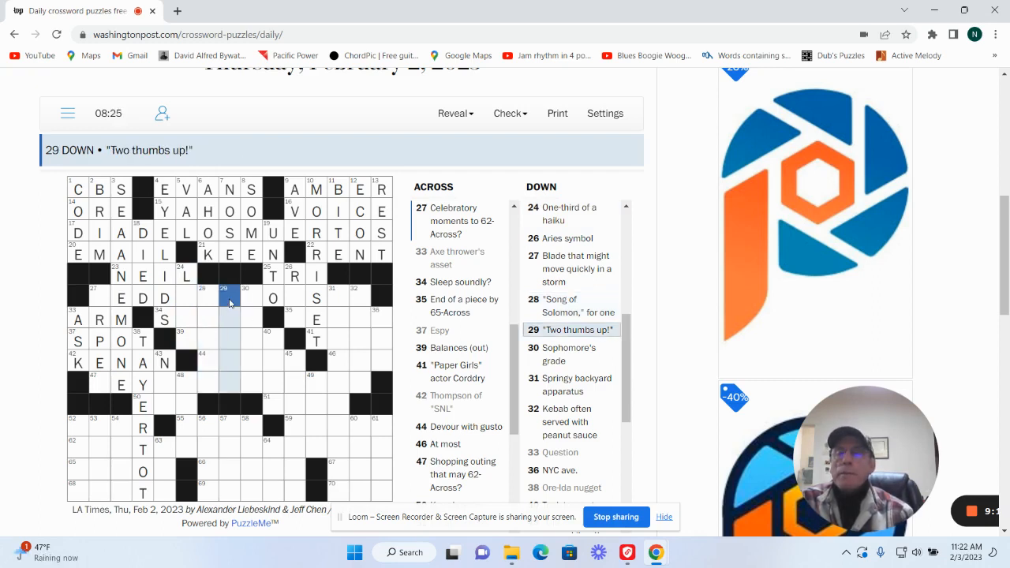
pyautogui.click(187, 300)
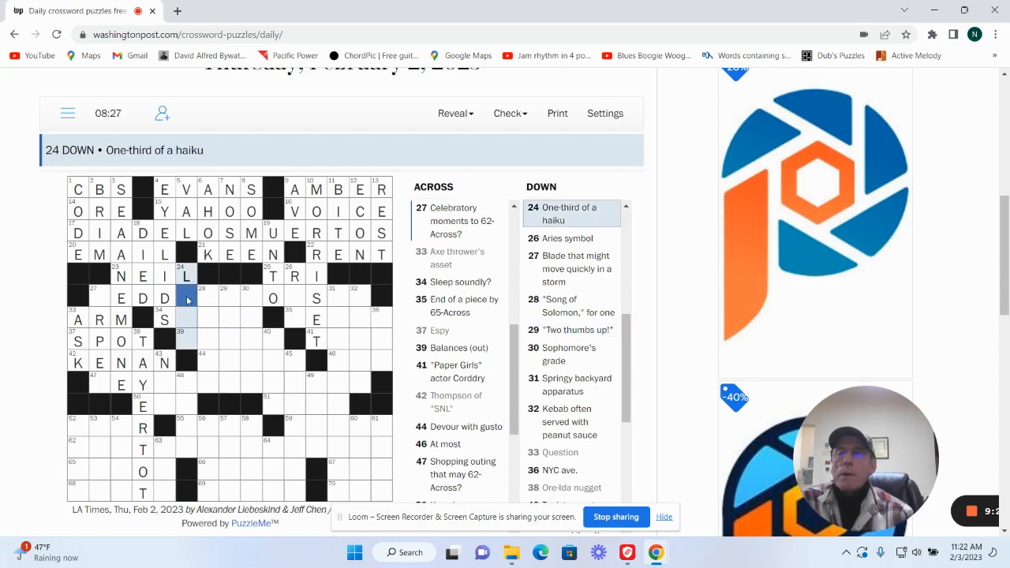
pyautogui.click(166, 319)
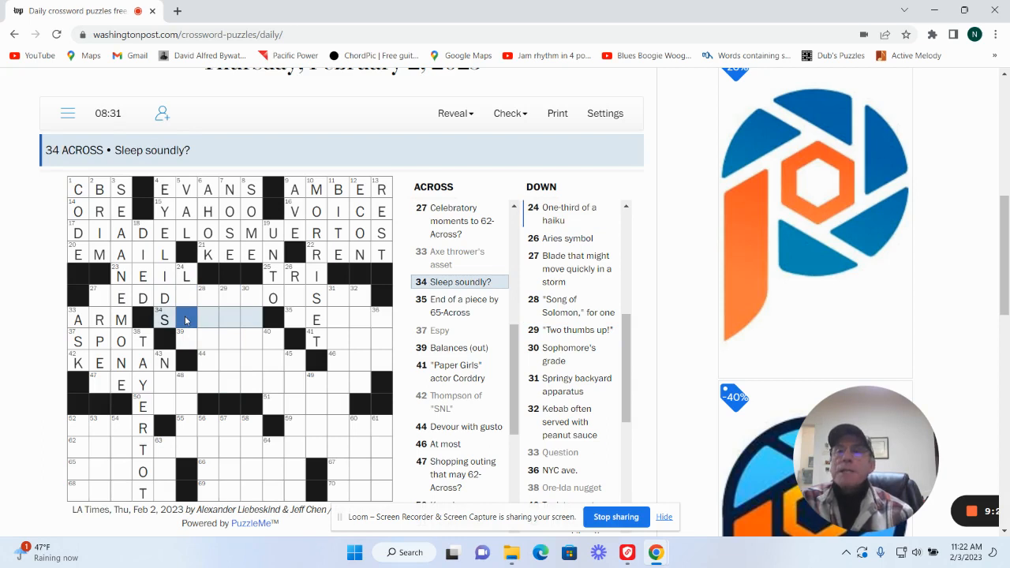
pyautogui.write('NORE')
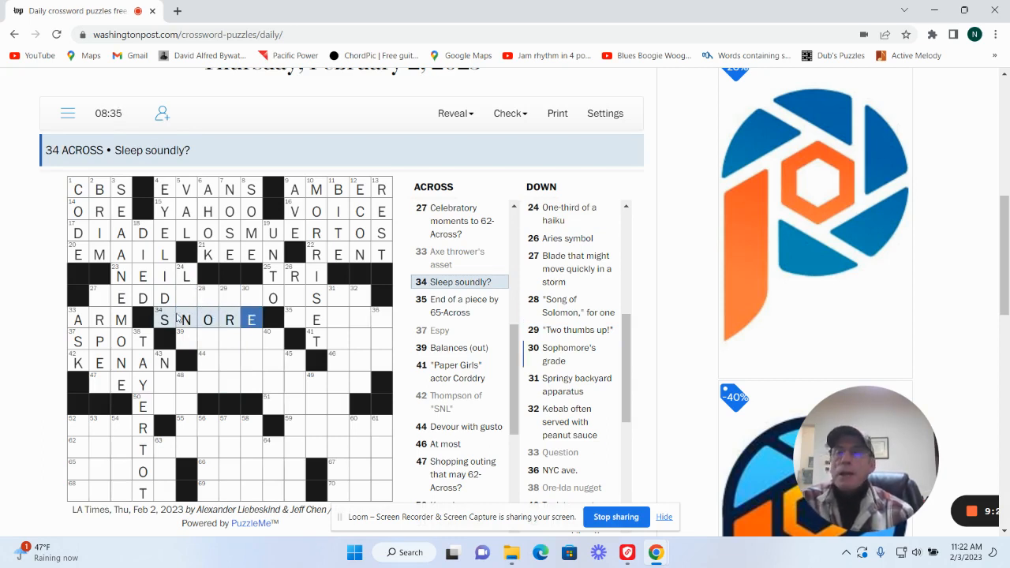
# Complete NOVEL at 28 Down and return to 27 Down
pyautogui.click(186, 298)
pyautogui.write('I')
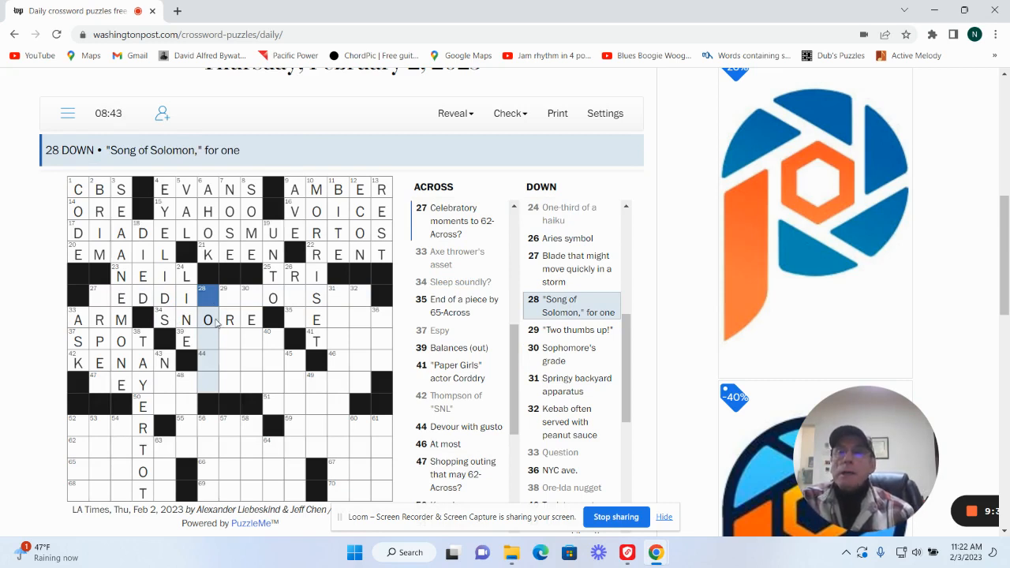
pyautogui.click(209, 341)
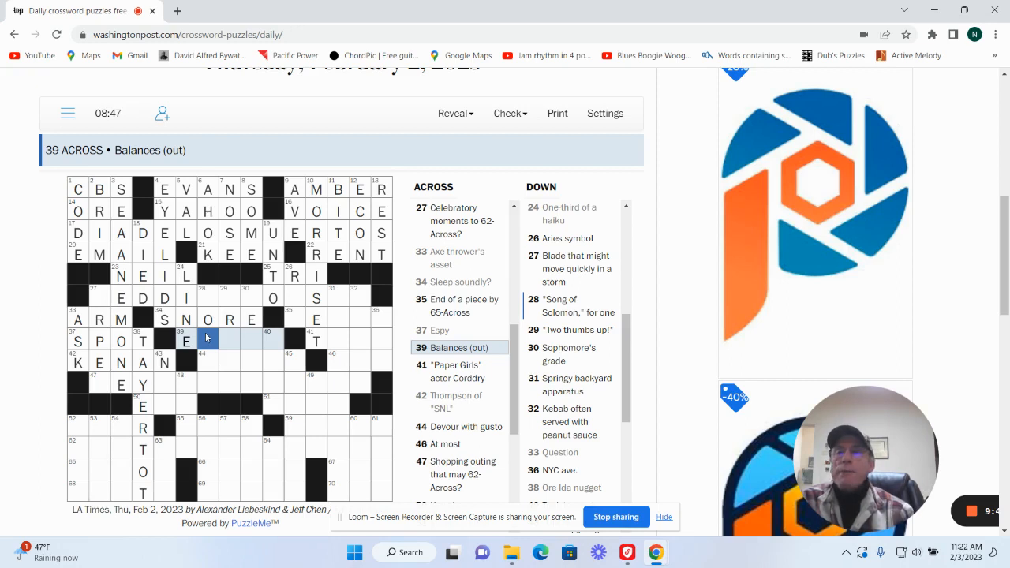
pyautogui.click(208, 297)
pyautogui.write('NOV')
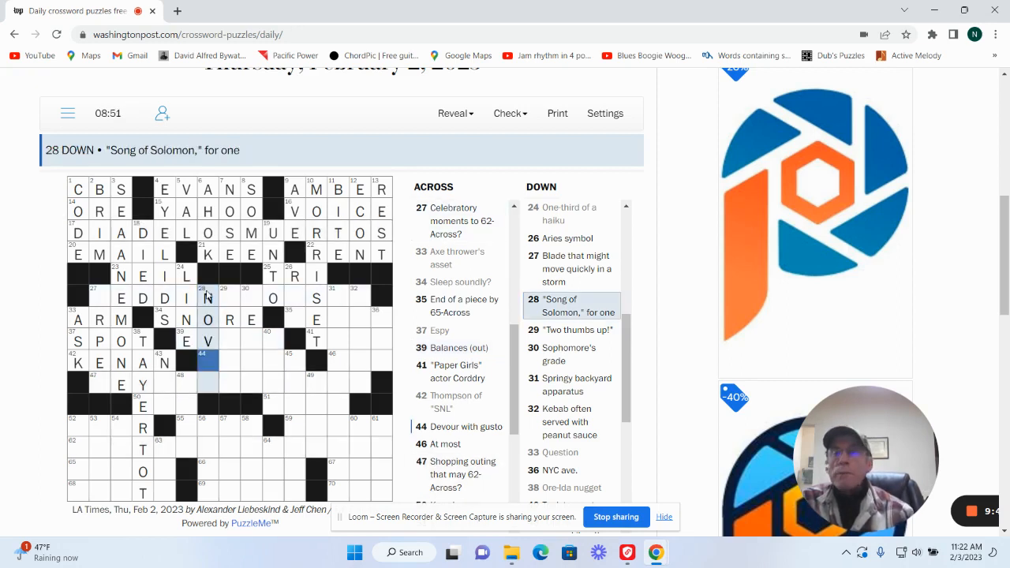
pyautogui.write('L')
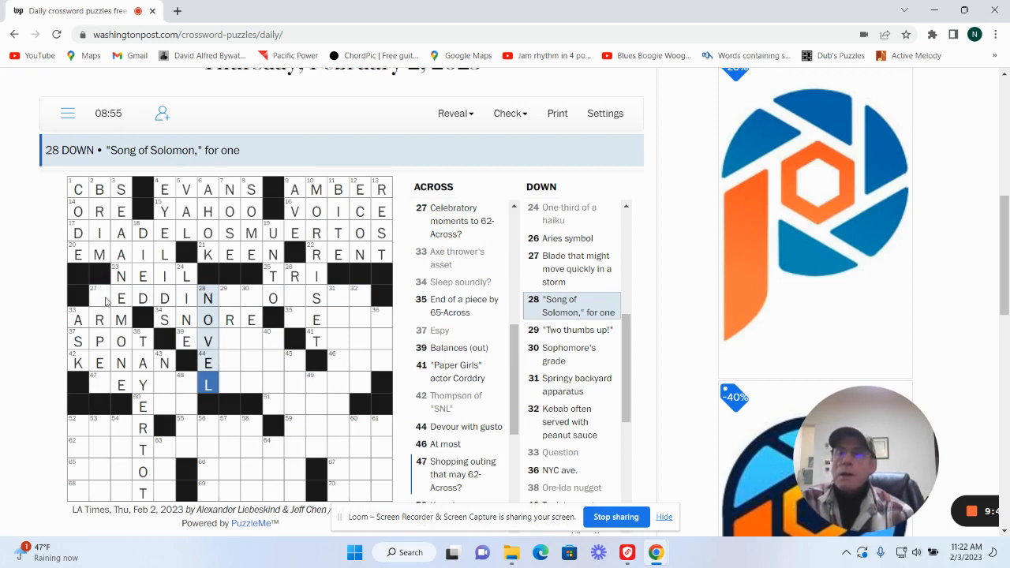
pyautogui.click(101, 298)
pyautogui.write('WIPER')
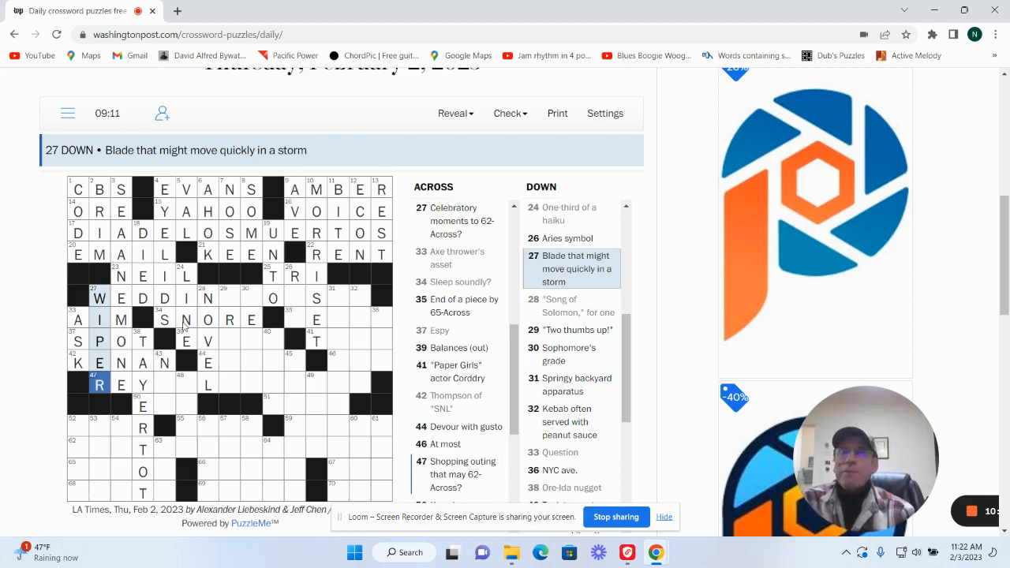
# Review 29 and 30 Down, then complete EVENS at 39 Across and EAT UP at 44 Across
pyautogui.click(229, 296)
pyautogui.write('GREAT')
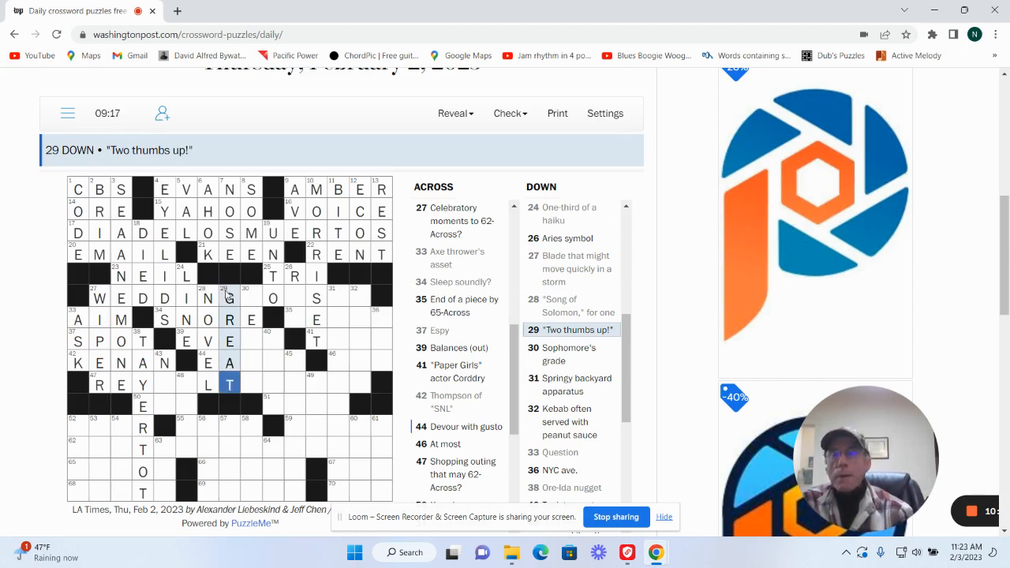
pyautogui.click(245, 297)
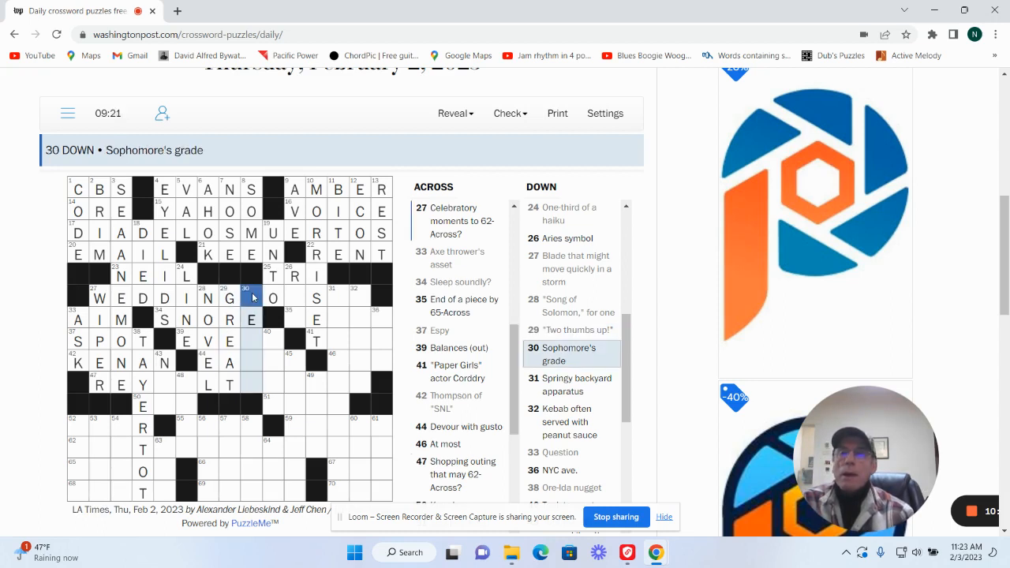
pyautogui.click(253, 341)
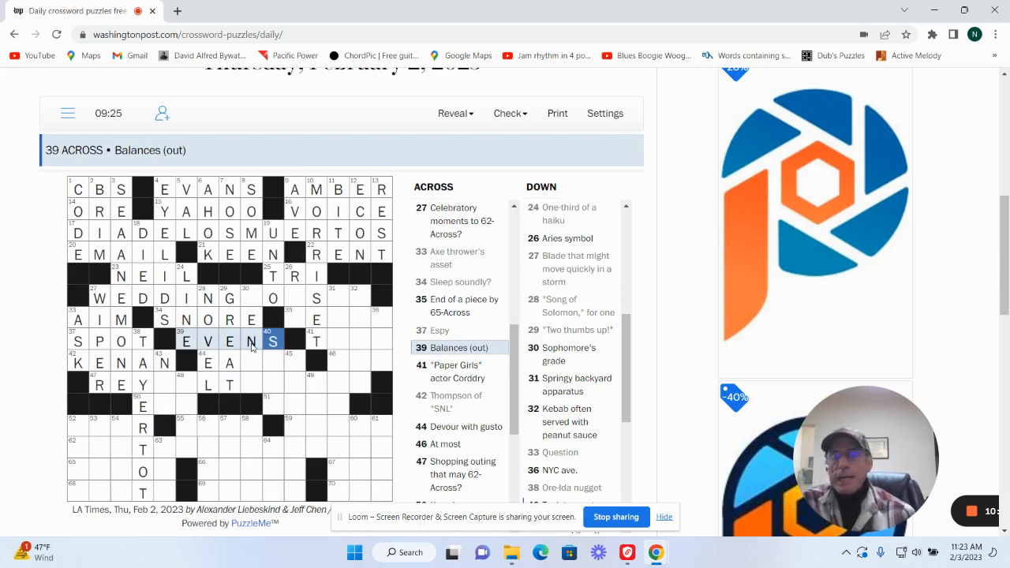
pyautogui.click(251, 361)
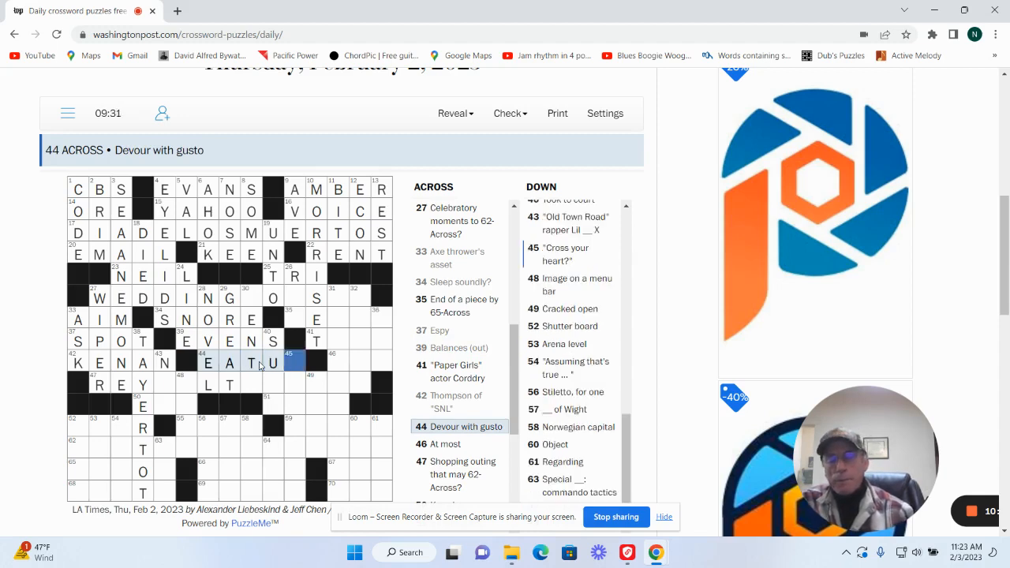
pyautogui.write('P')
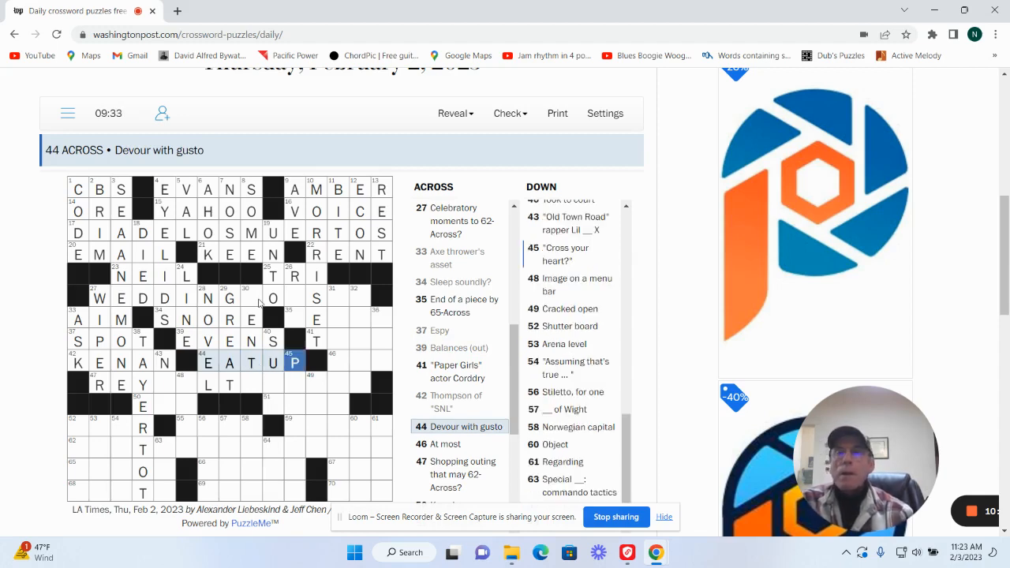
# Fill 30 Down, Sophomore's grade, and finish WEDDING across
pyautogui.click(251, 297)
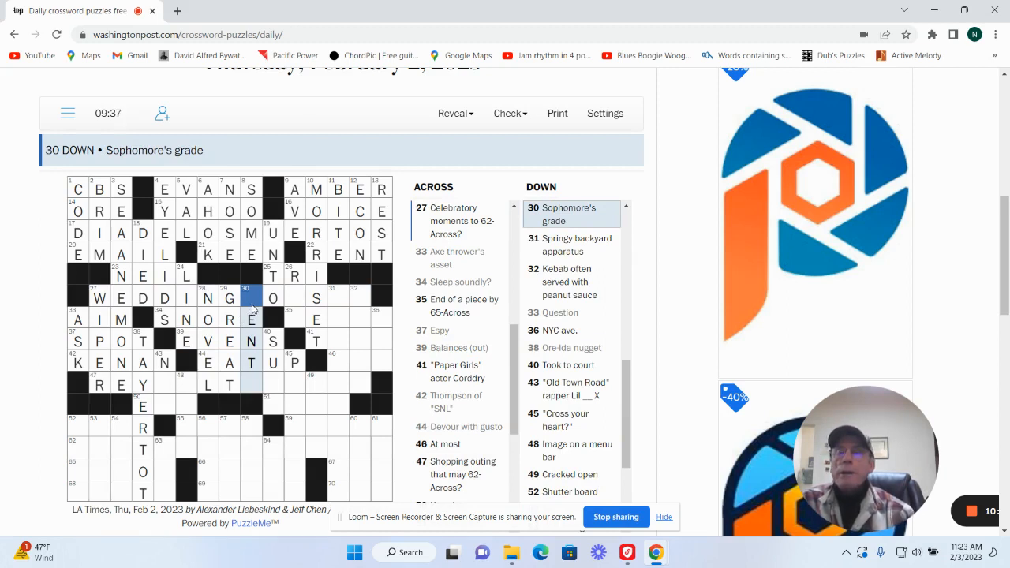
pyautogui.write('TH')
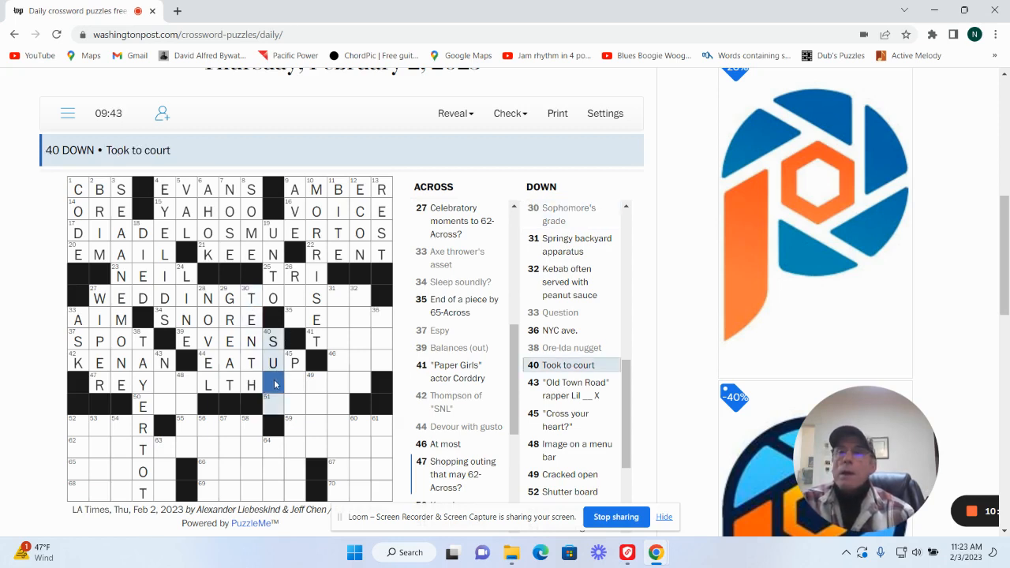
pyautogui.write('D')
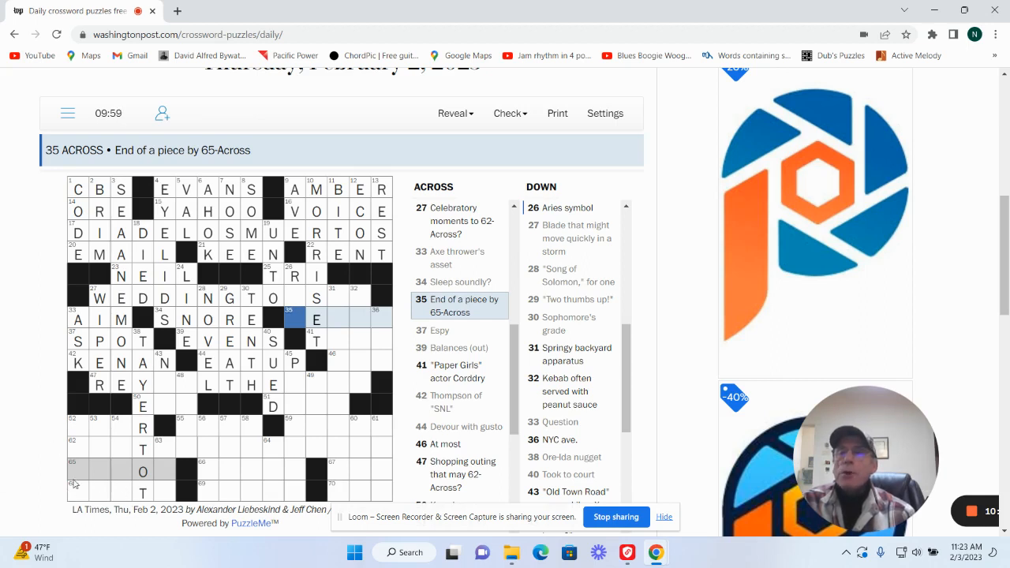
# Enter AESOP for the Greek fabulist at 65 Across and finish MORRISON at 10 Down
pyautogui.click(77, 472)
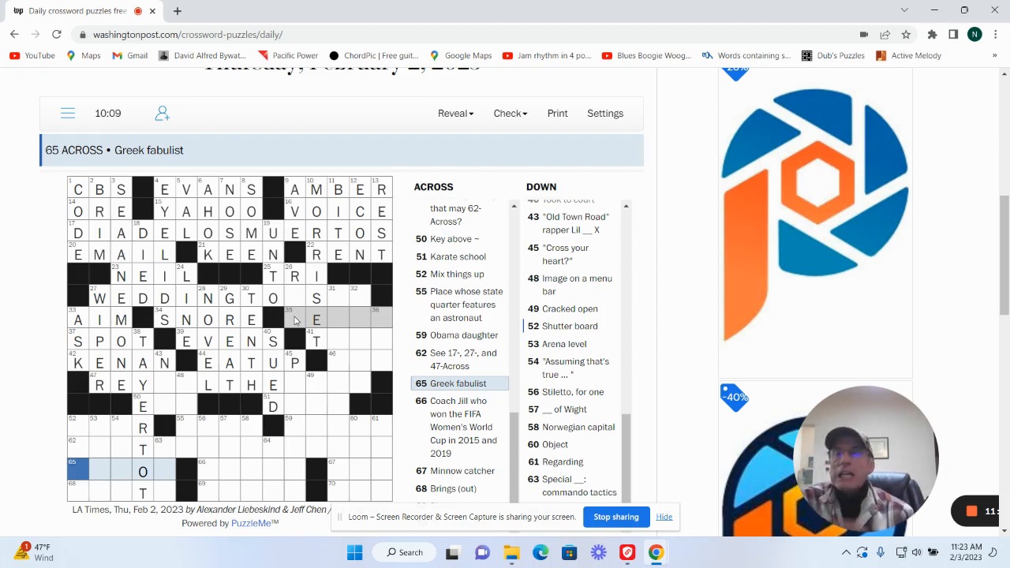
pyautogui.moveTo(129, 398)
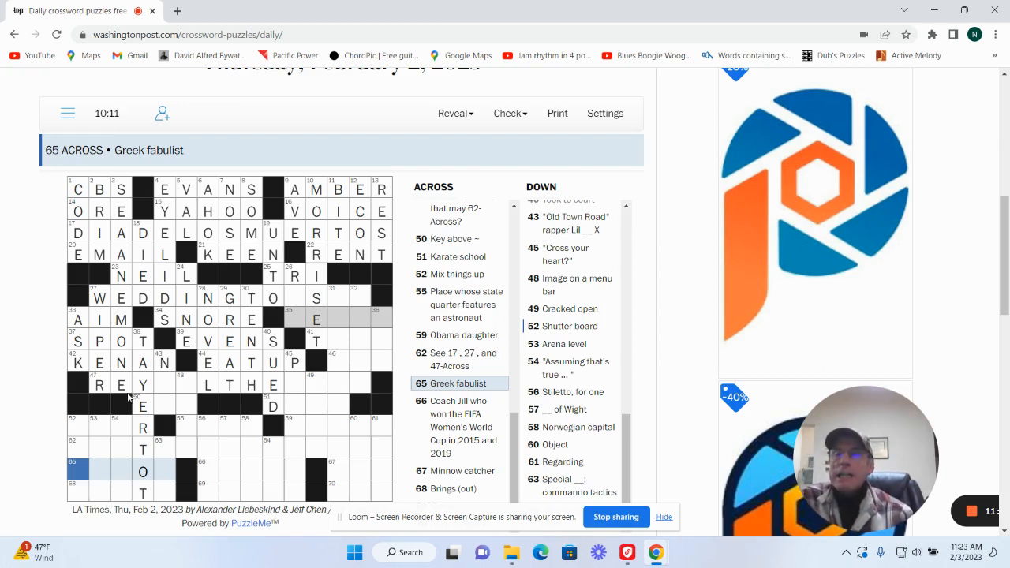
pyautogui.write('AESOP')
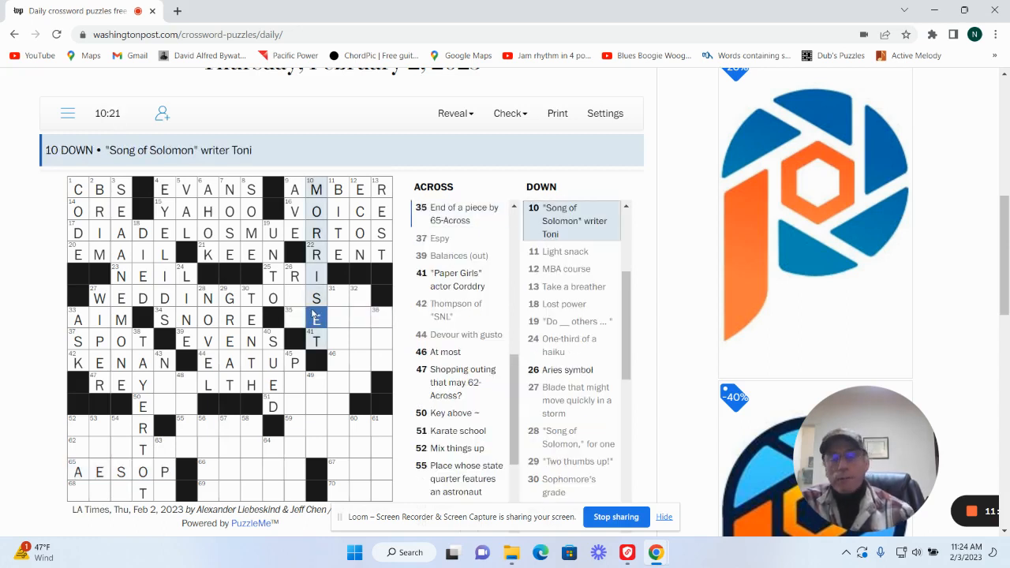
pyautogui.write('N')
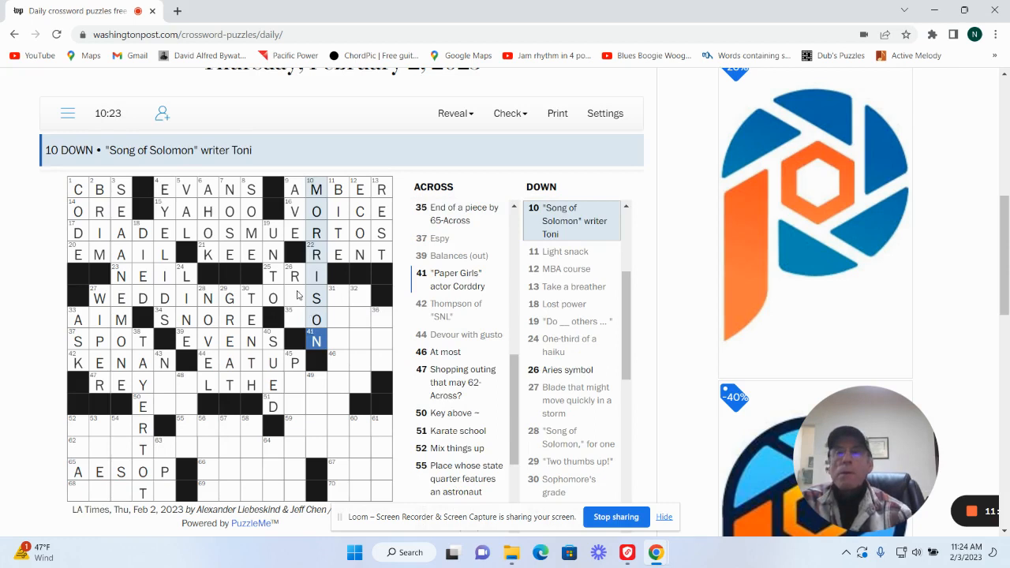
# Enter MORAL at 35 Across and fill WEDDING TOASTS letters at 27 Across
pyautogui.click(297, 318)
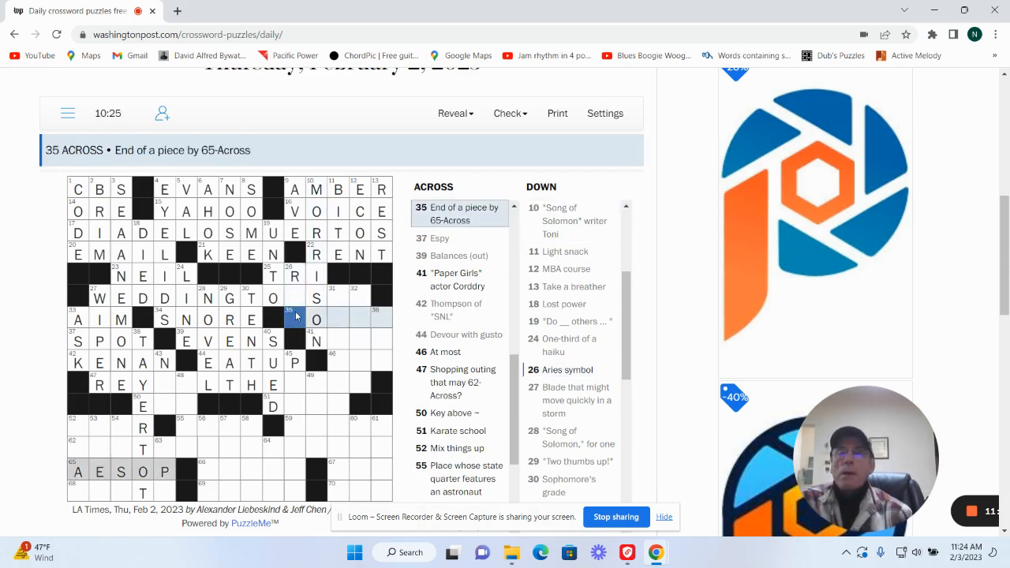
pyautogui.write('MORAL')
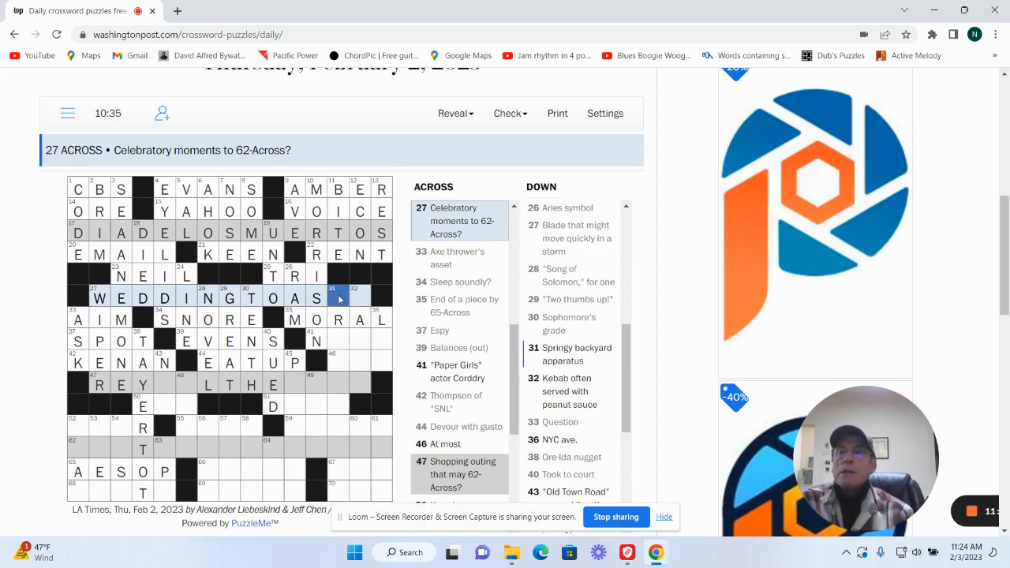
pyautogui.write('S')
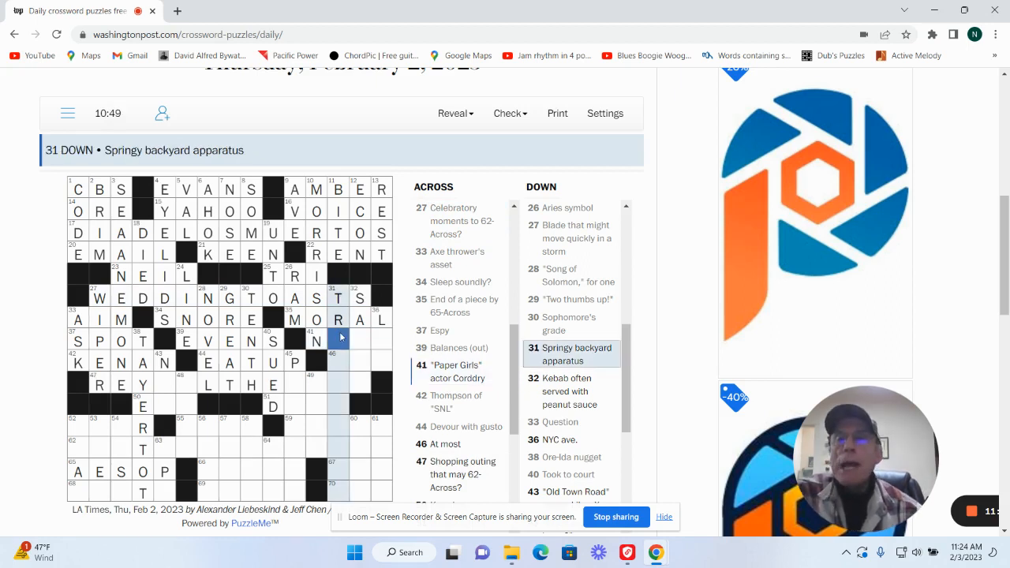
# Finish WEDDING TOASTS, enter TRAMPOLINE at 31 Down and MAX for At most at 46 Across
pyautogui.write('M')
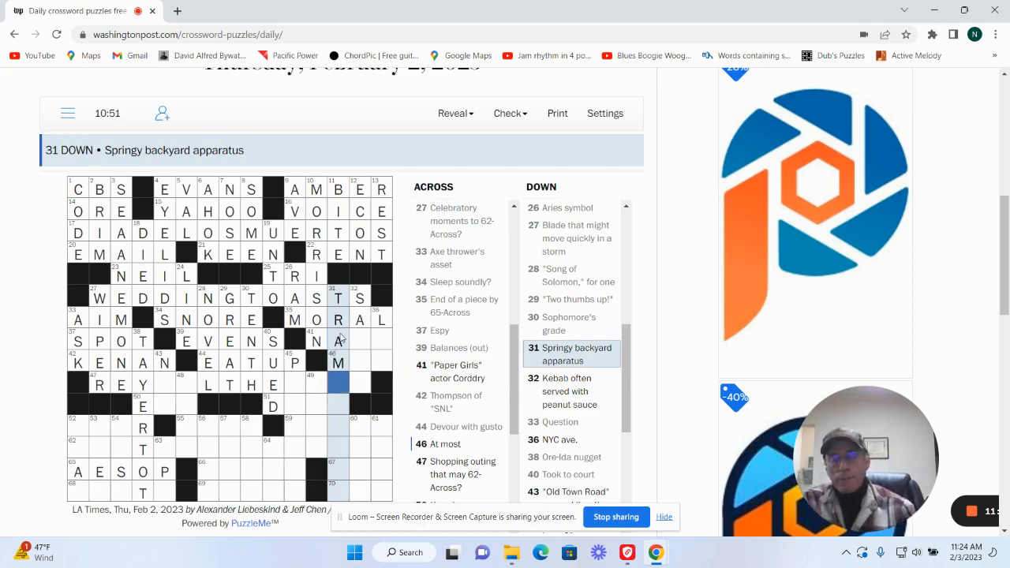
pyautogui.write('POLINE')
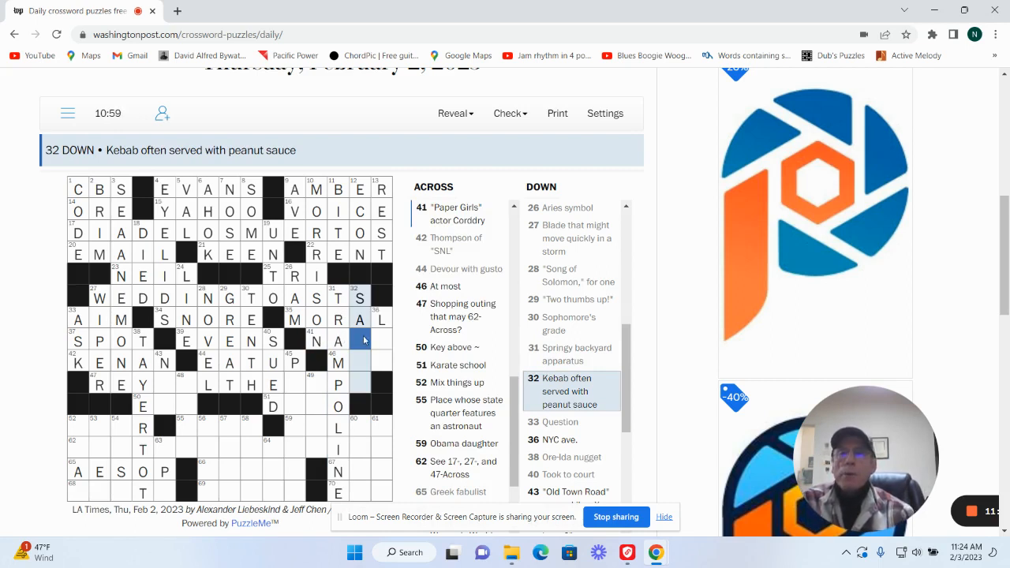
pyautogui.click(363, 361)
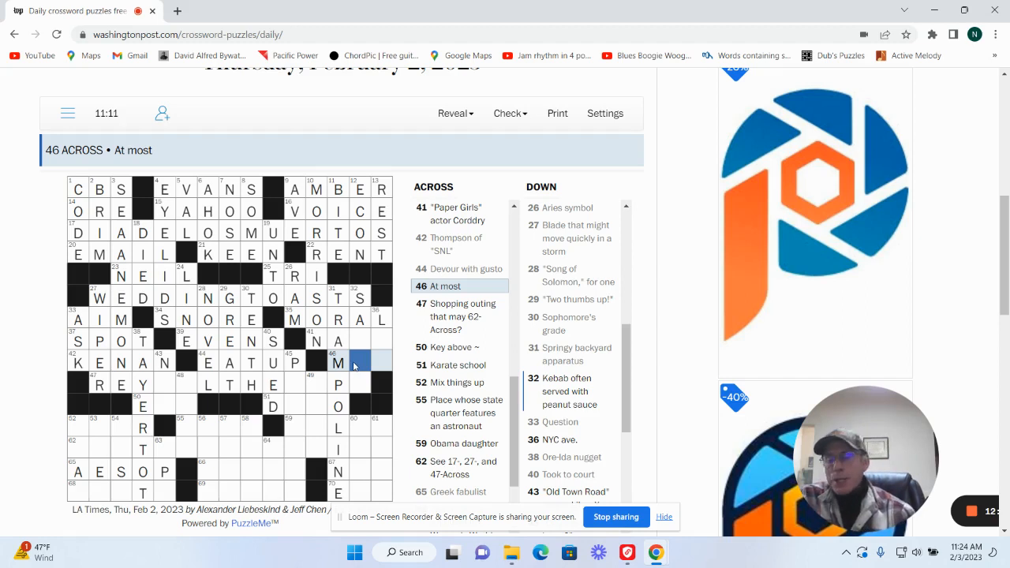
pyautogui.write('X')
pyautogui.click(349, 341)
pyautogui.write(' E')
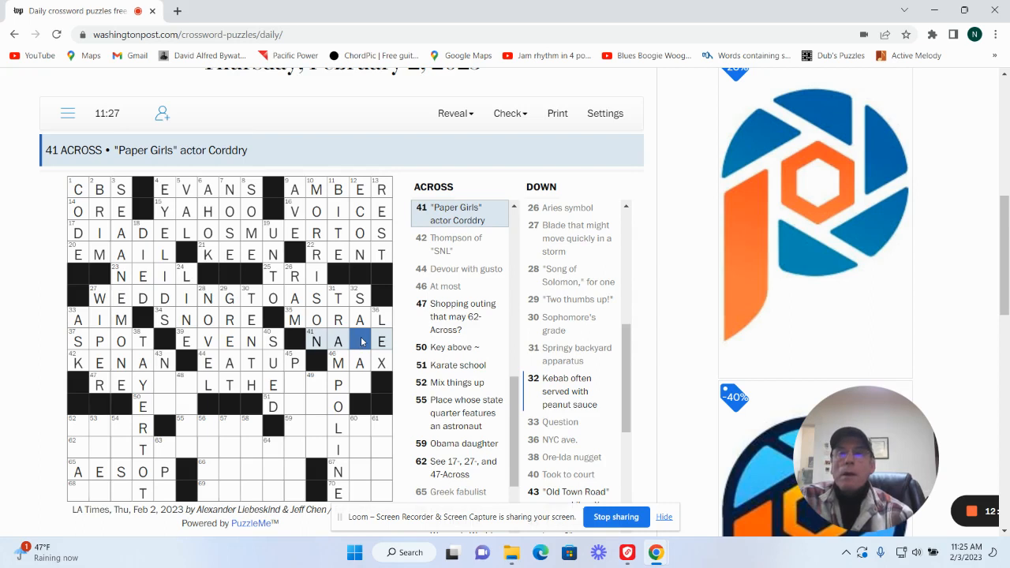
# Complete SATAY at 32 Down and NAS for the Old Town Road rapper at 43 Down
pyautogui.click(572, 391)
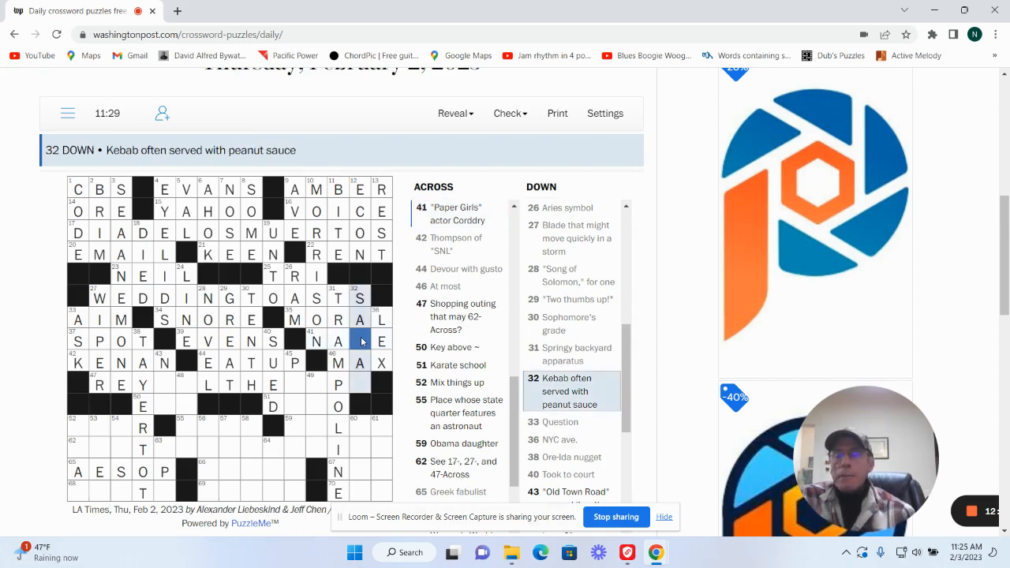
pyautogui.write('Y')
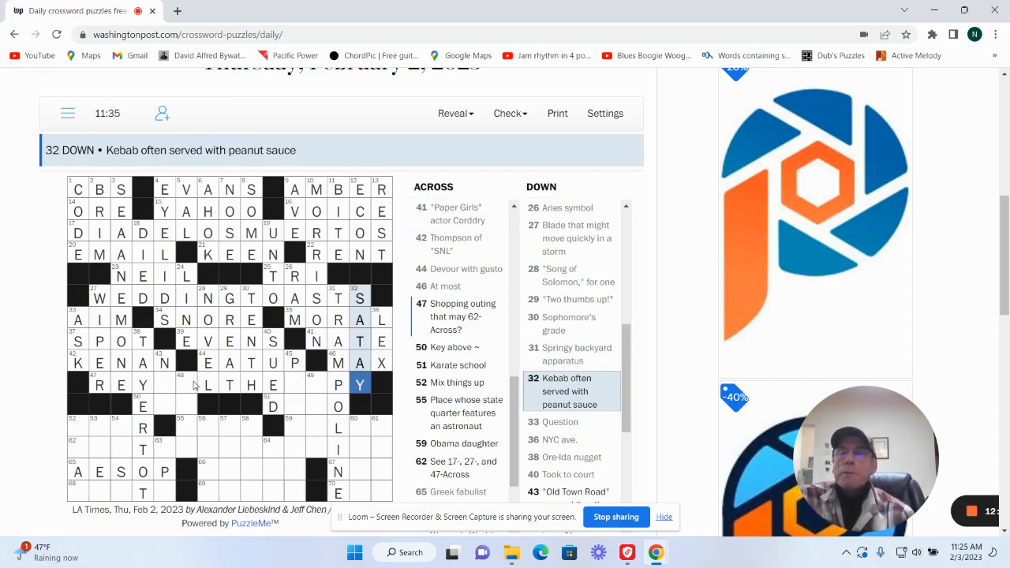
pyautogui.click(164, 384)
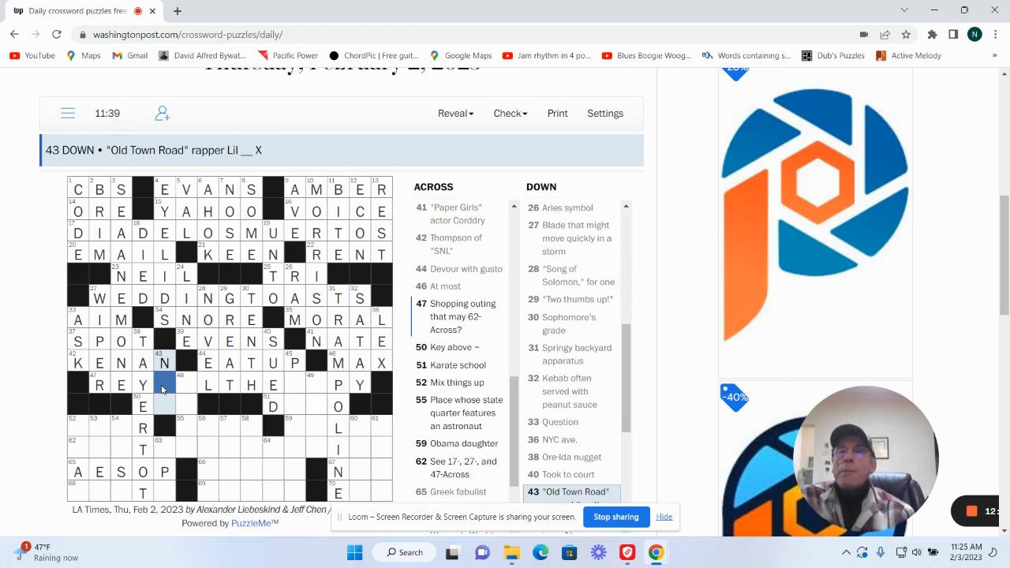
pyautogui.write('S')
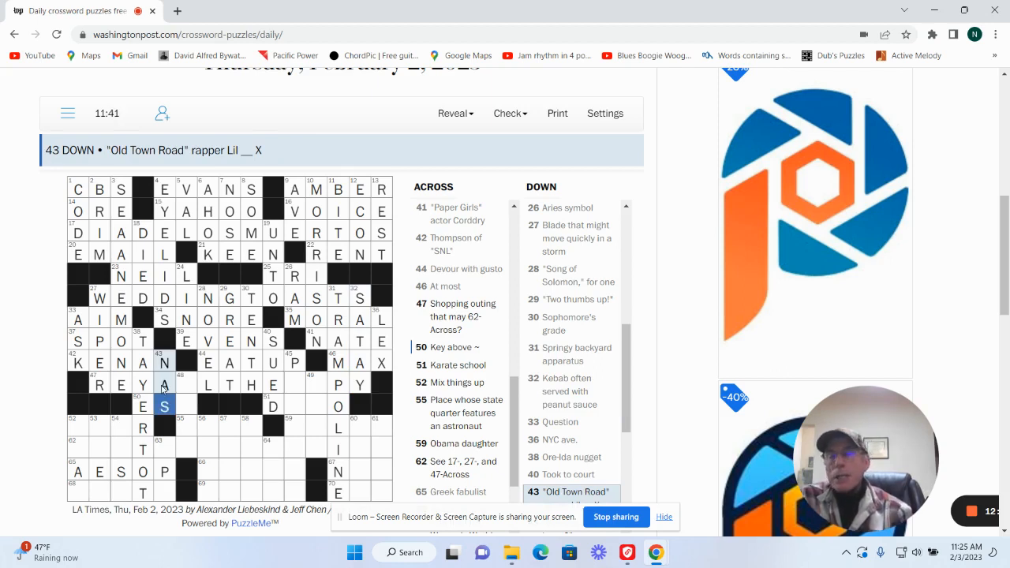
pyautogui.click(186, 379)
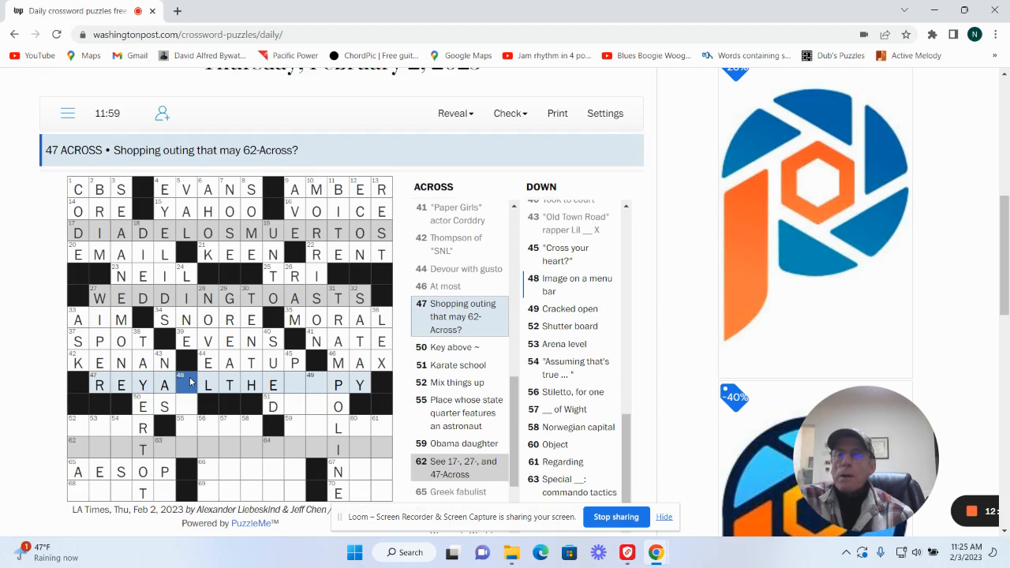
# Enter RETAIL THERAPY at 47 Across, then ESC, DOJO and ICON, and start the Ore-Ida nugget answer
pyautogui.click(164, 407)
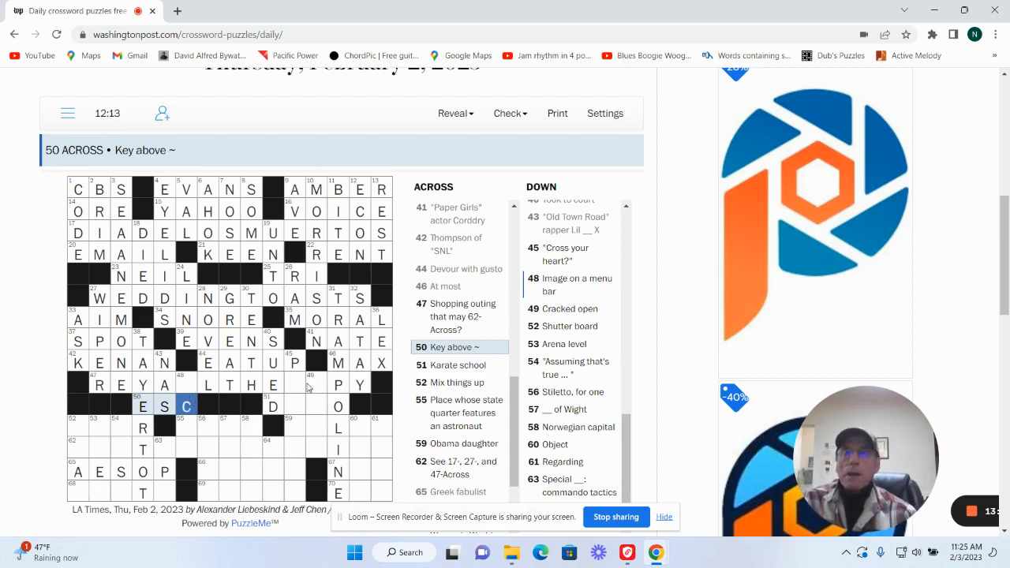
pyautogui.click(272, 406)
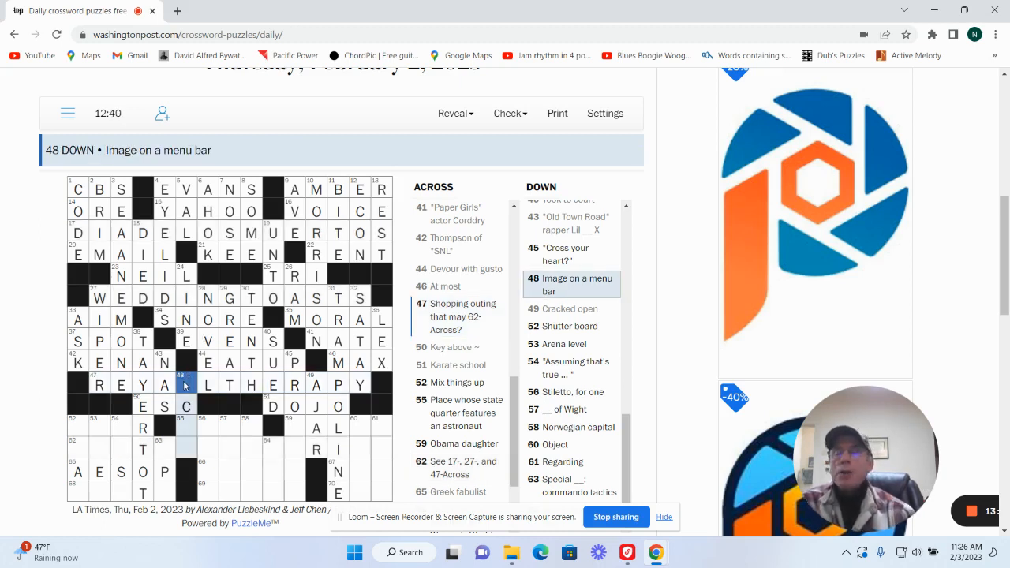
pyautogui.write('O')
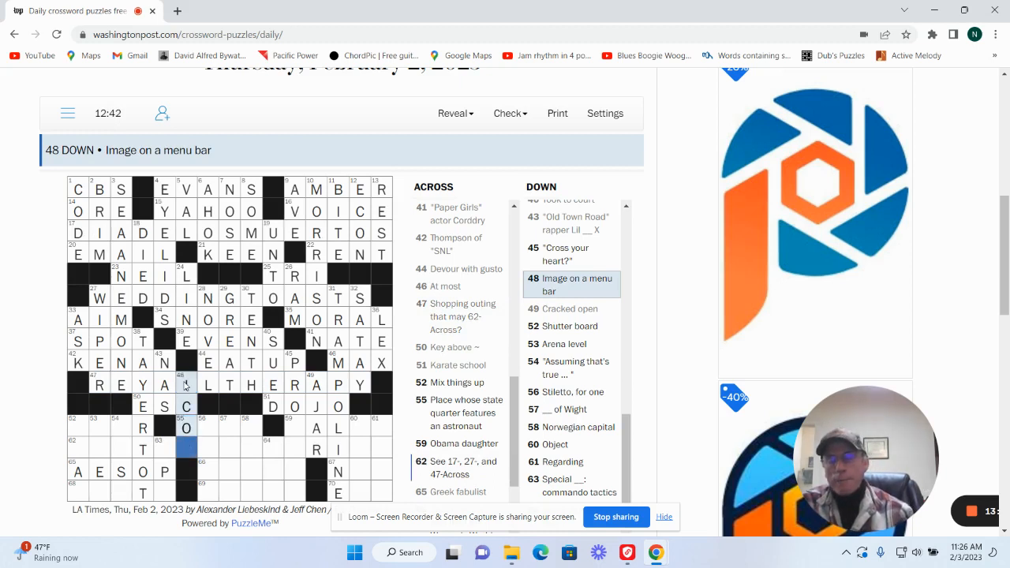
pyautogui.write('N')
pyautogui.click(186, 386)
pyautogui.write('I')
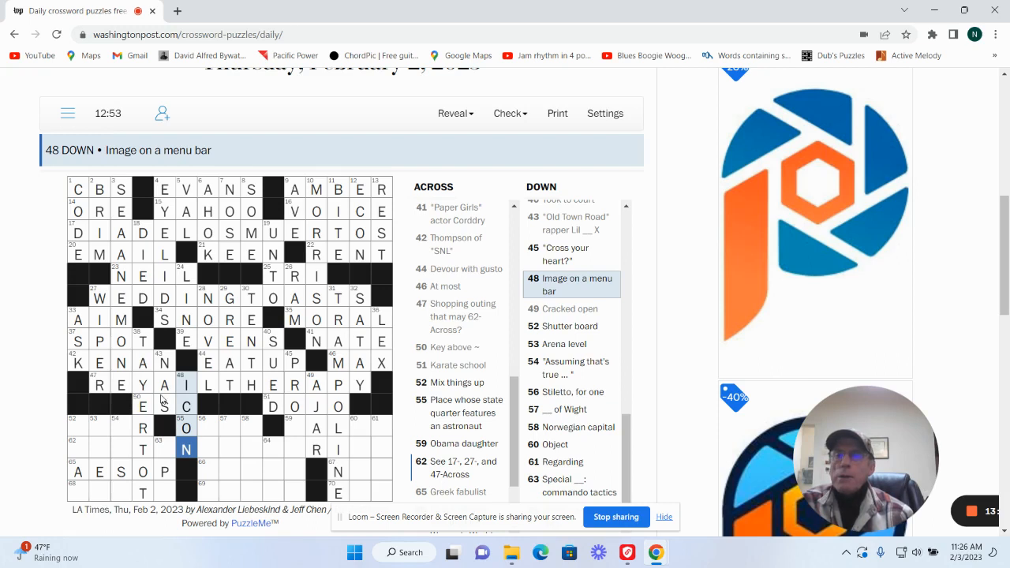
pyautogui.click(142, 386)
pyautogui.write('T')
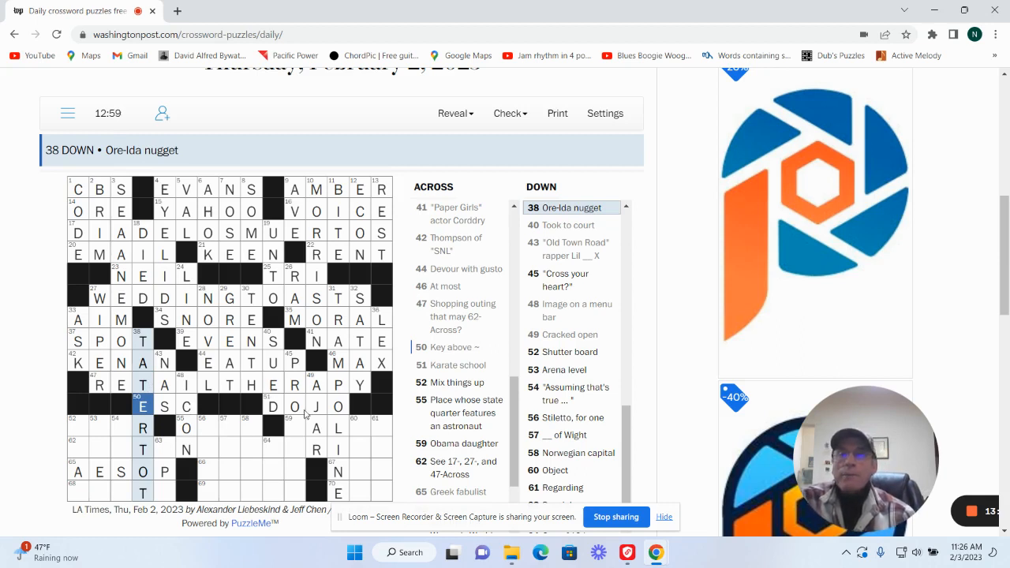
# Fill the Shutter board, Arena level and Assuming that's true answers in the lower-left grid
pyautogui.click(294, 428)
pyautogui.write('SLAT')
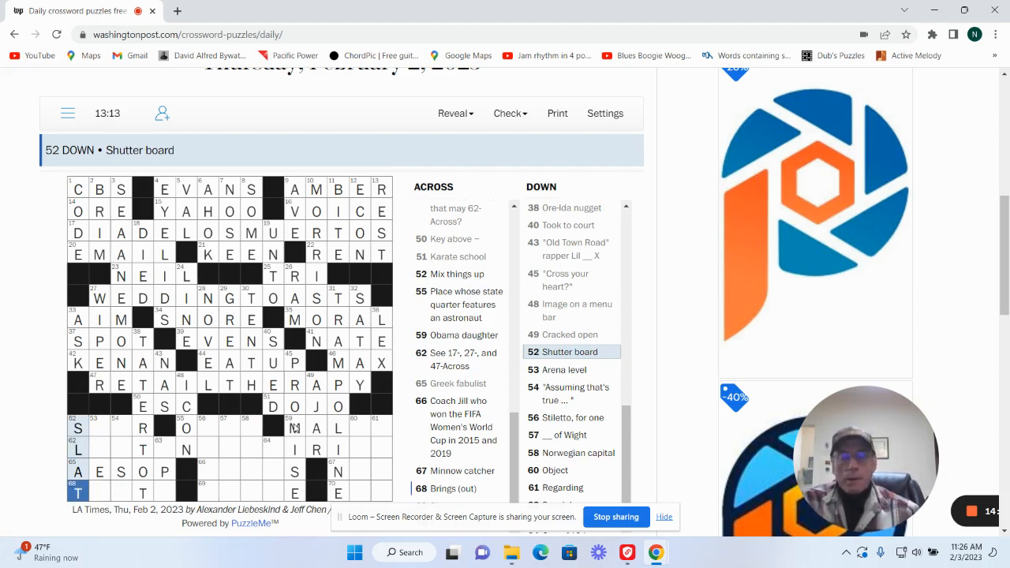
pyautogui.click(564, 369)
pyautogui.write('TIER')
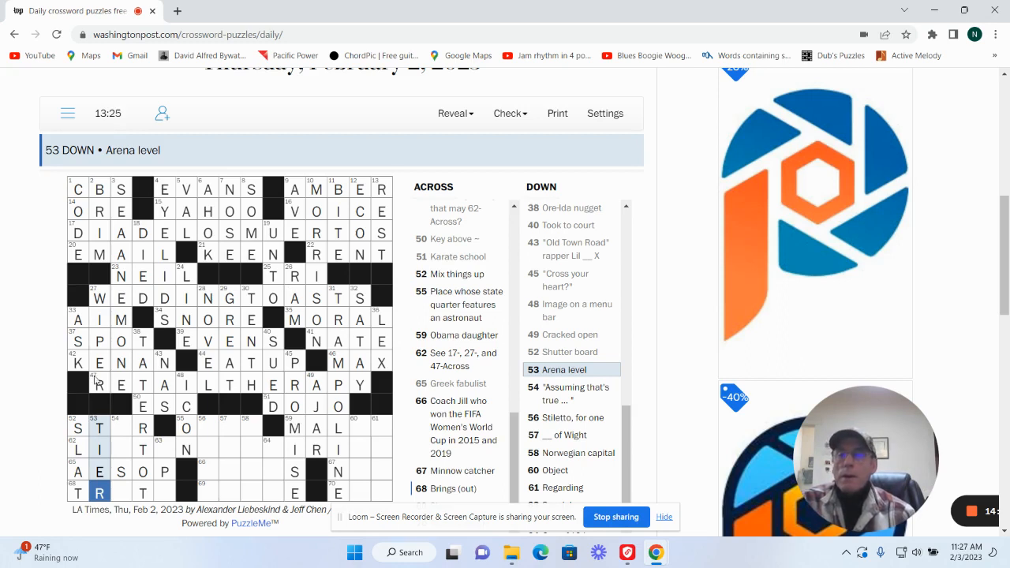
pyautogui.click(120, 426)
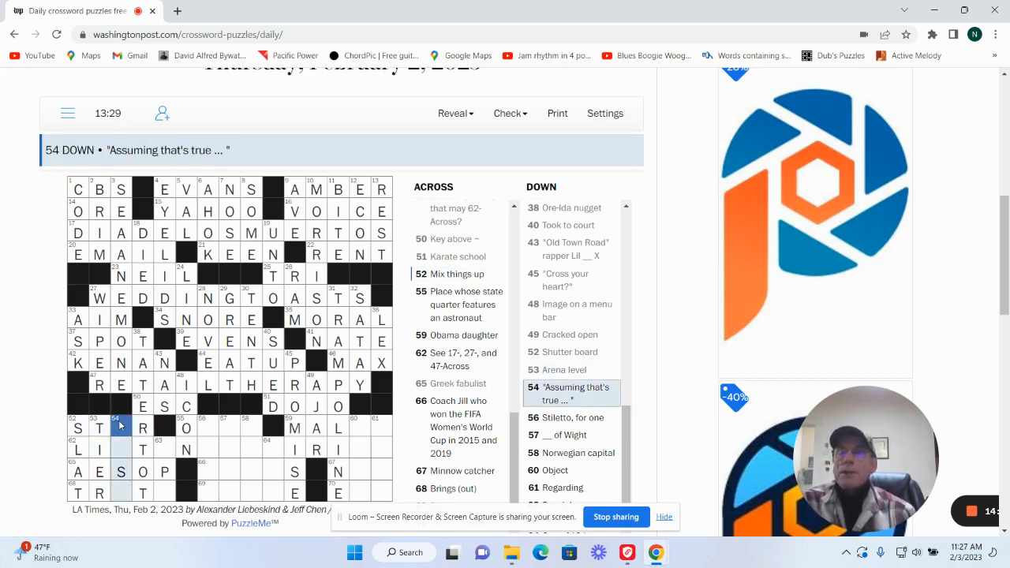
pyautogui.click(123, 446)
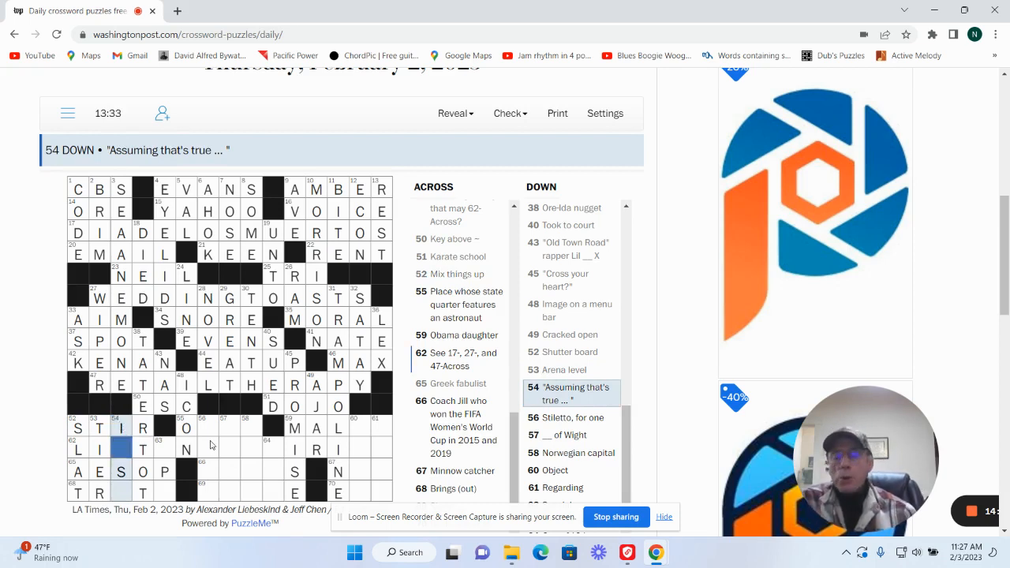
pyautogui.write('FO')
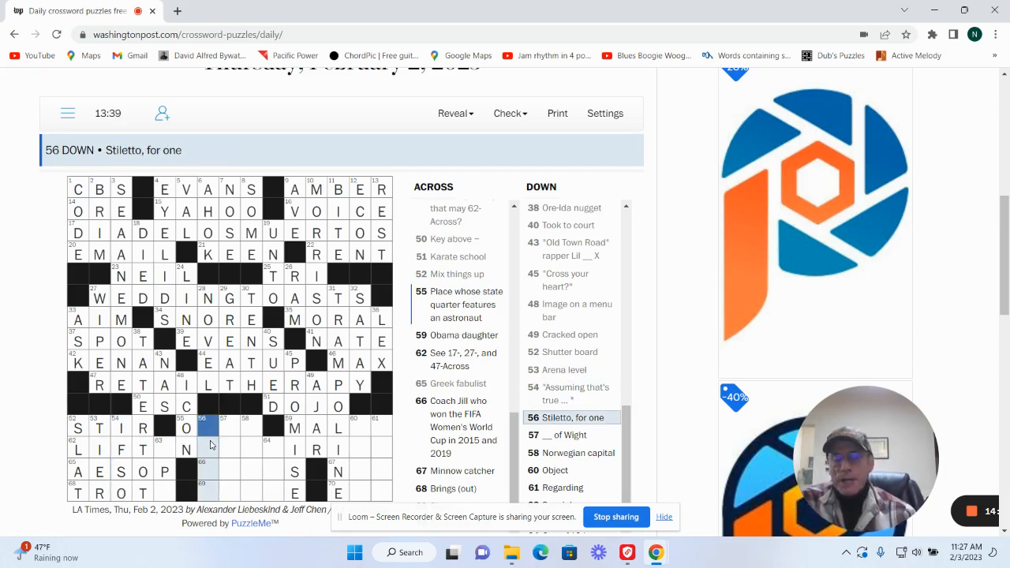
# Complete OHIO at 55 Across, OPS for commando tactics at 63 Down and TROTS at 68 Across
pyautogui.write('EEL')
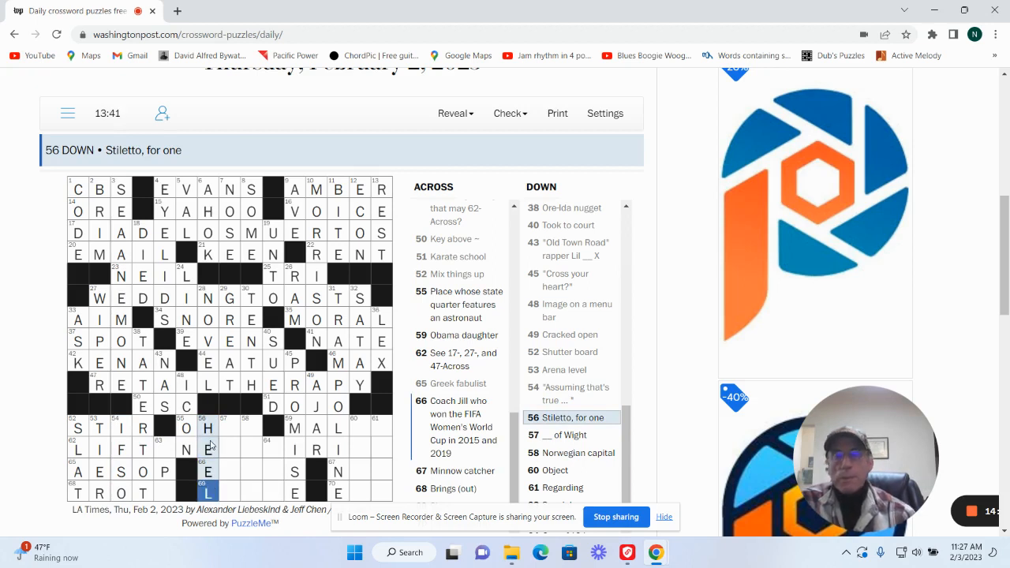
pyautogui.moveTo(243, 426)
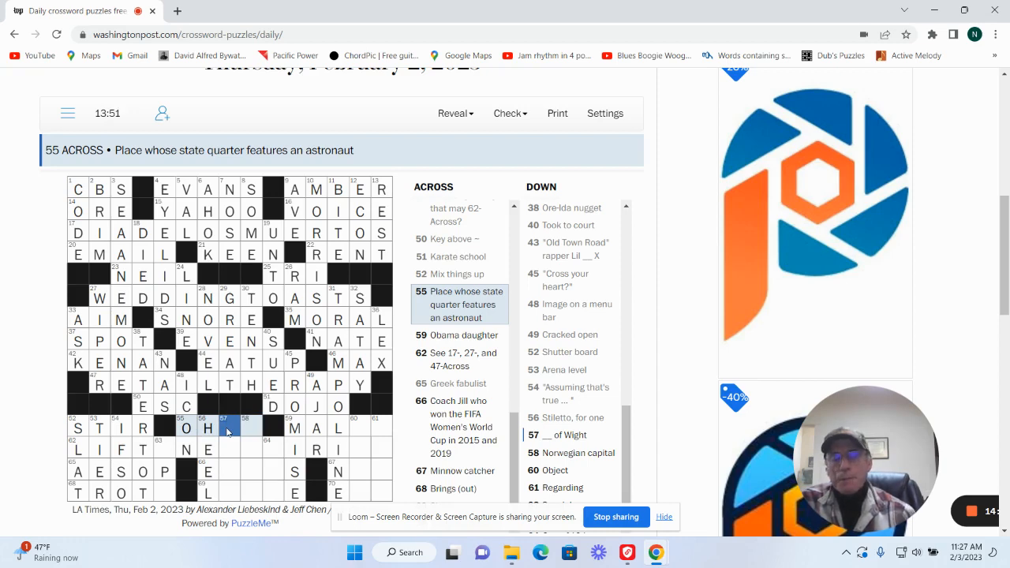
pyautogui.write('O')
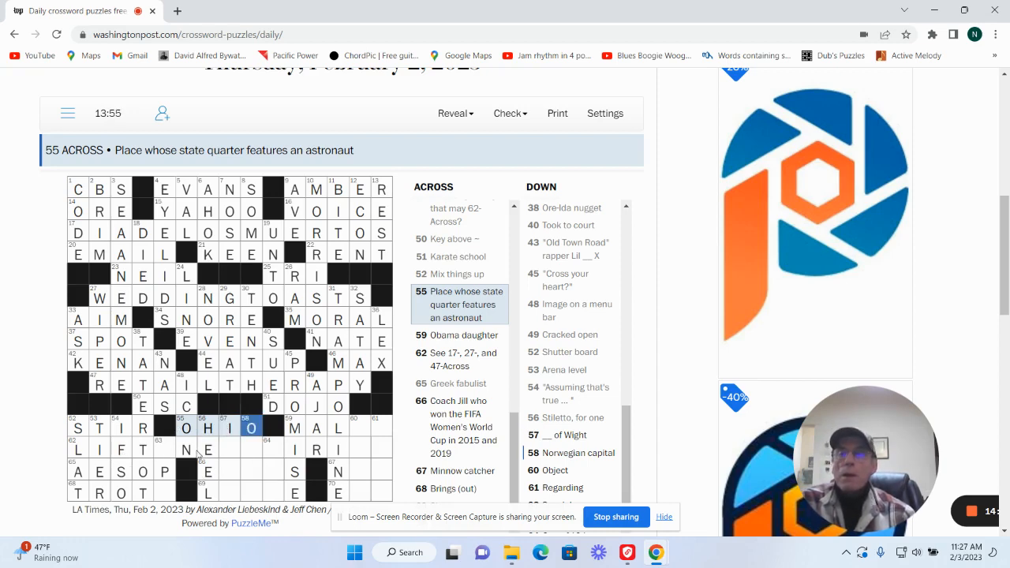
pyautogui.click(165, 450)
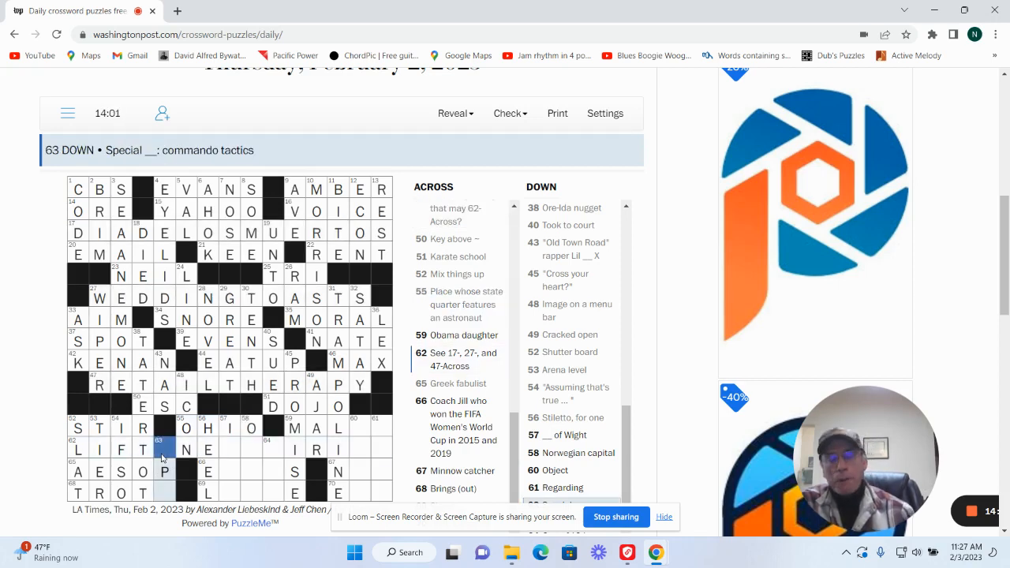
pyautogui.write('OS')
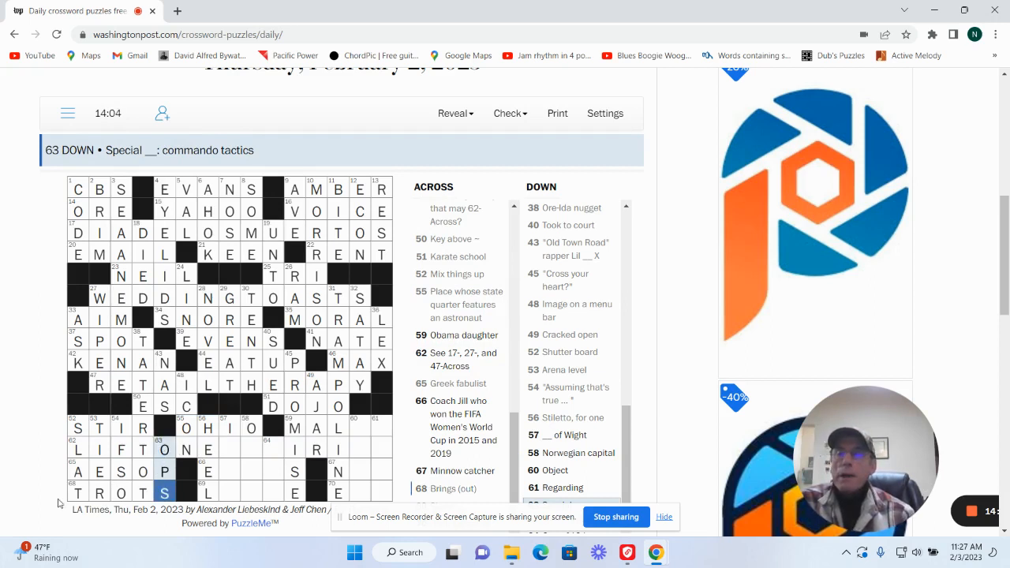
pyautogui.click(77, 492)
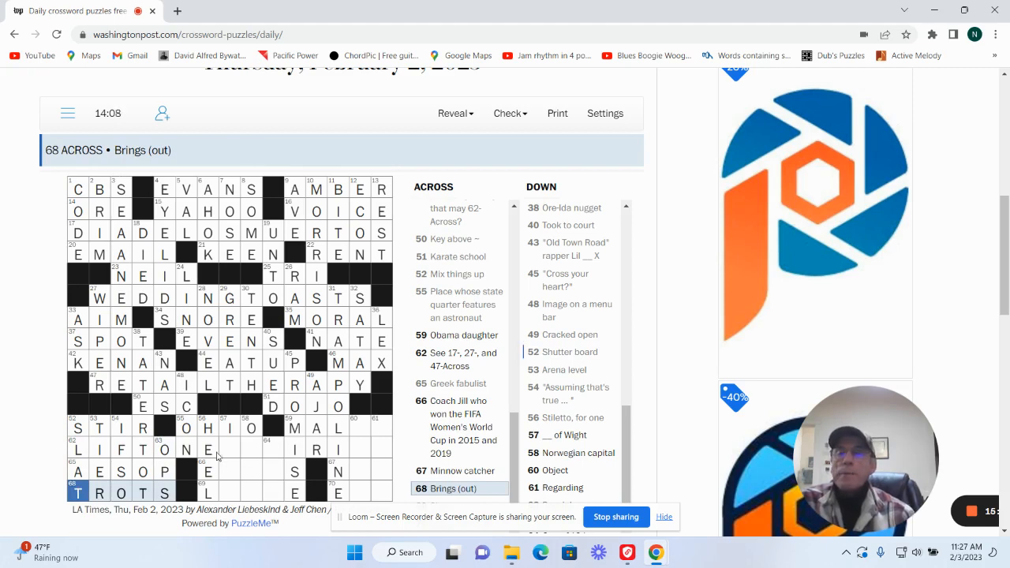
# Fill LEONE for Sierra __, 64 Down and LIFT ONES SPIRITS at 62 Across
pyautogui.click(227, 454)
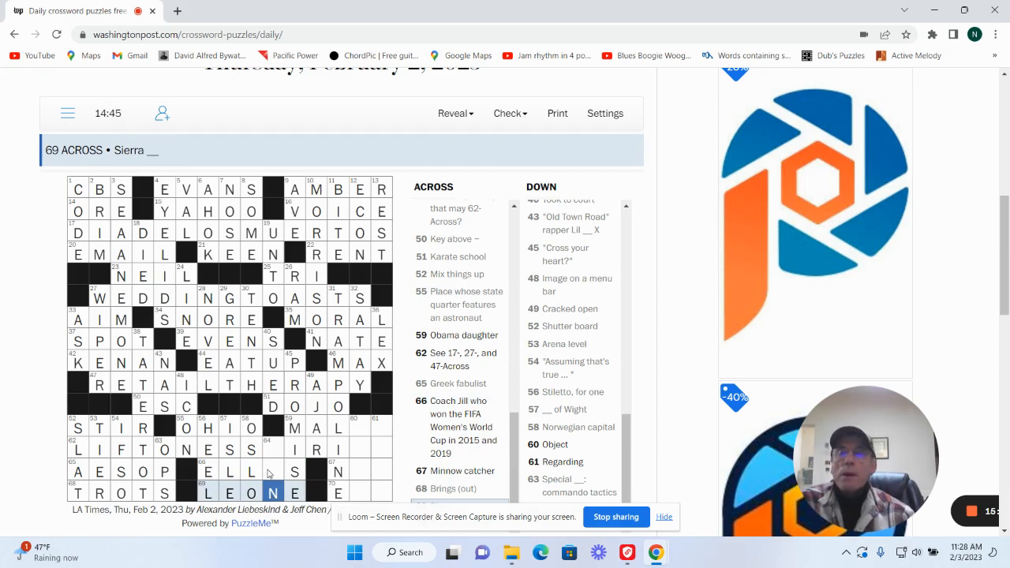
pyautogui.click(271, 470)
pyautogui.write('PI')
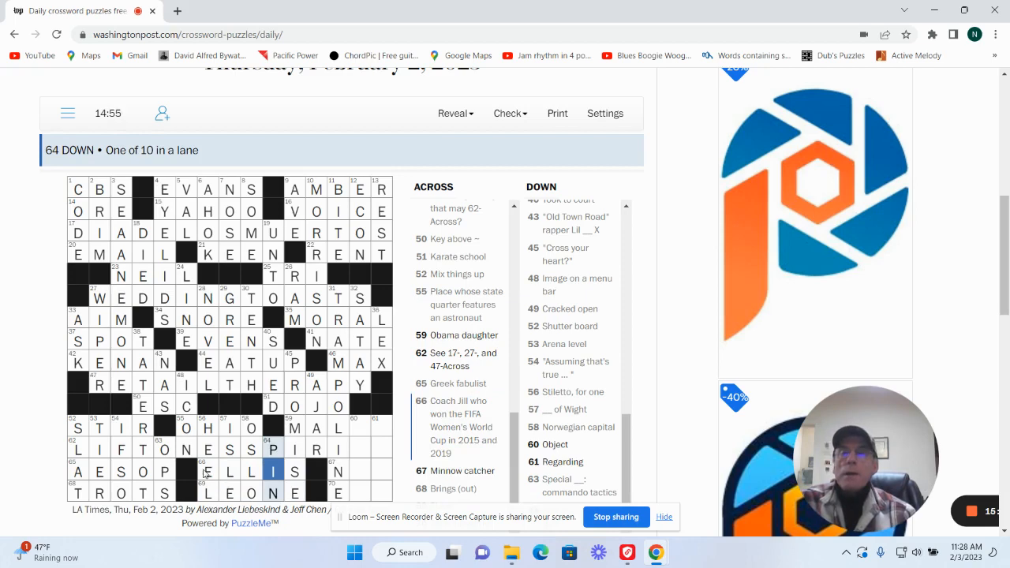
pyautogui.click(208, 470)
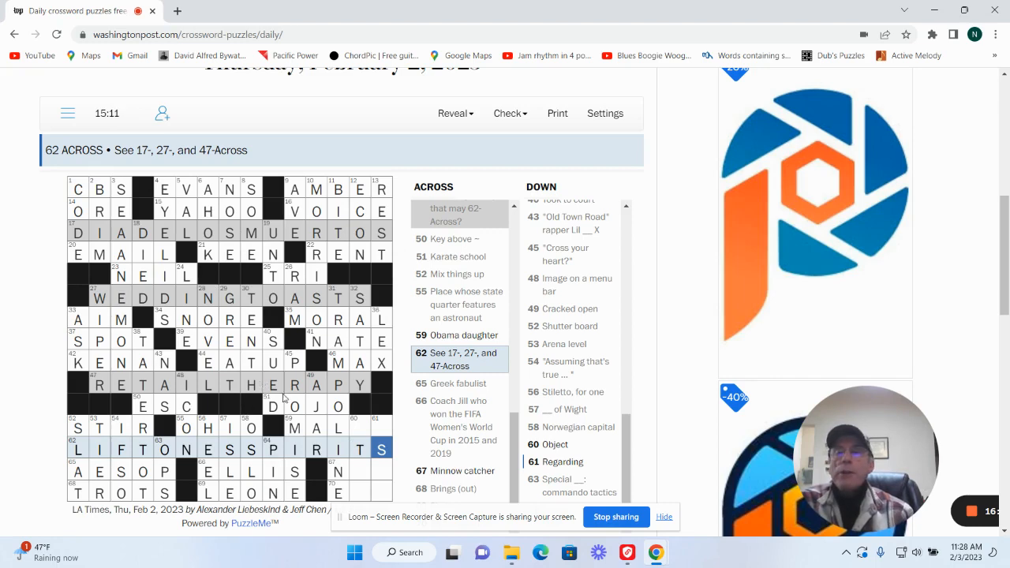
pyautogui.moveTo(348, 433)
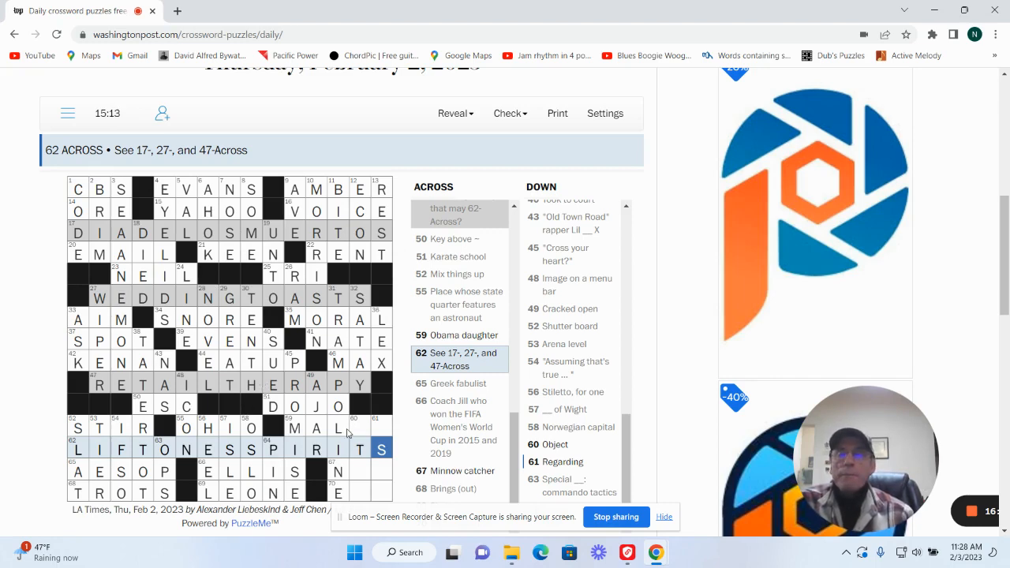
# Fill the last letters of the Object entry to solve the puzzle in 15:28 and dismiss the congratulations
pyautogui.click(360, 428)
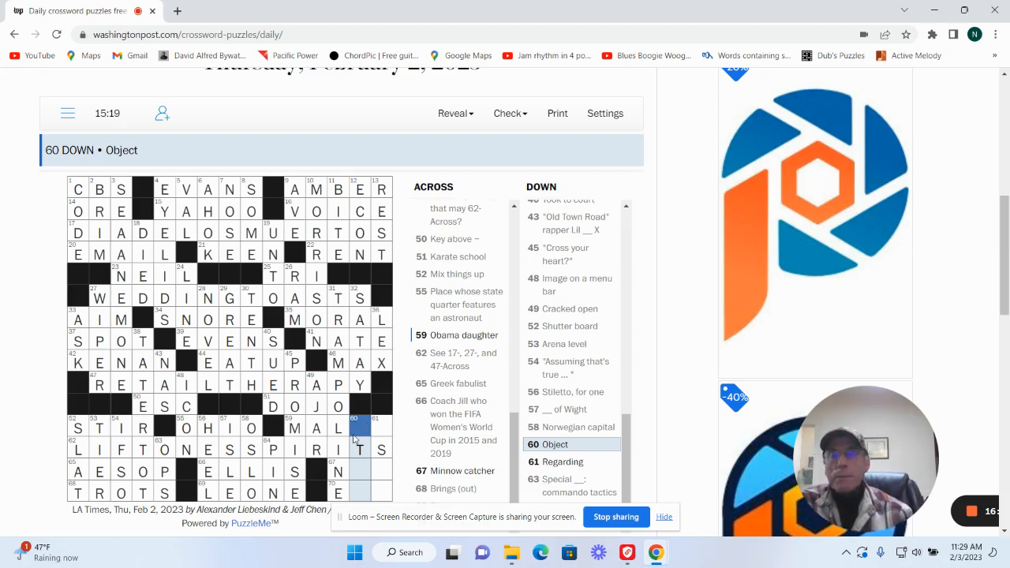
pyautogui.write('I')
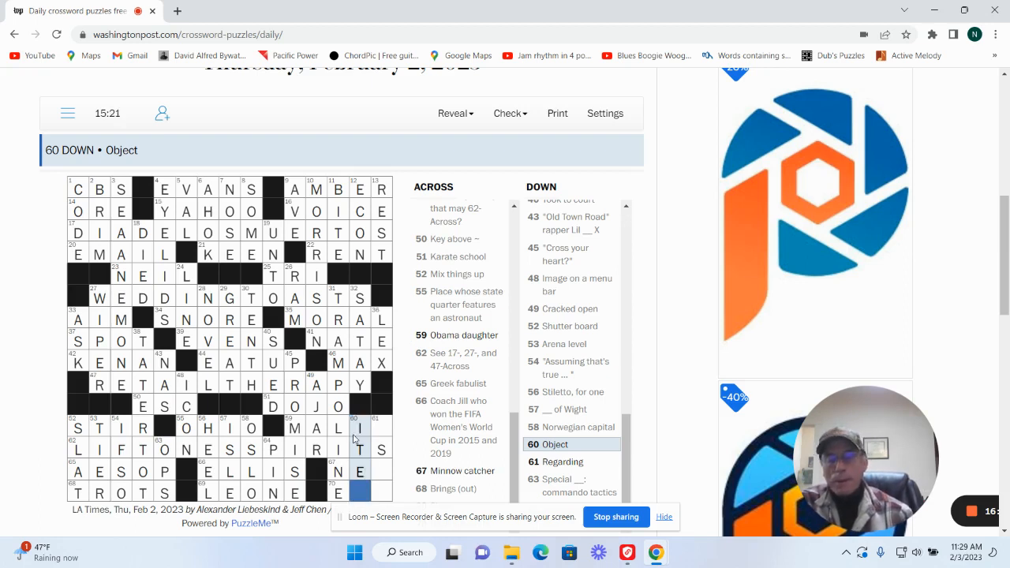
pyautogui.write('M')
pyautogui.click(382, 460)
pyautogui.write('ASTO')
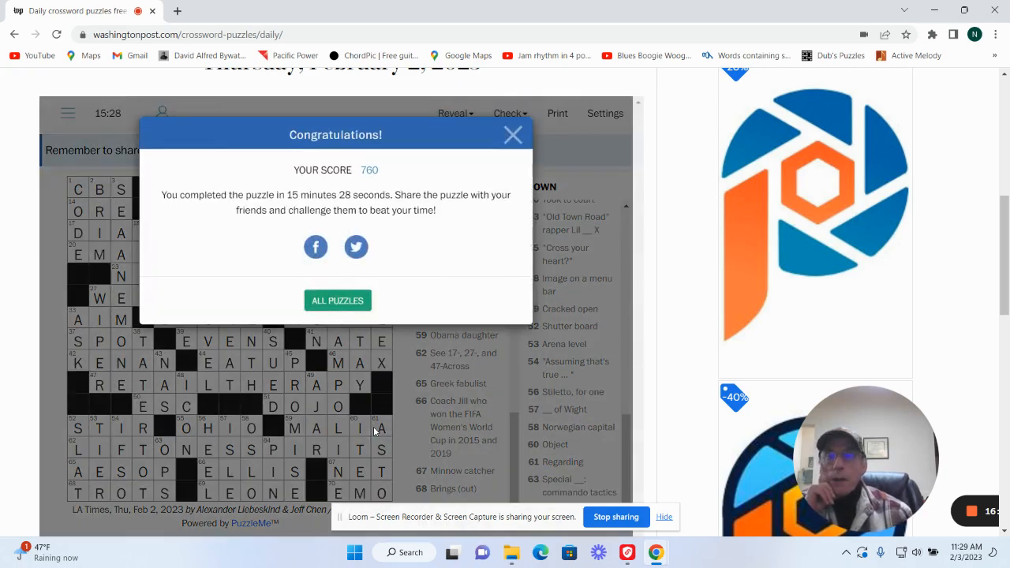
pyautogui.moveTo(496, 118)
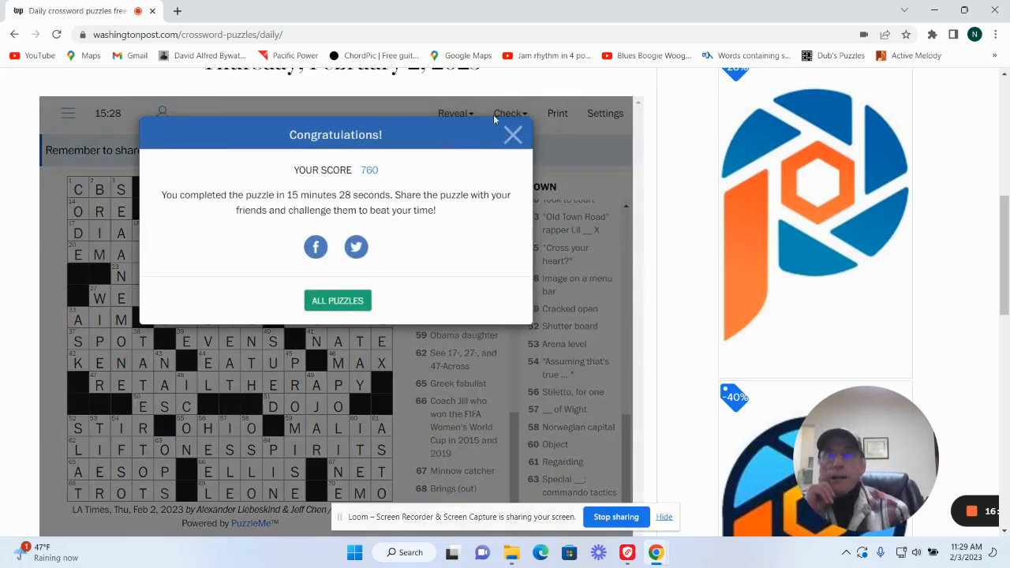
pyautogui.click(511, 134)
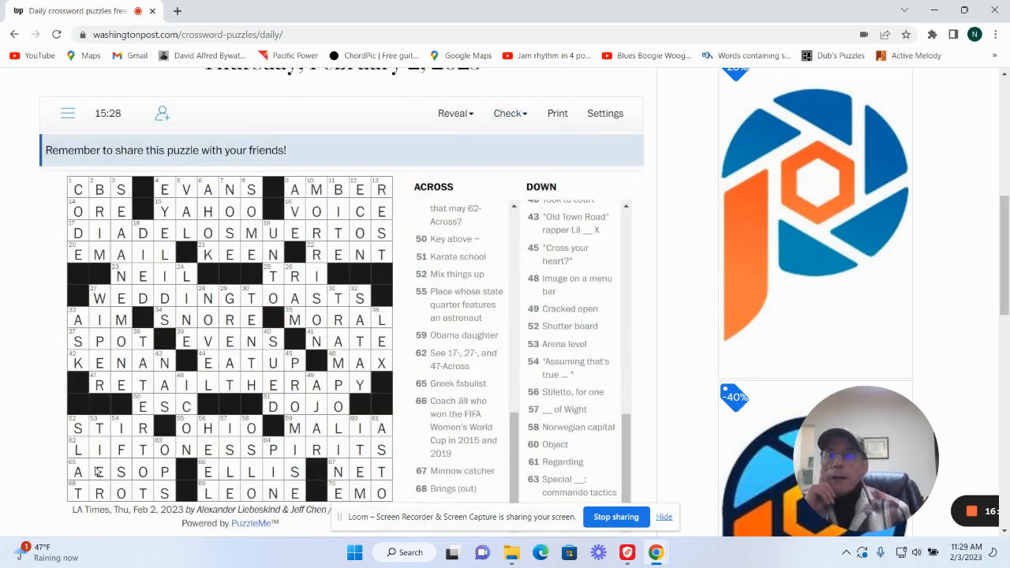
pyautogui.click(76, 450)
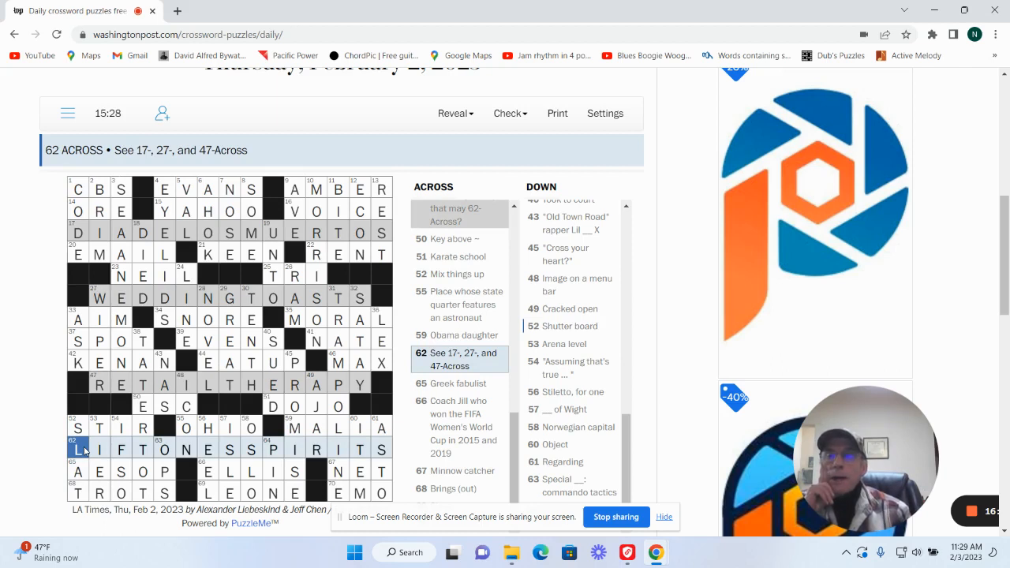
pyautogui.moveTo(292, 369)
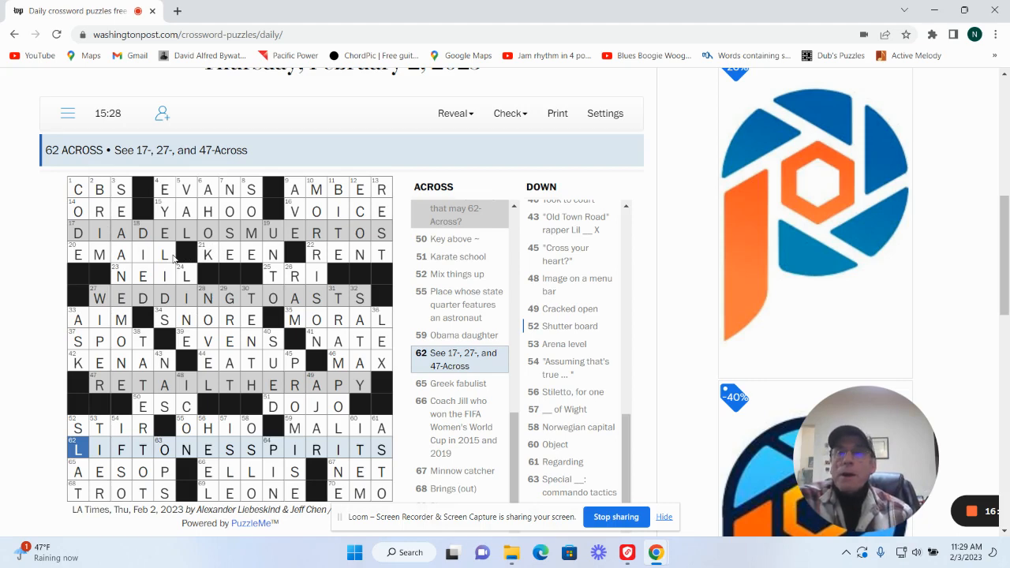
pyautogui.click(295, 190)
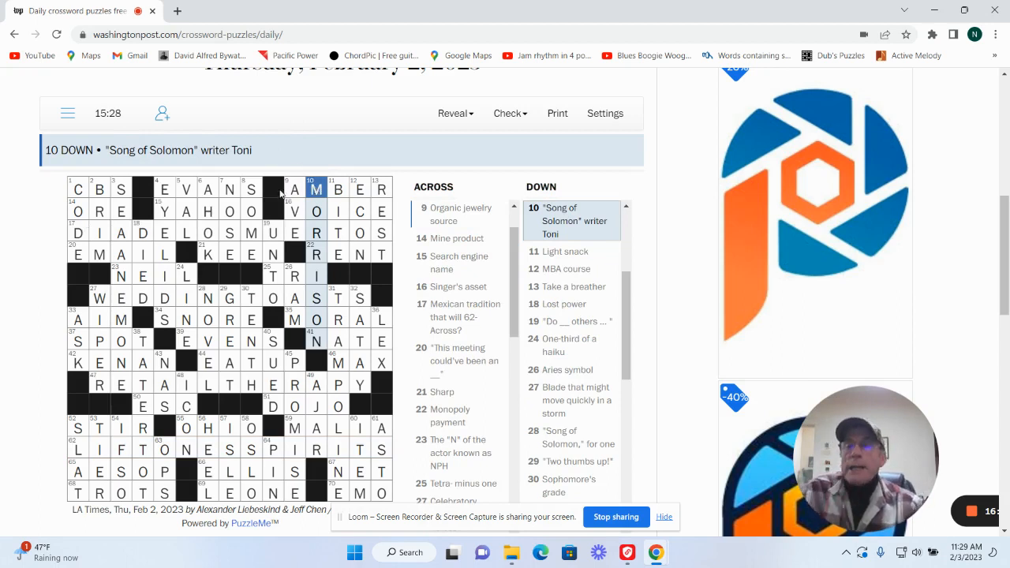
pyautogui.moveTo(253, 306)
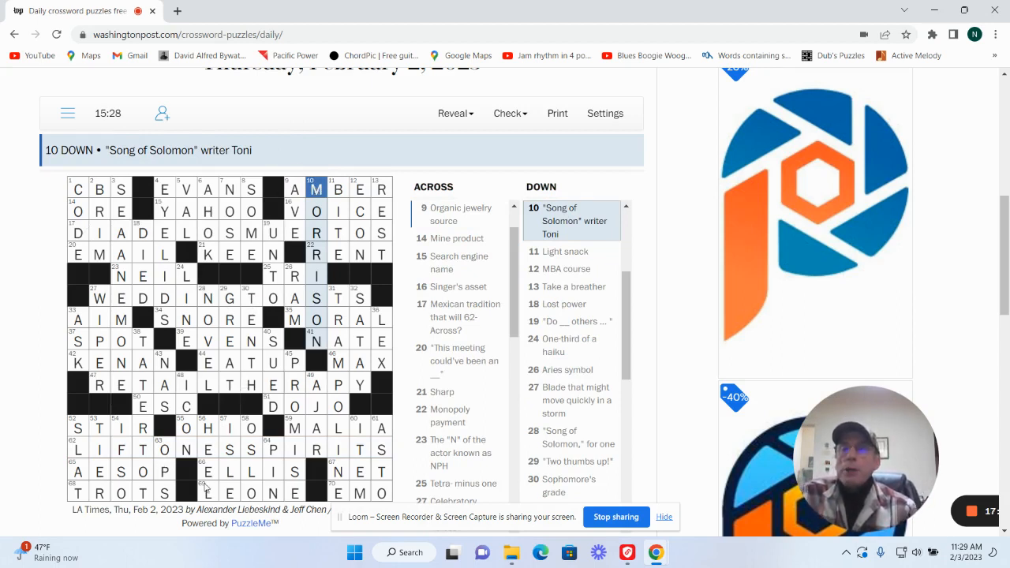
pyautogui.click(207, 470)
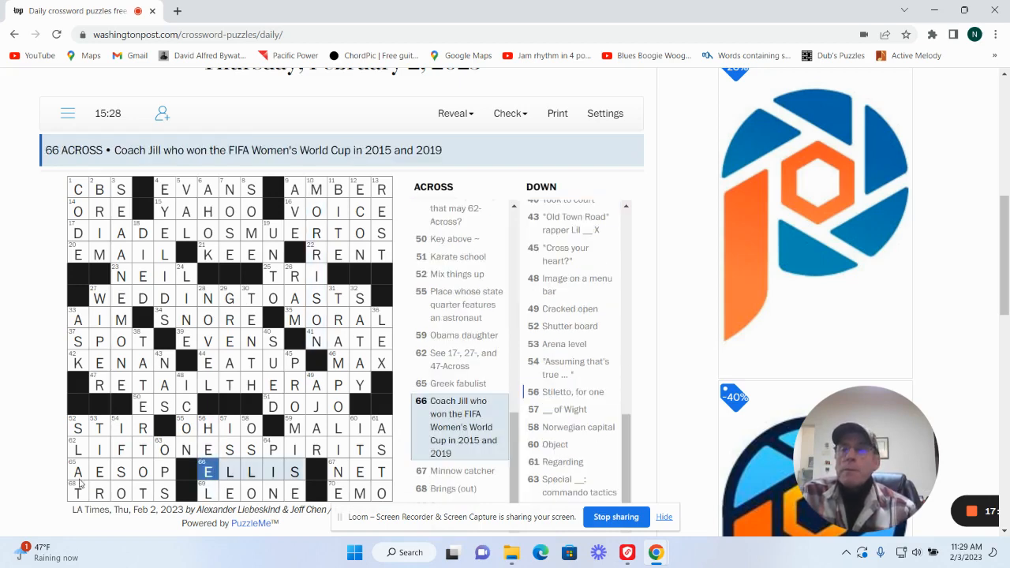
pyautogui.click(75, 470)
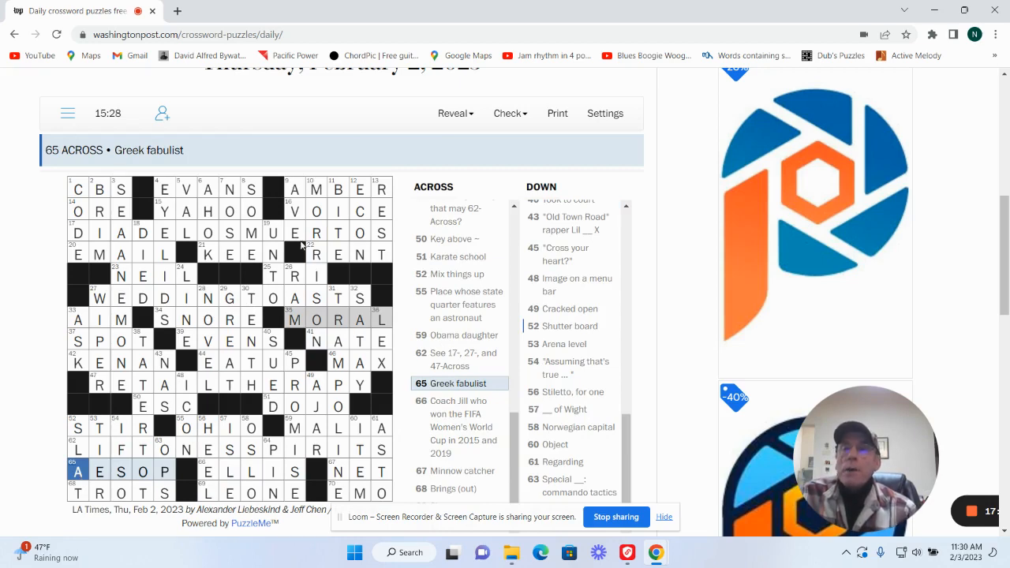
pyautogui.moveTo(189, 193)
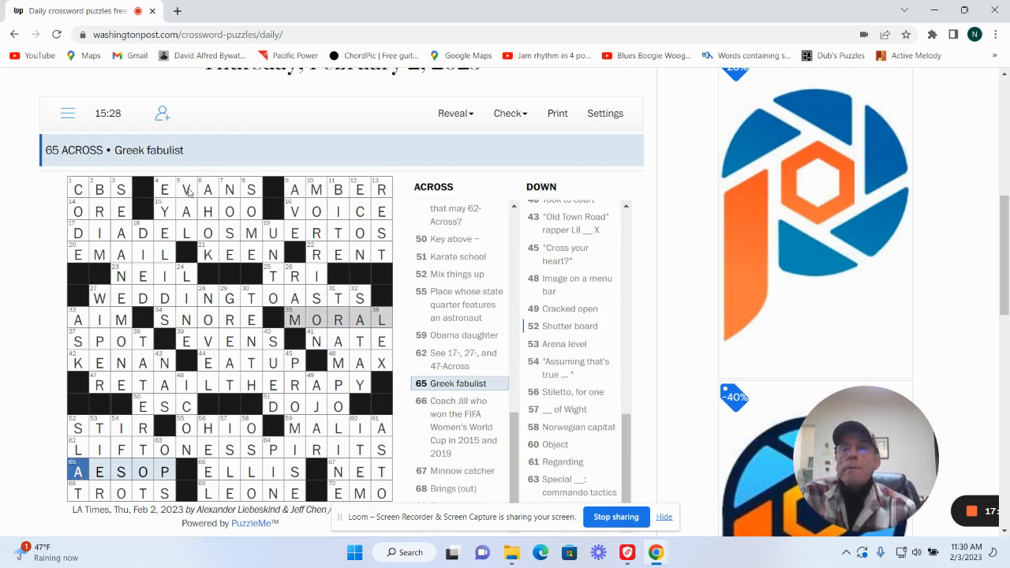
pyautogui.click(186, 190)
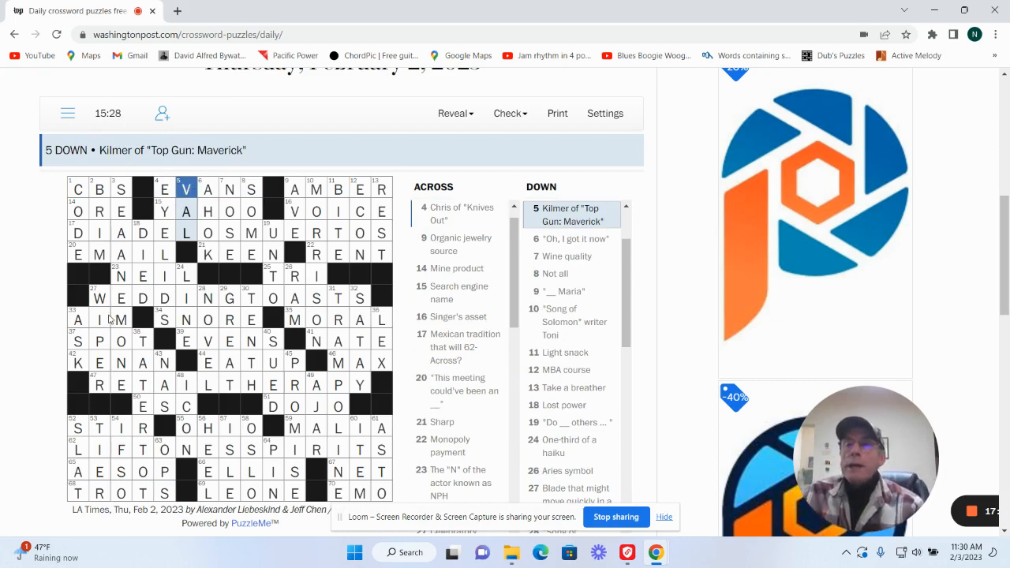
pyautogui.click(78, 361)
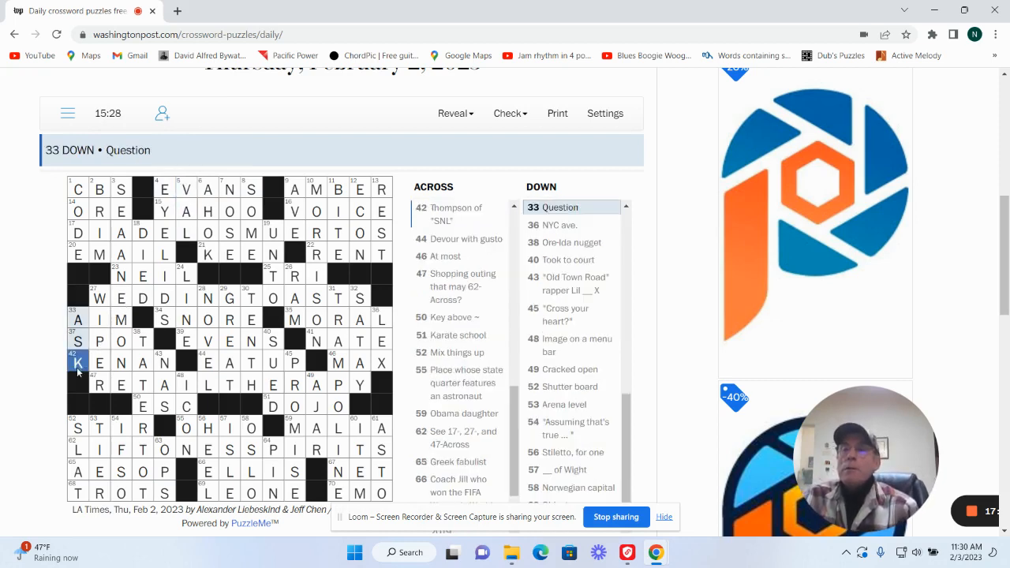
pyautogui.click(458, 215)
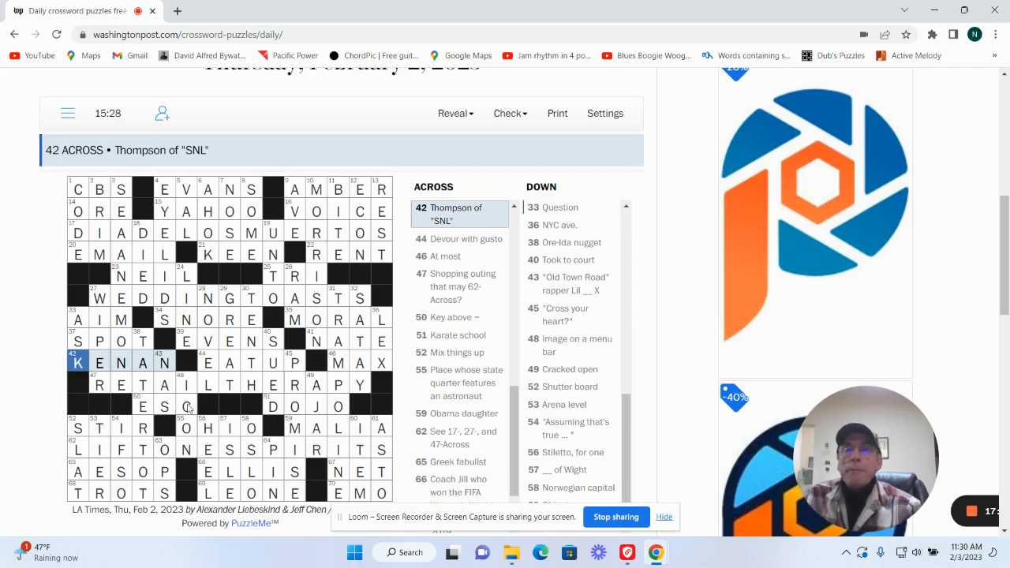
pyautogui.click(317, 341)
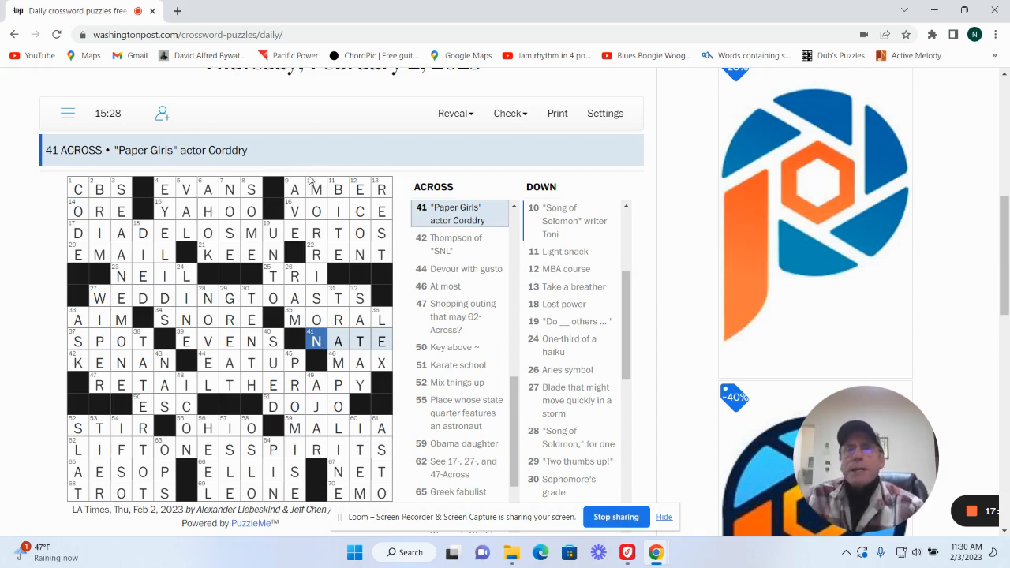
pyautogui.click(294, 189)
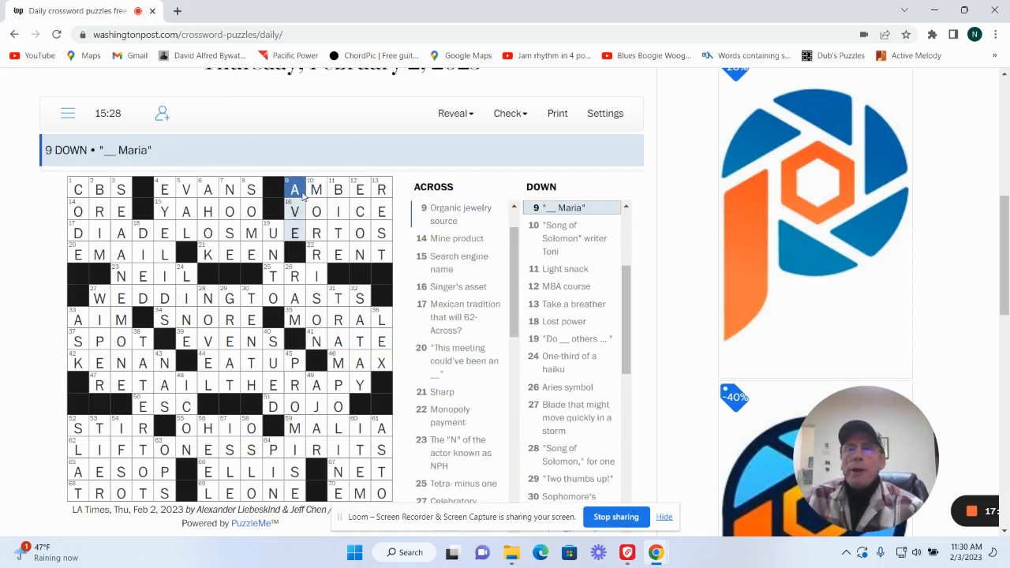
pyautogui.click(382, 319)
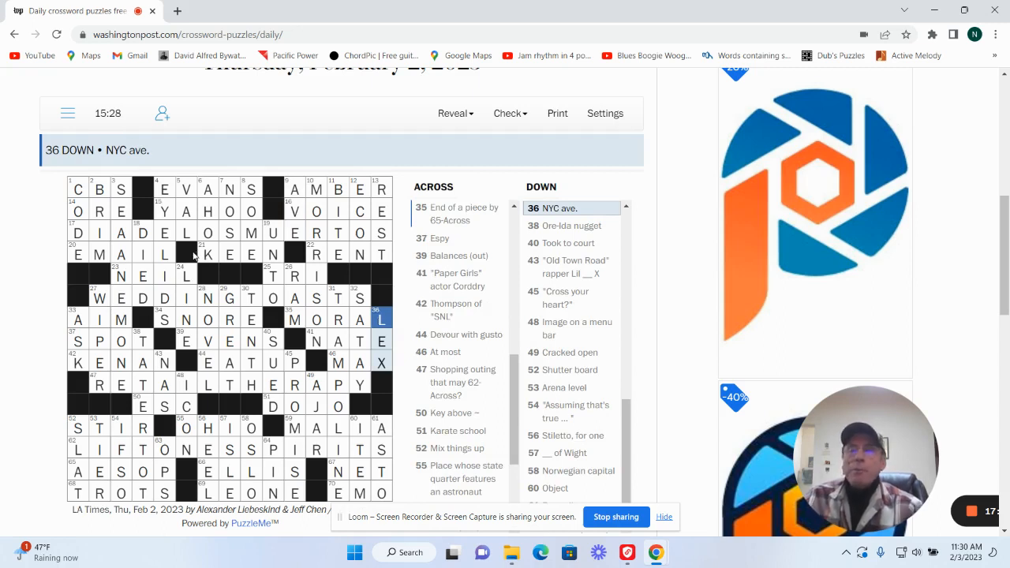
pyautogui.moveTo(218, 253)
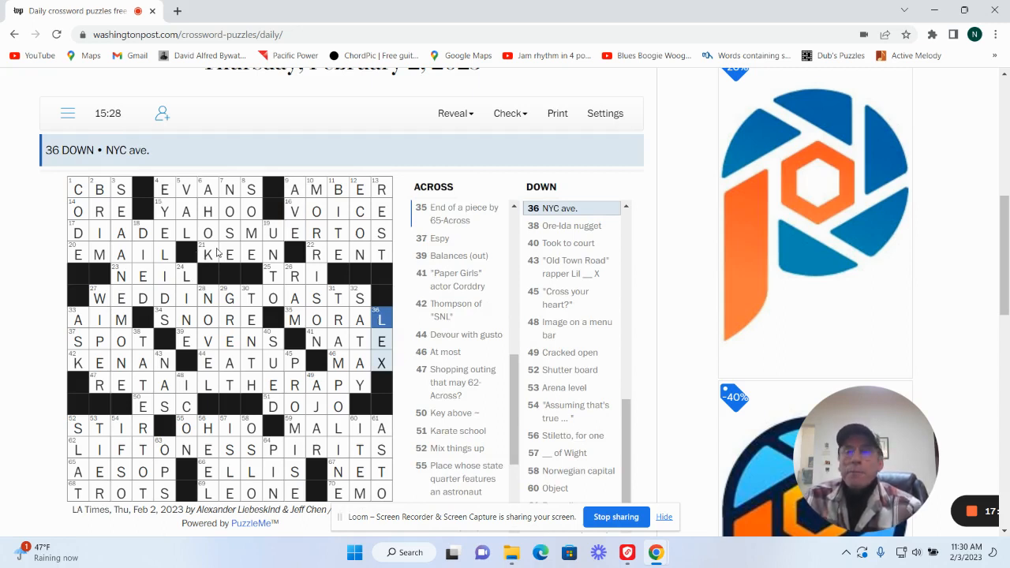
pyautogui.moveTo(292, 444)
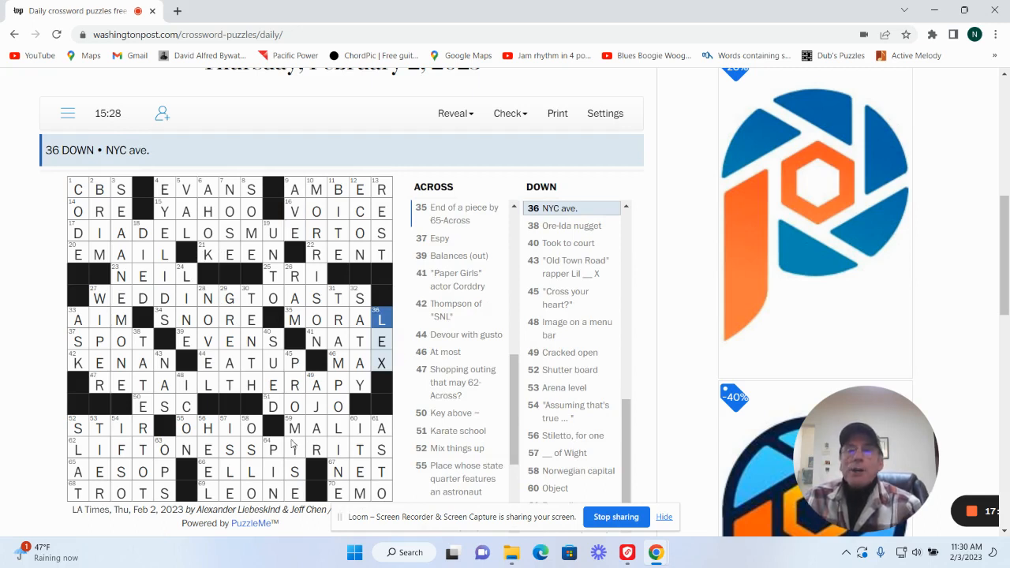
pyautogui.click(293, 428)
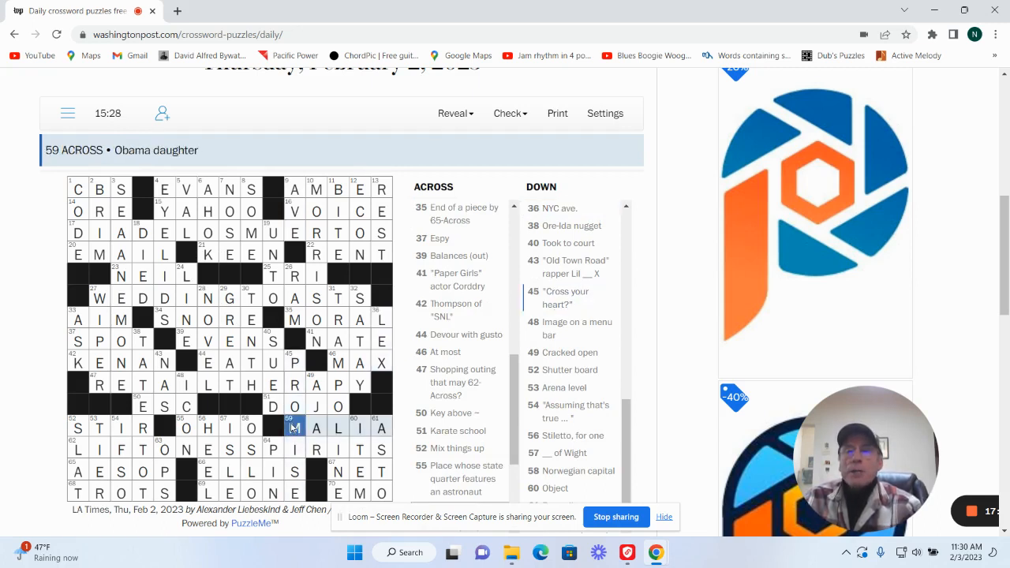
pyautogui.moveTo(269, 398)
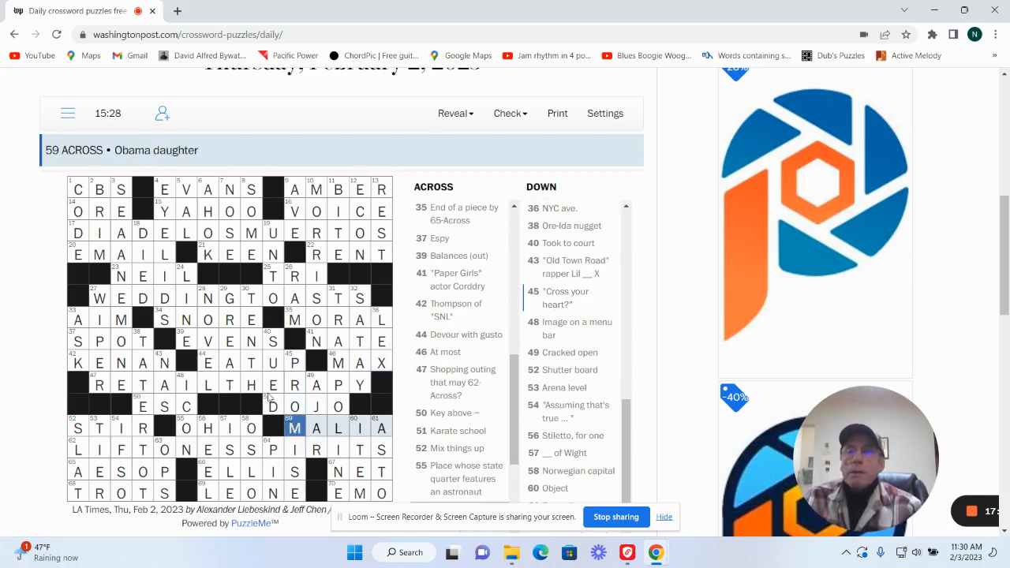
pyautogui.click(273, 407)
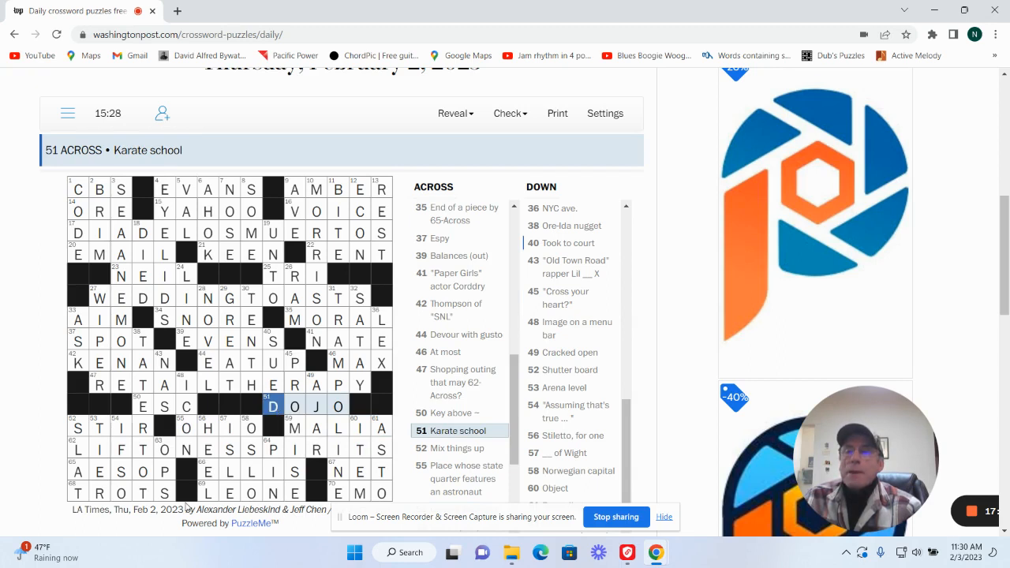
pyautogui.click(213, 493)
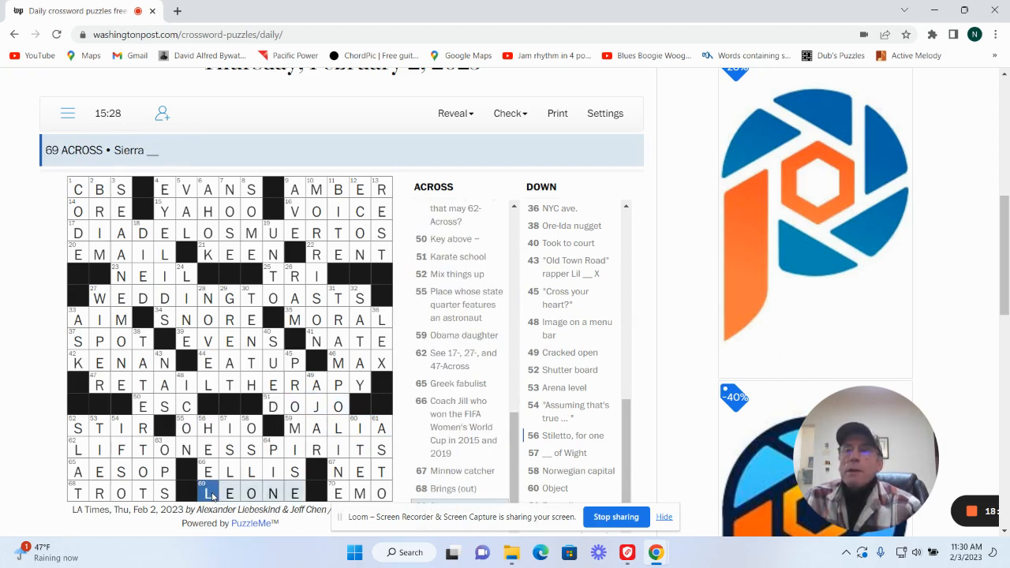